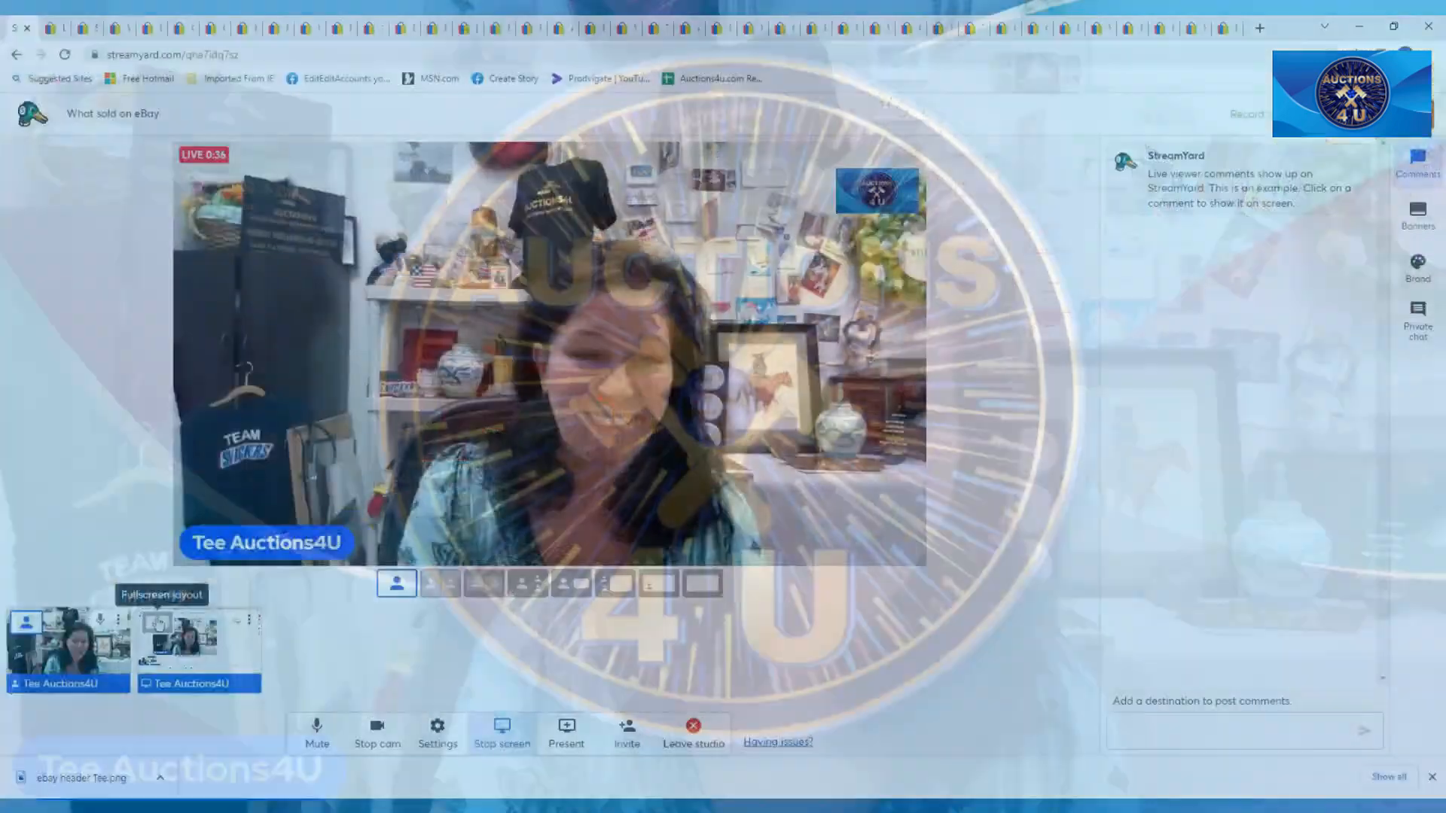
Step: Show the 1990 Las Chicas Del Can Sumbaleo CD listing, sold for $16.99, and scroll its details
left_click(702, 582)
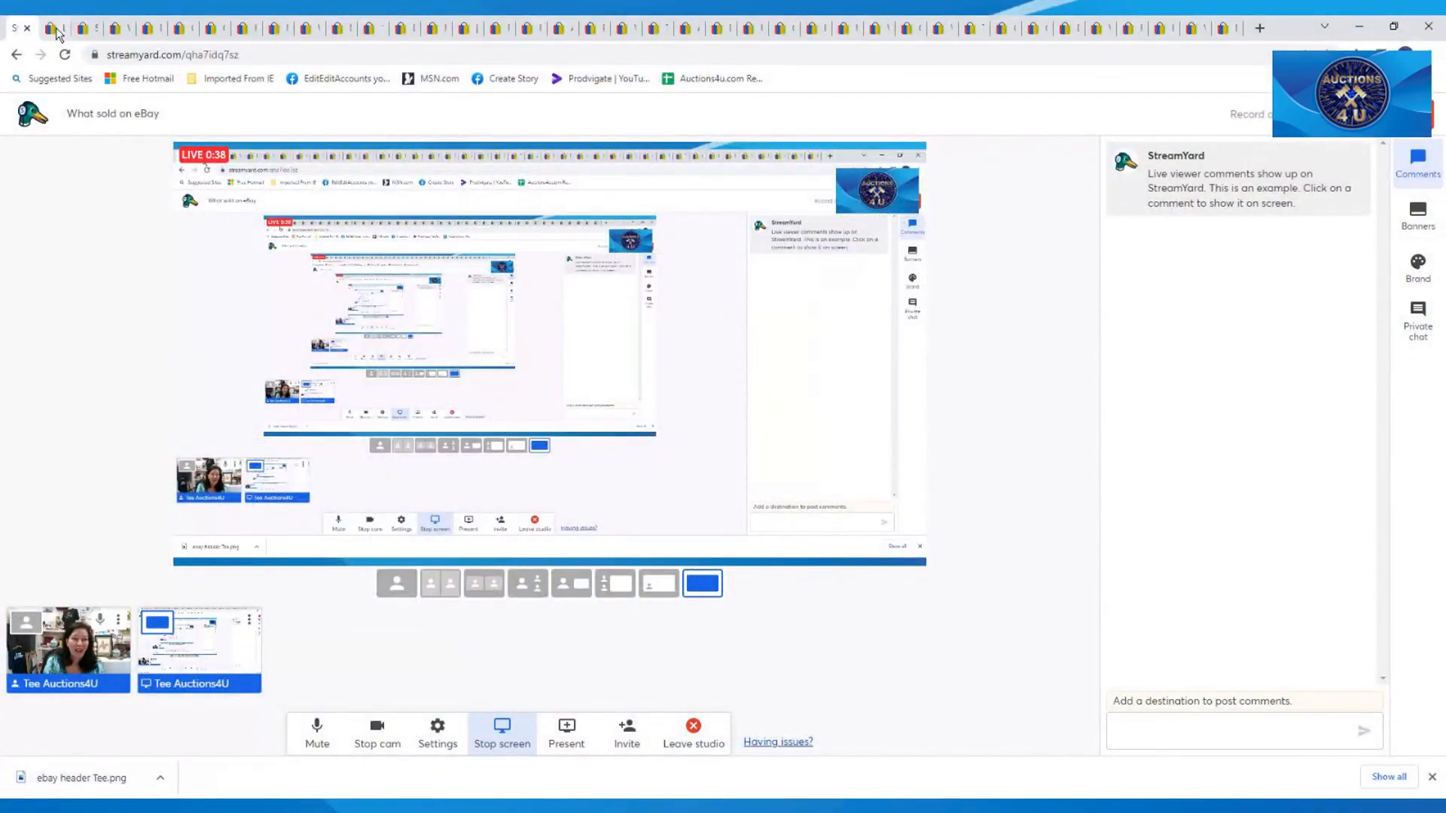
left_click(58, 29)
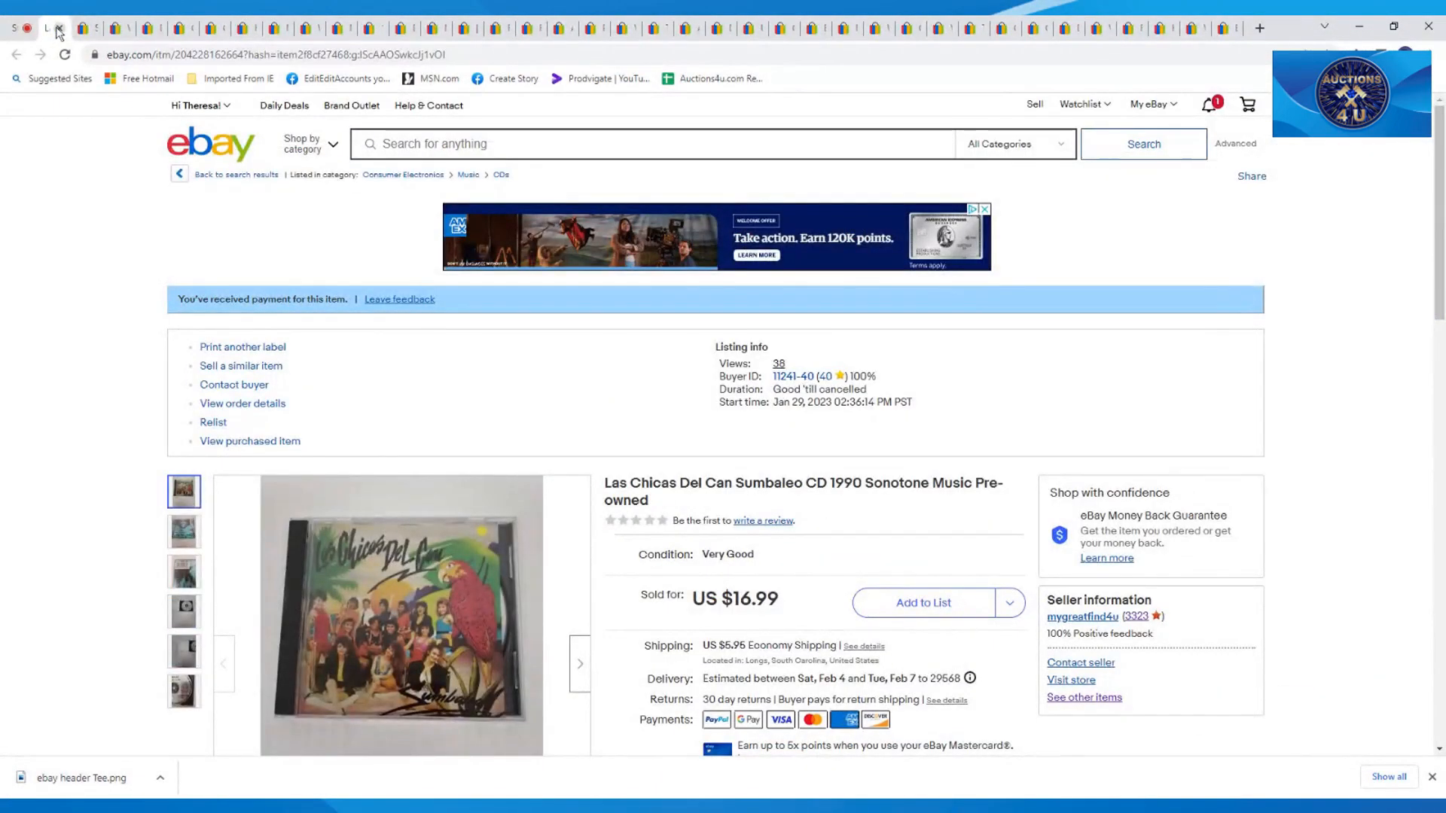
scroll("down", 3)
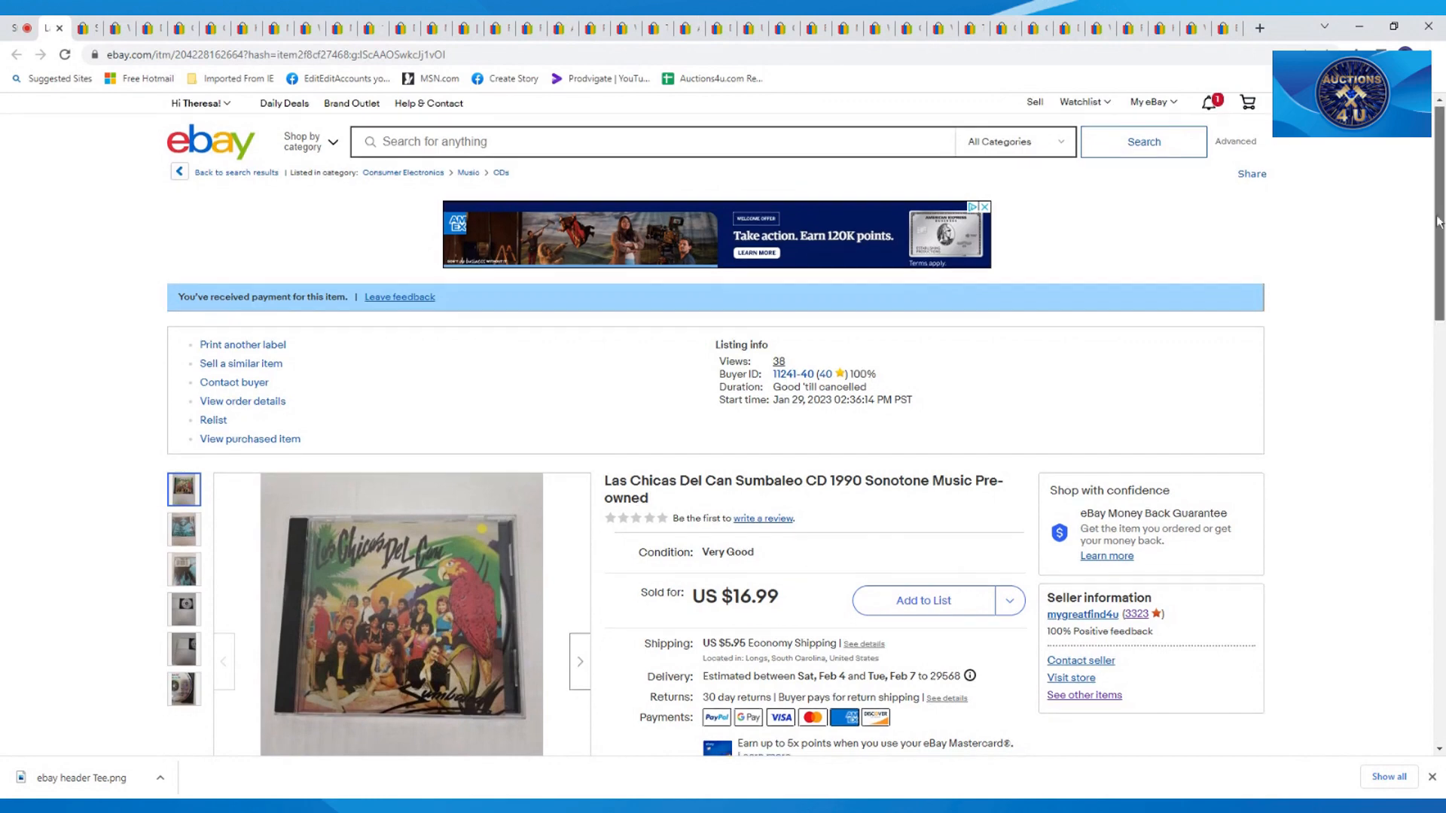
scroll("down", 3)
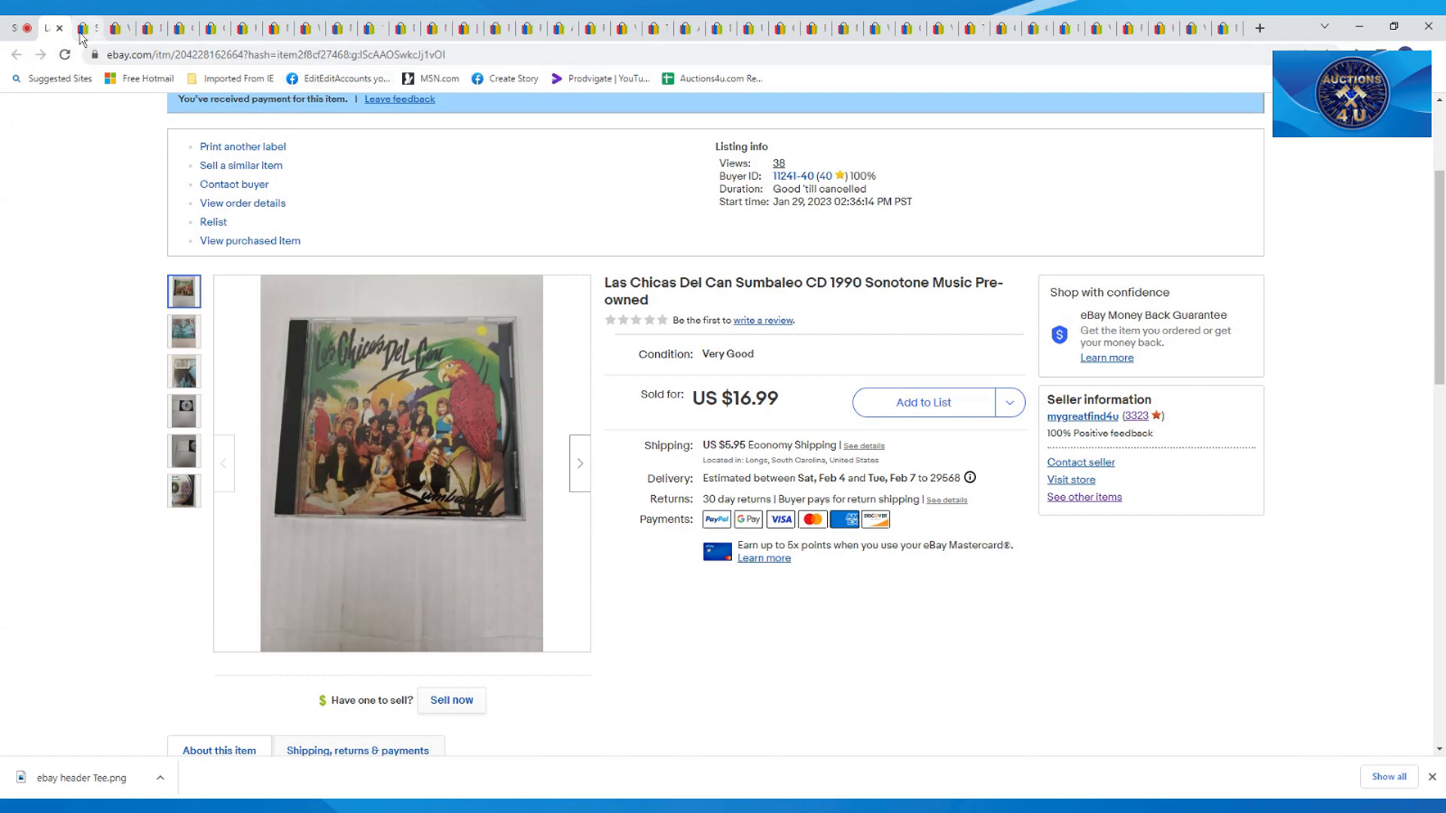
Step: View the Scrubstar Ultimate green scrub top listing, size M, sold for $9.99, scrolling down
left_click(83, 28)
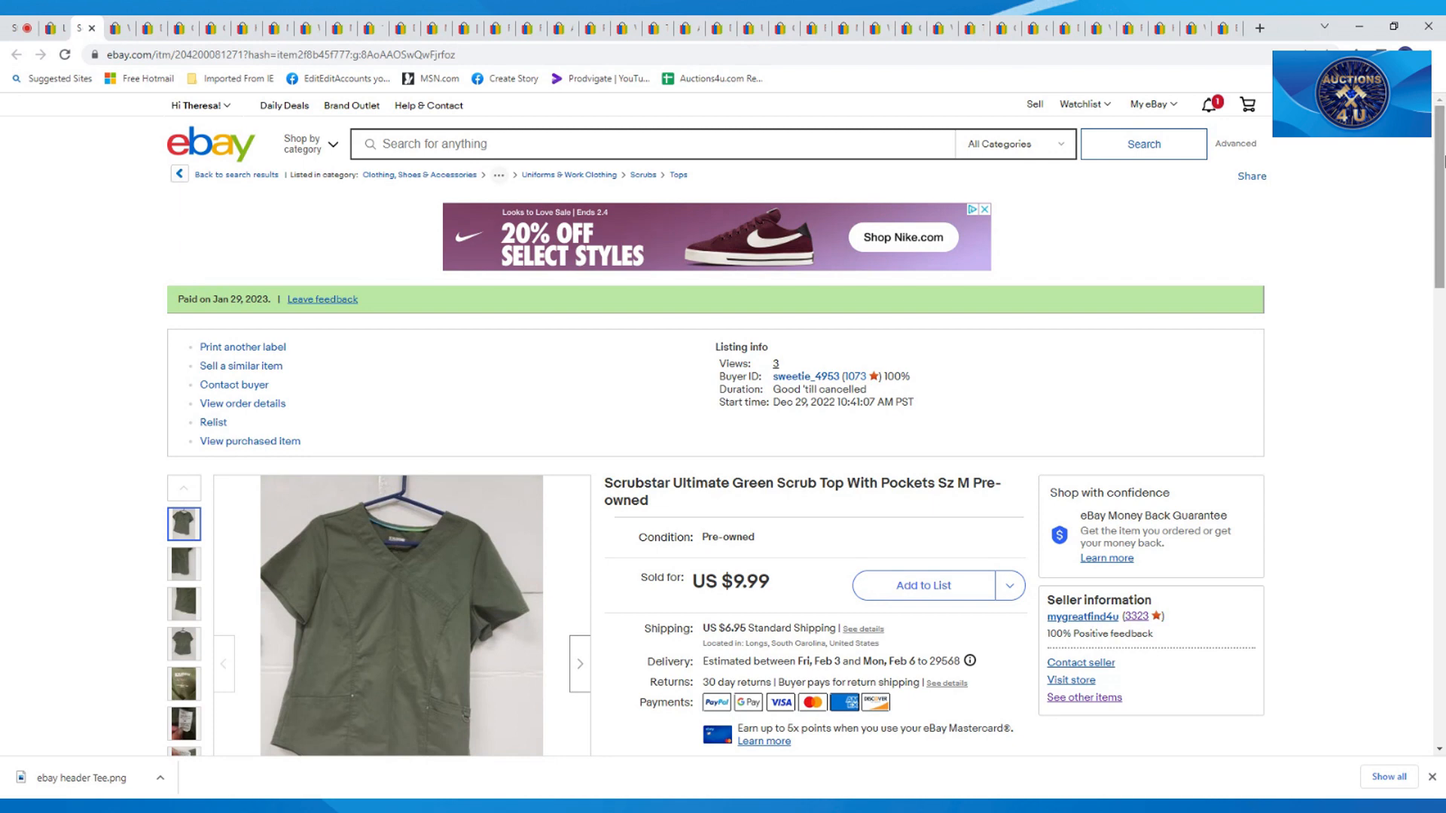
scroll("down", 3)
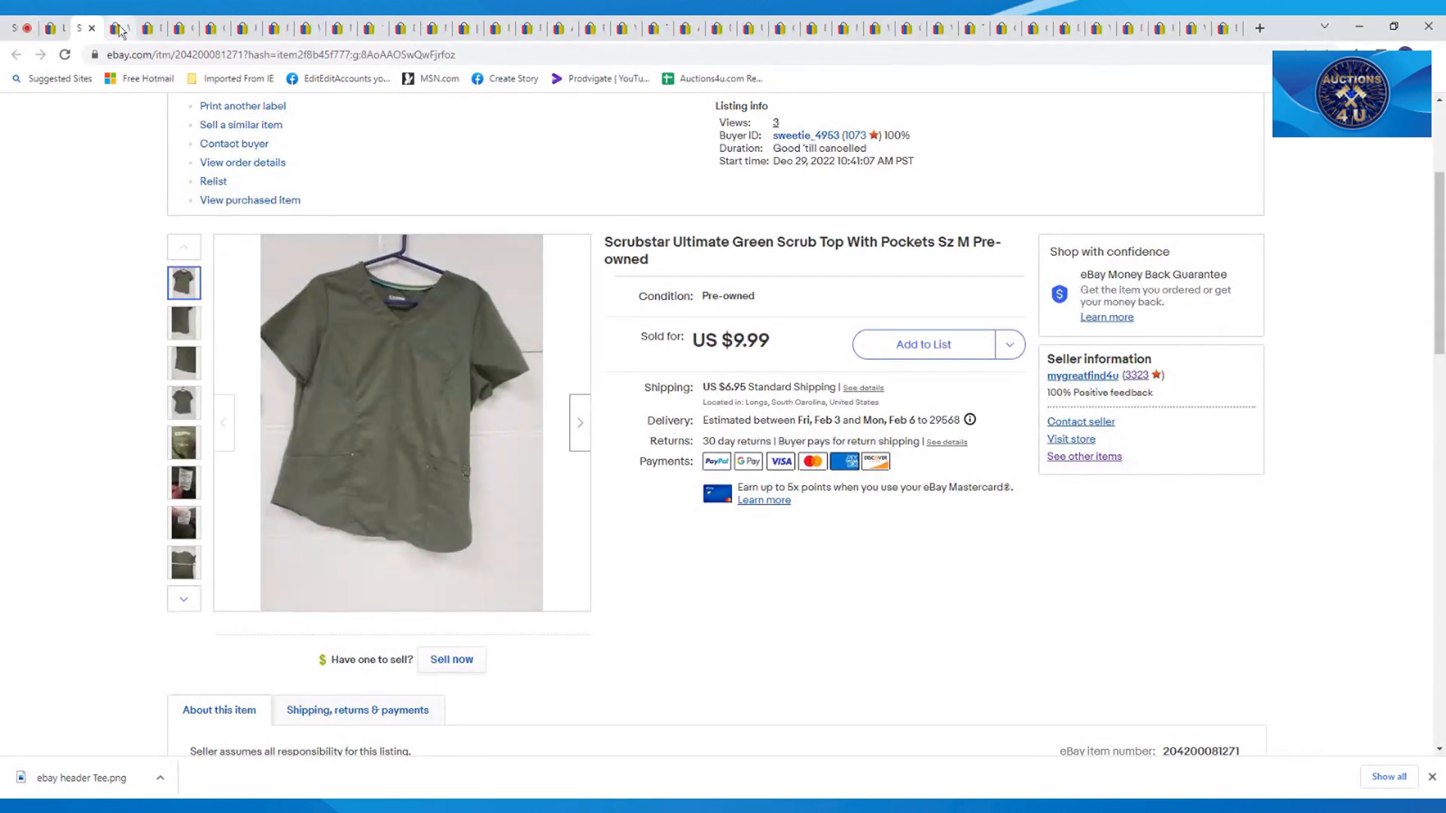
Step: Show the Vintage Vollmer 1981/82 railroad accessories catalog listing and scroll down
left_click(120, 28)
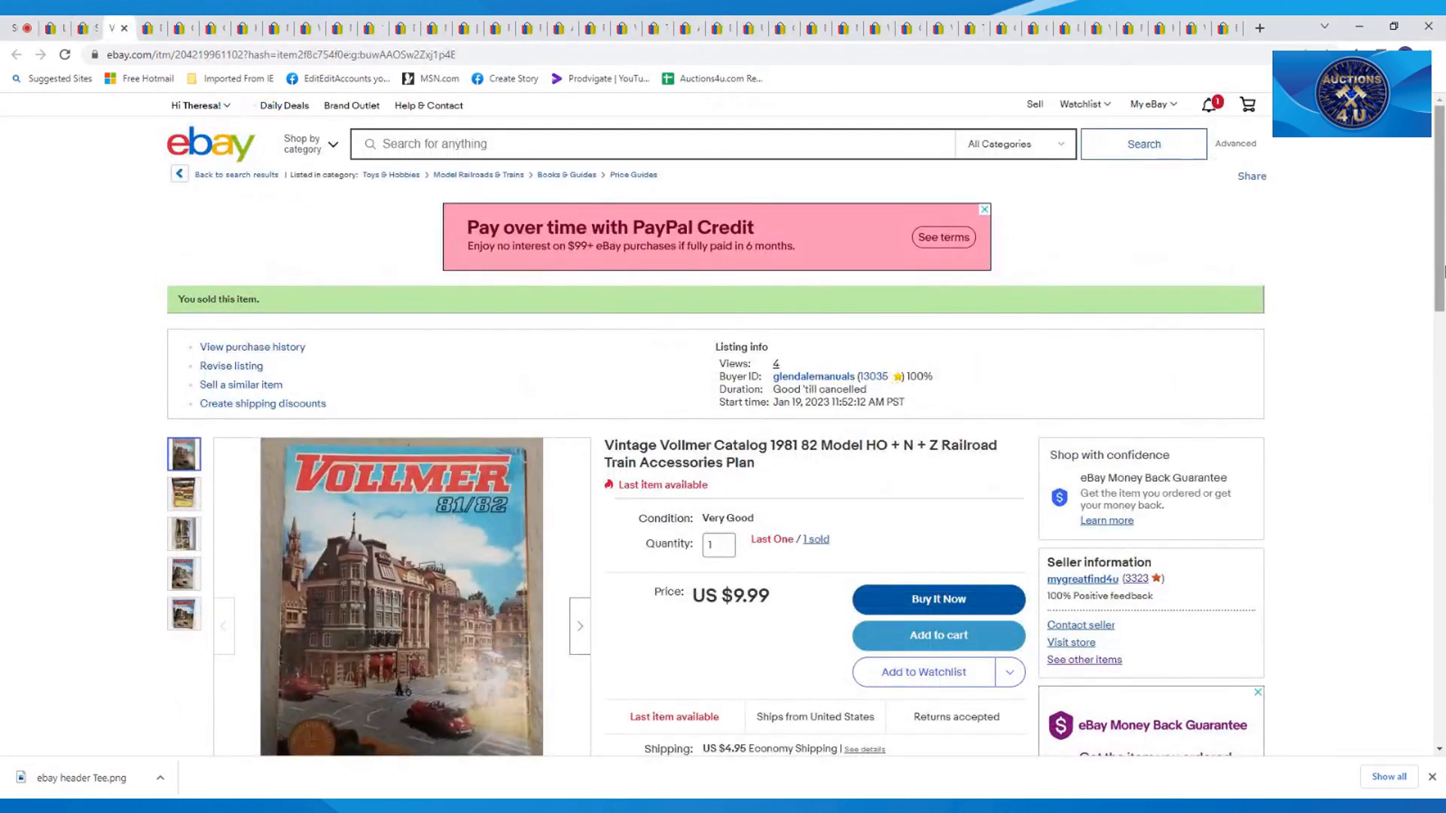
scroll("down", 3)
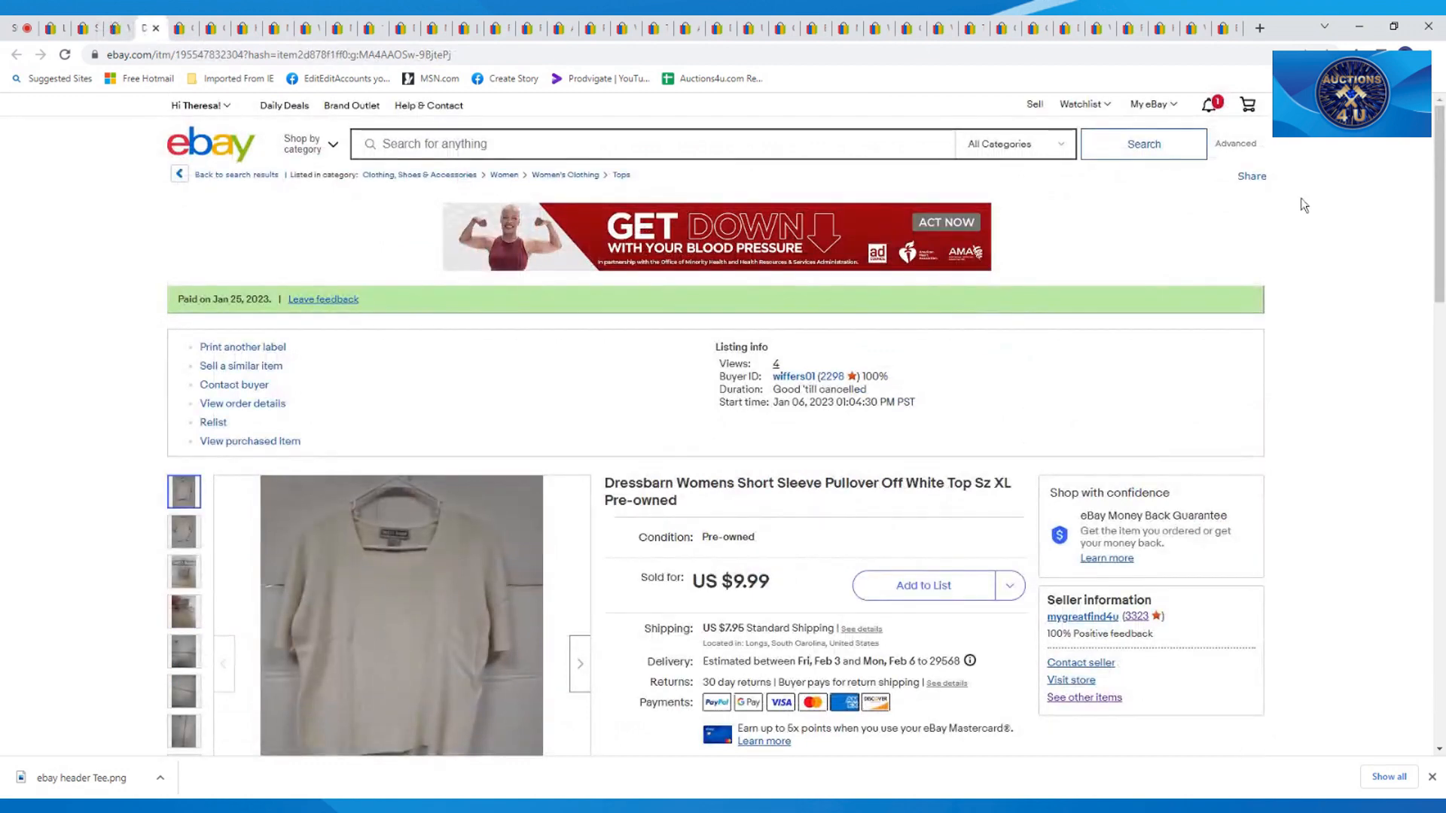
Step: Scroll through the Dressbarn off-white short sleeve pullover top listing
scroll("down", 3)
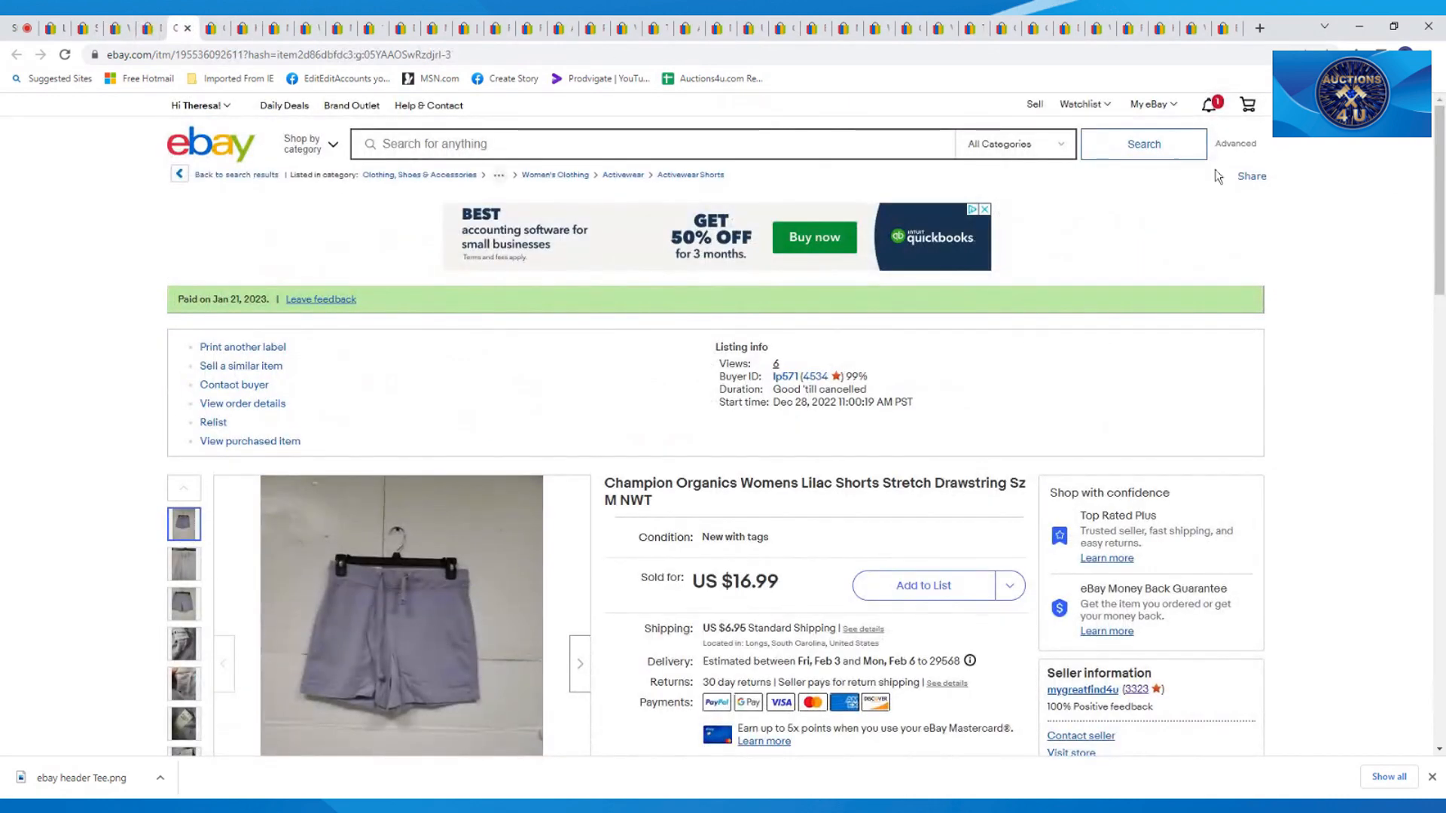
Step: Scroll the Champion Organics lilac shorts listing to its shipping, returns and payment details
scroll("down", 3)
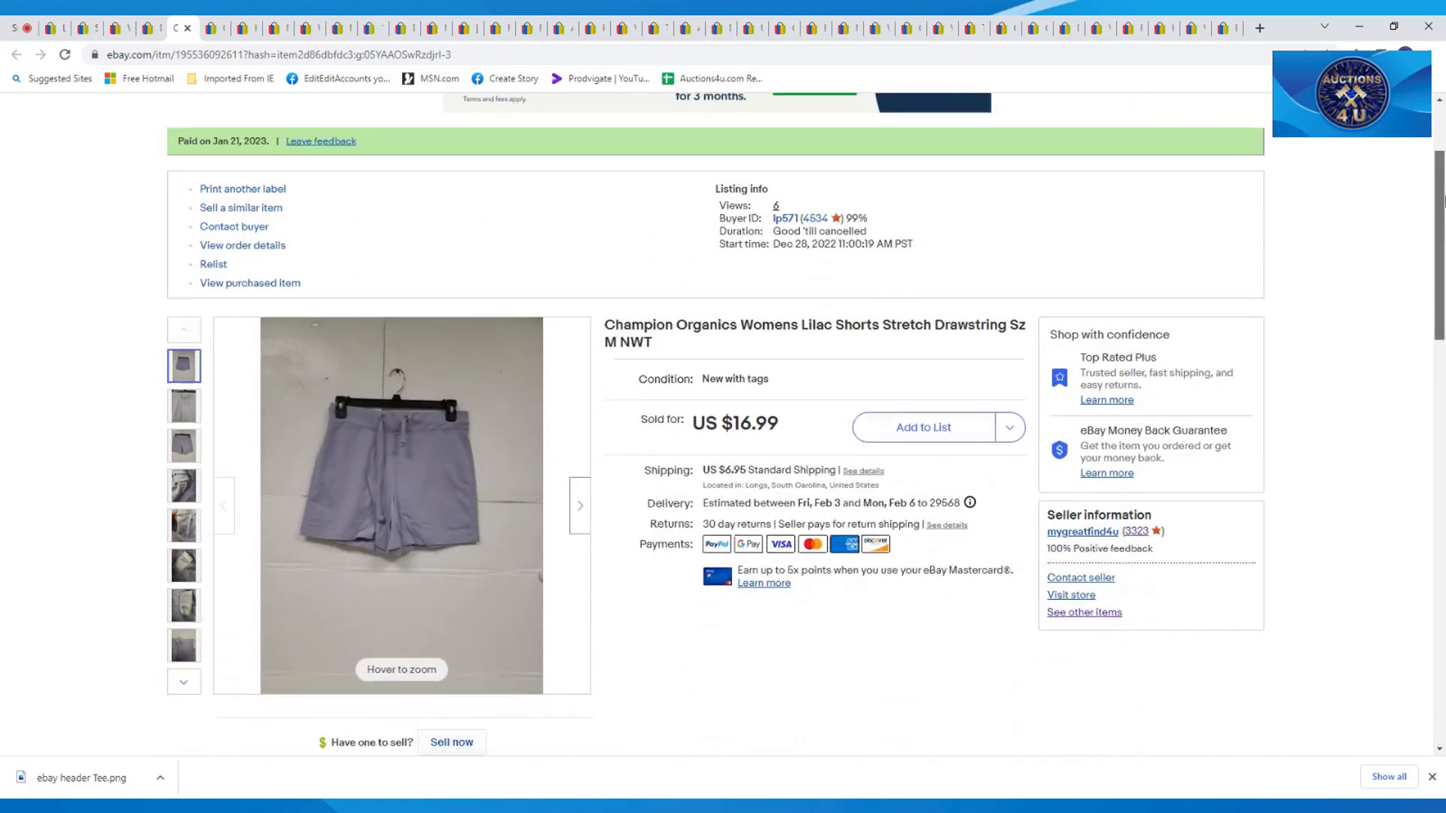
scroll("down", 3)
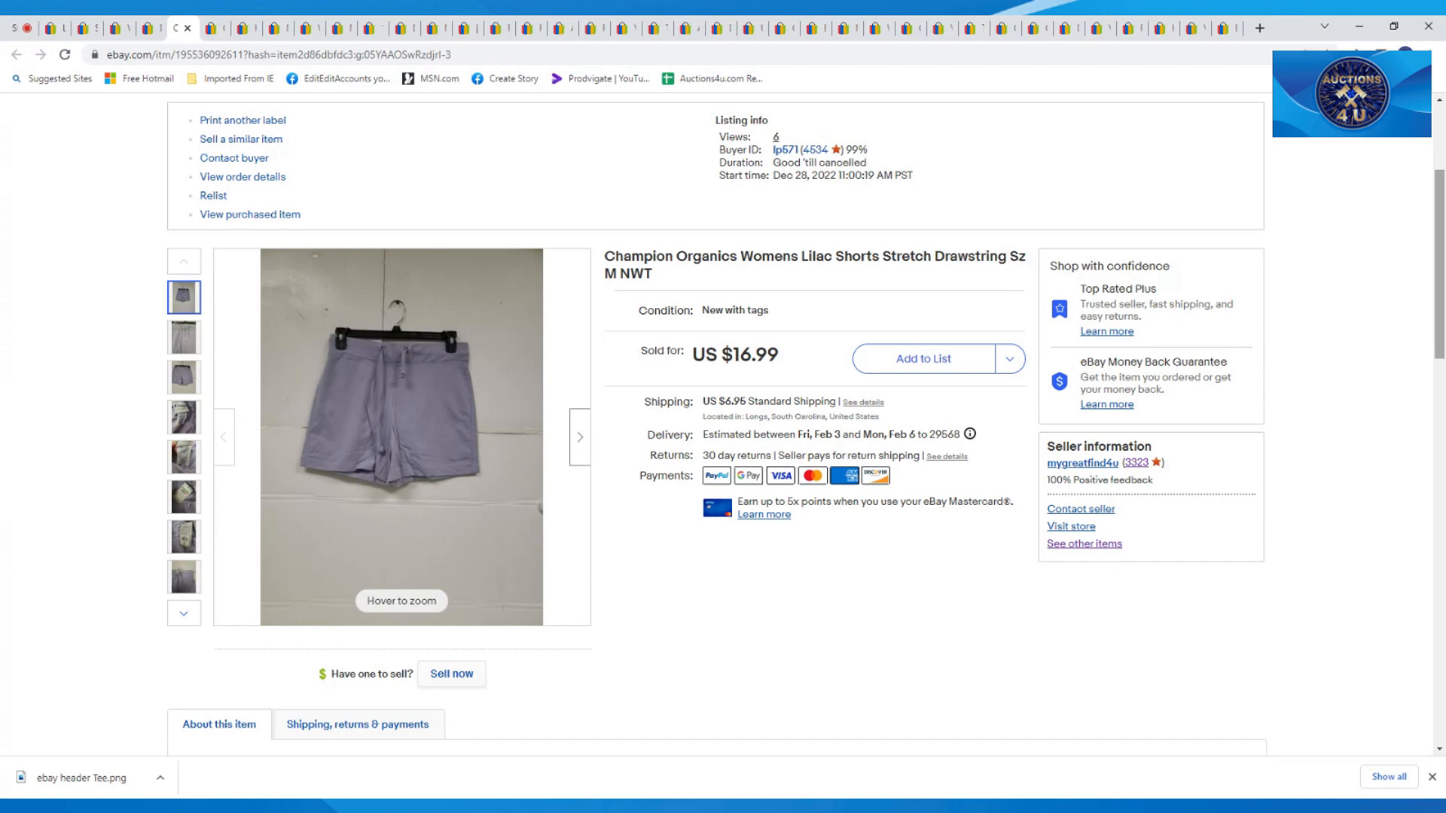
mouse_move(1089, 137)
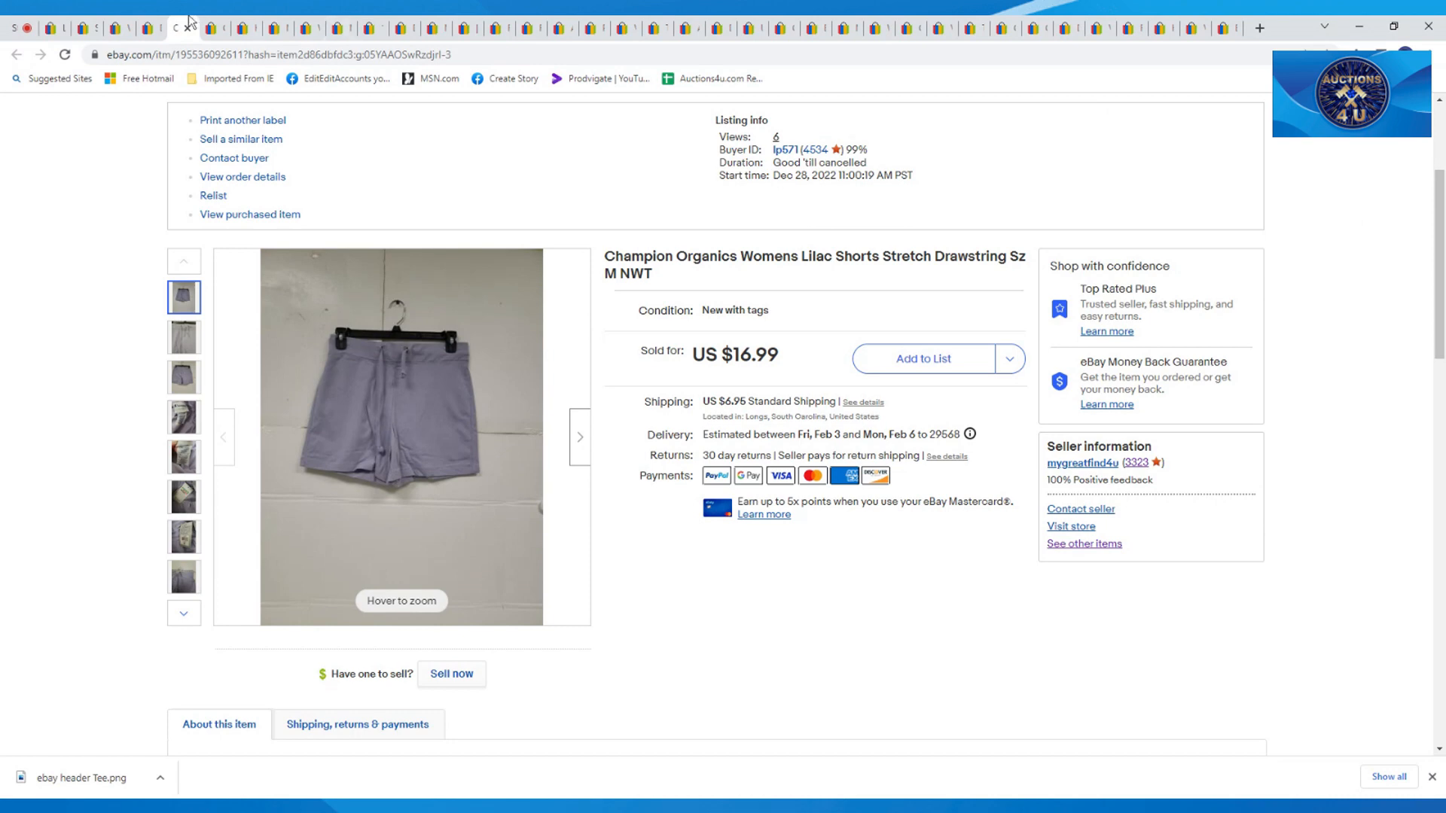
Step: View John Armstrong's Creative Layout Design book listing, sold for $13.77, scrolling down
left_click(203, 28)
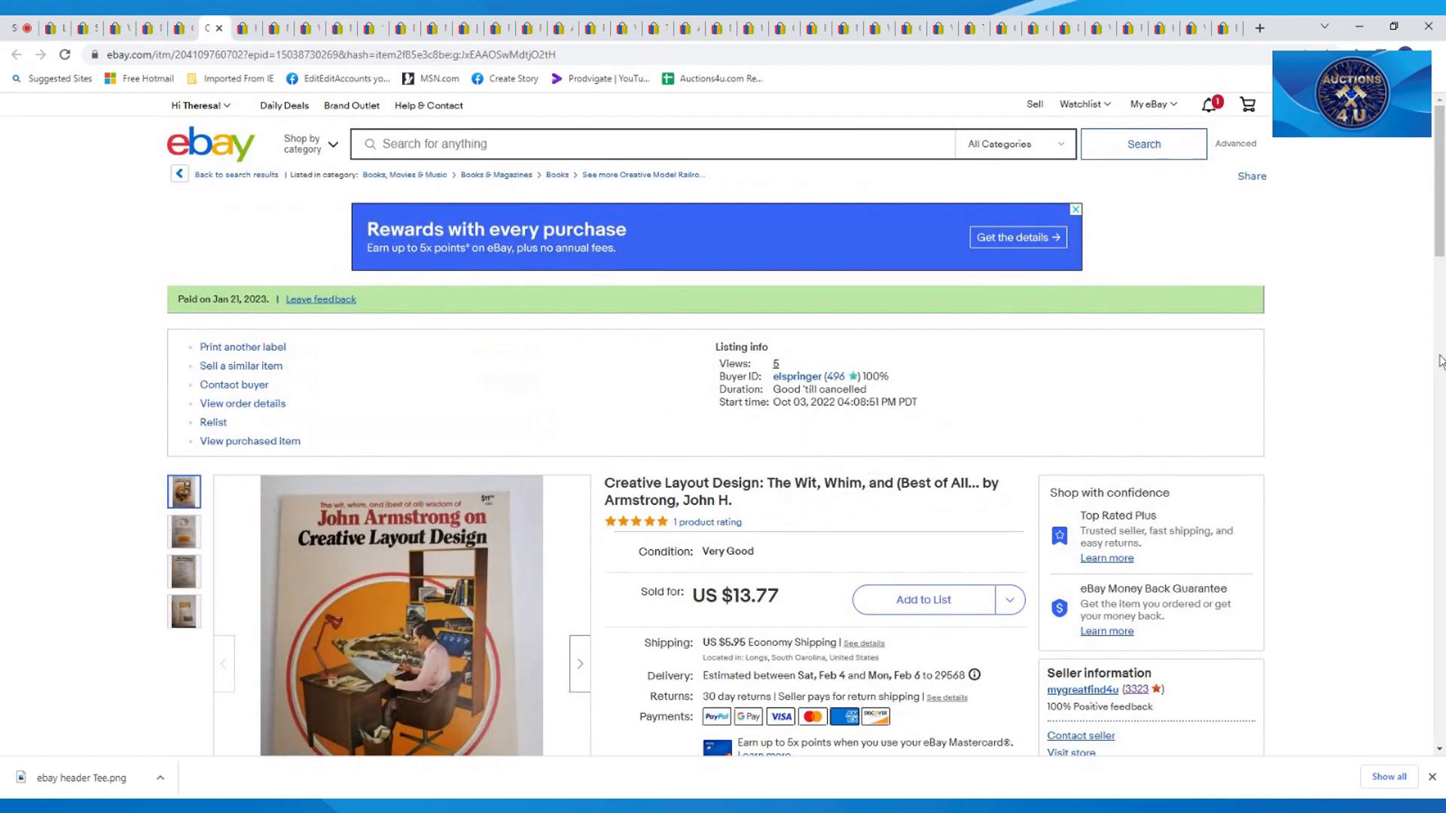
scroll("down", 3)
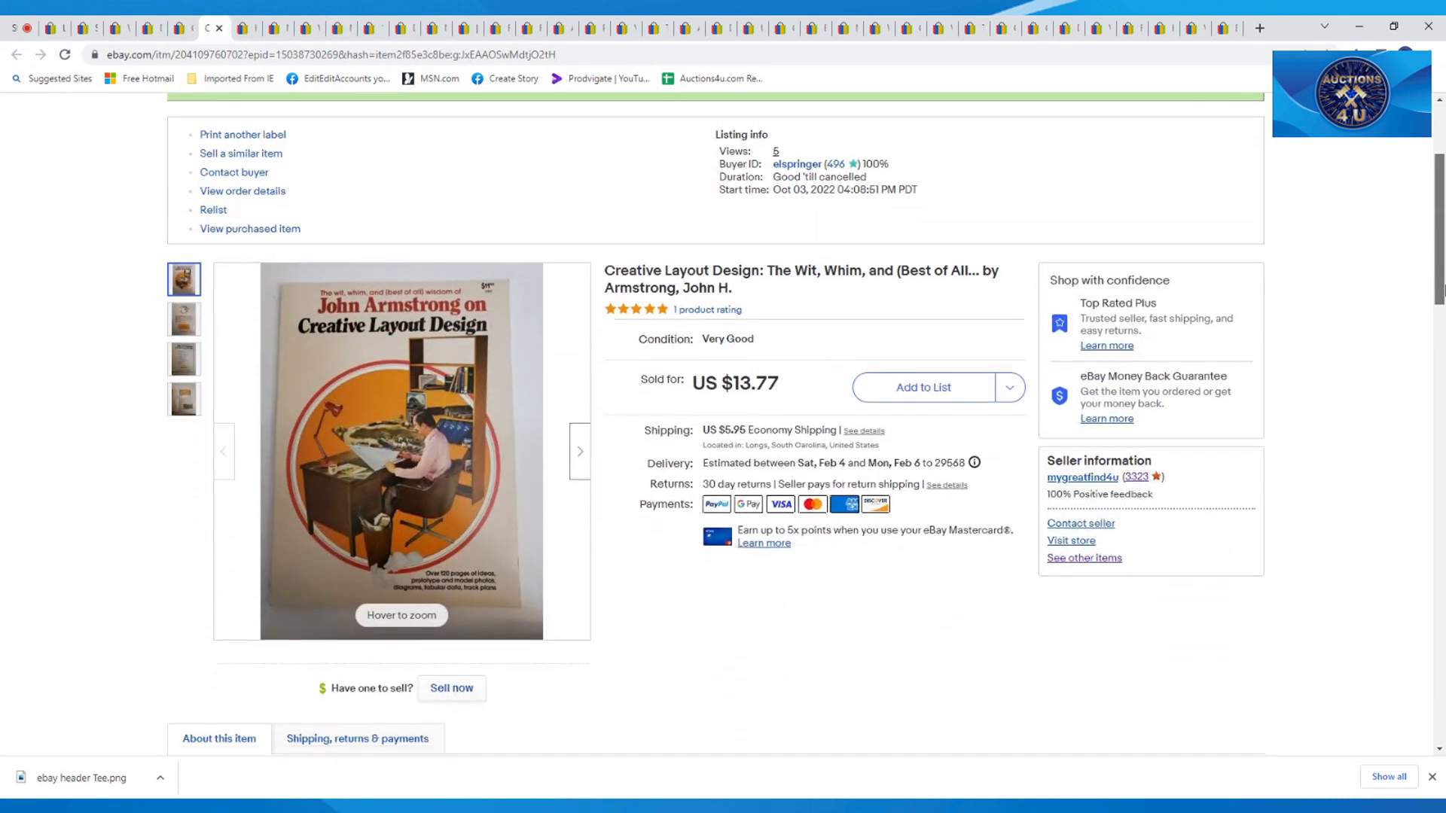
scroll("down", 3)
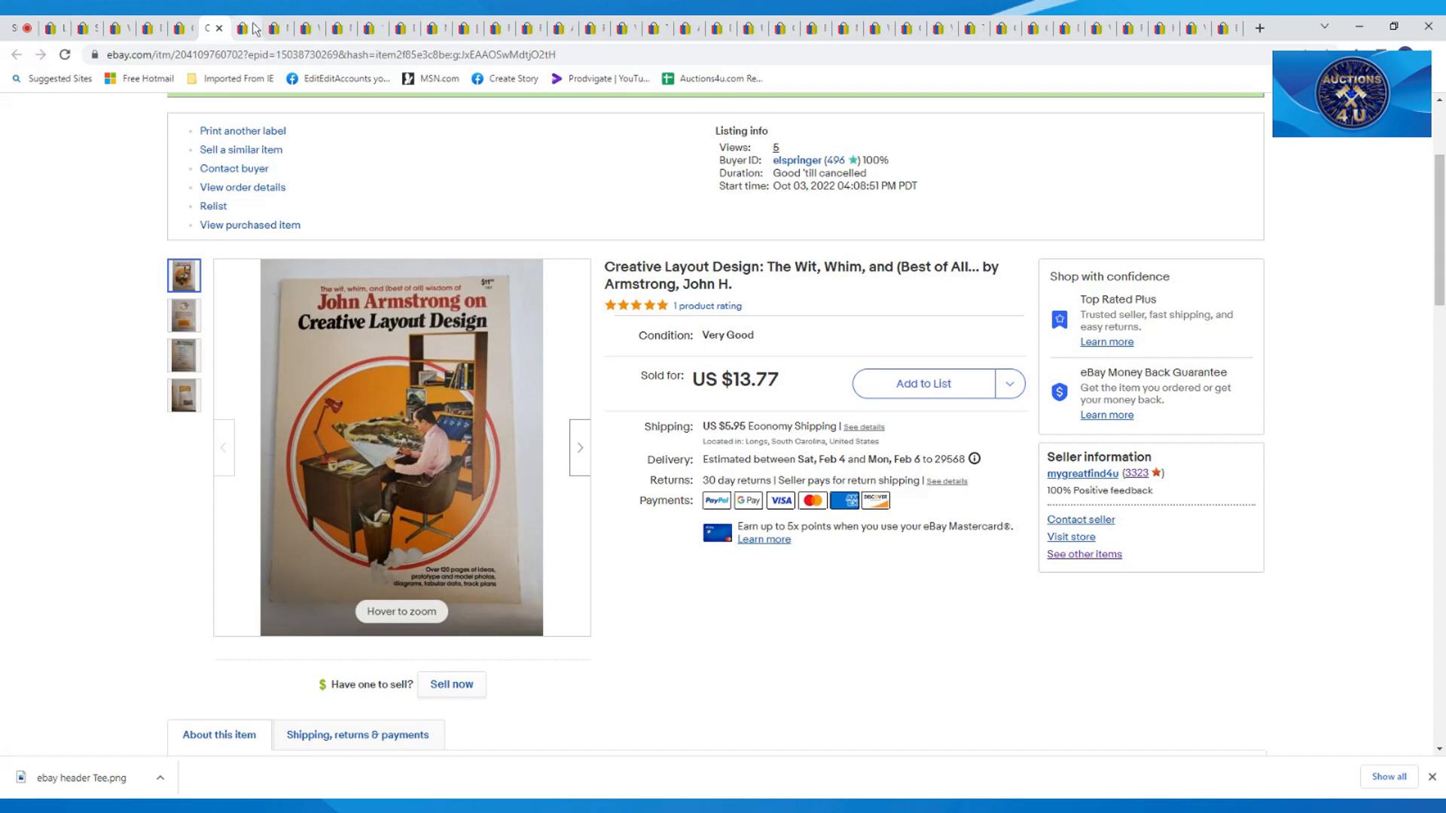
Step: Show the Koi by Kathy Peterson paisley scrub top listing, size M, $14.99
left_click(241, 28)
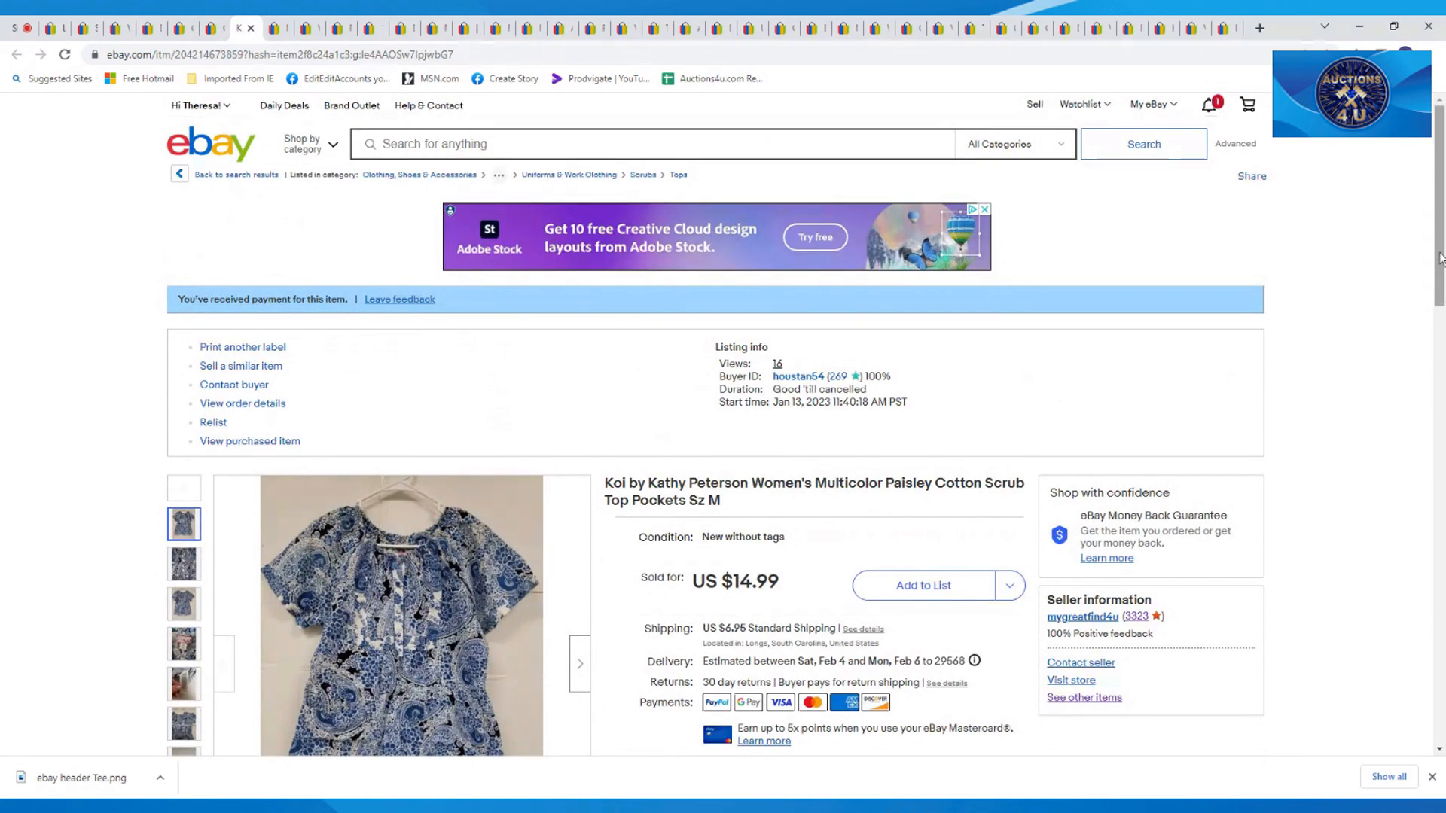
scroll("down", 3)
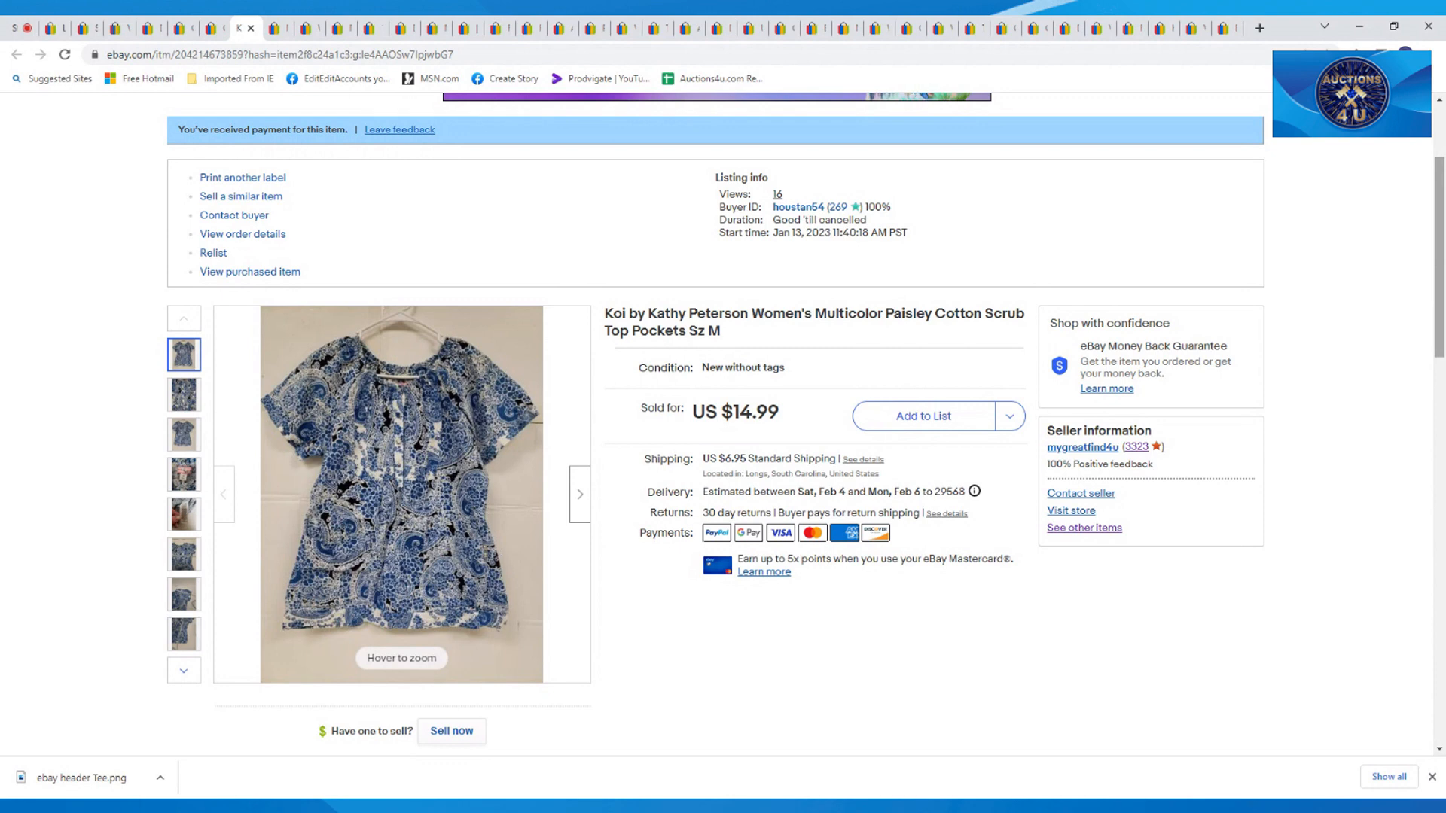
mouse_move(1091, 245)
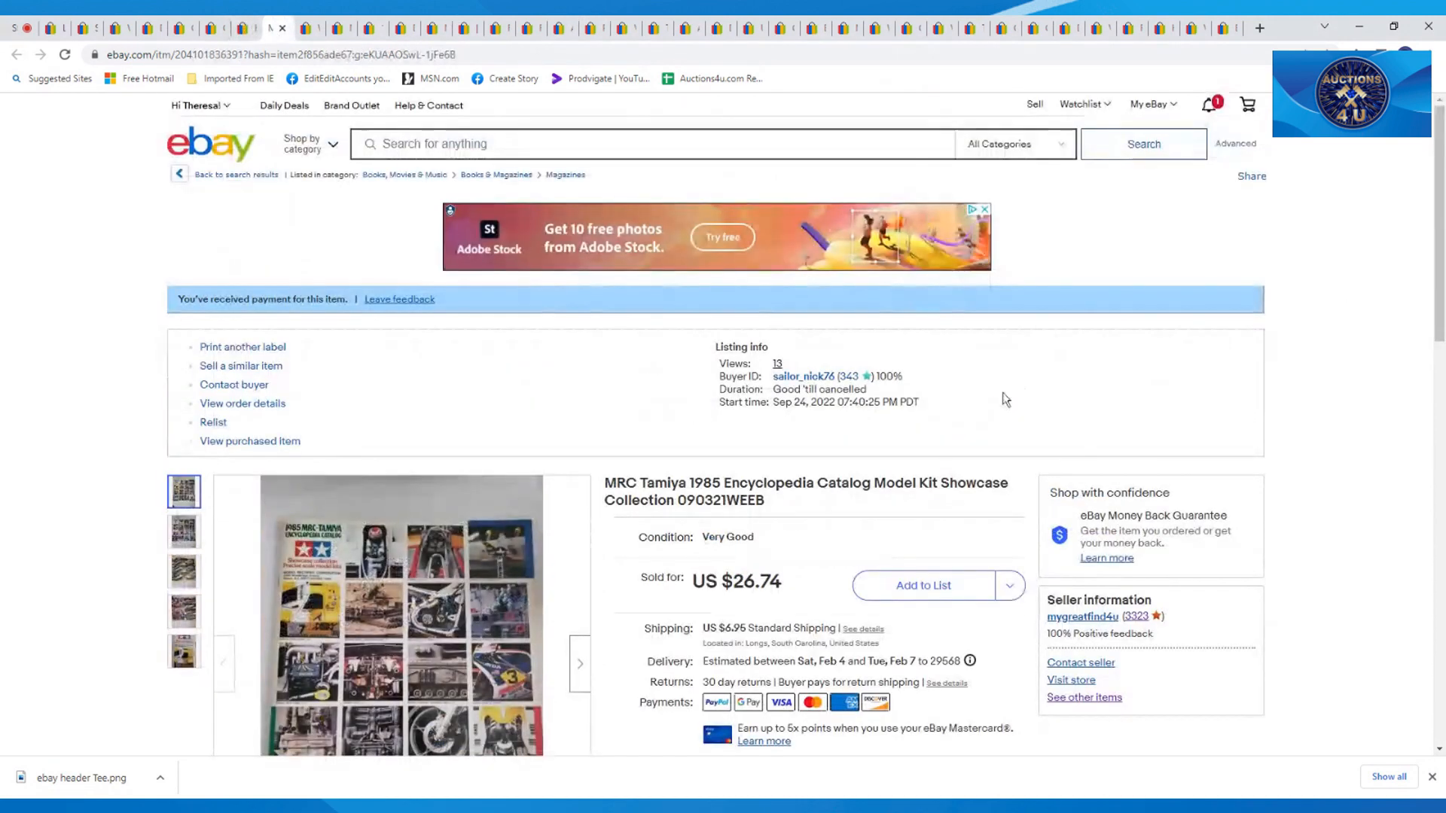
Step: Scroll through the MRC Tamiya 1985 Encyclopedia Catalog listing, sold for $26.74
scroll("down", 3)
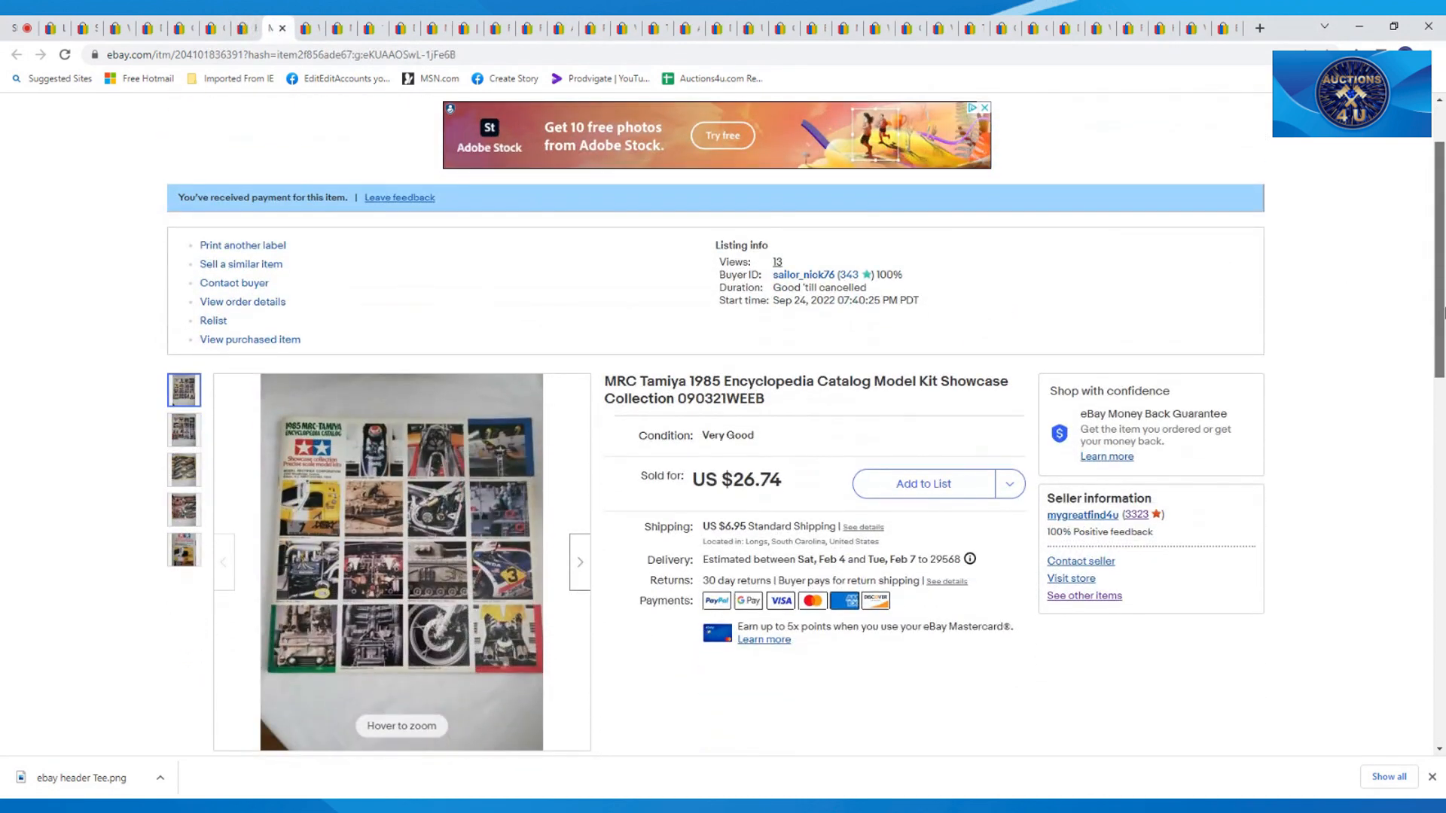
scroll("down", 3)
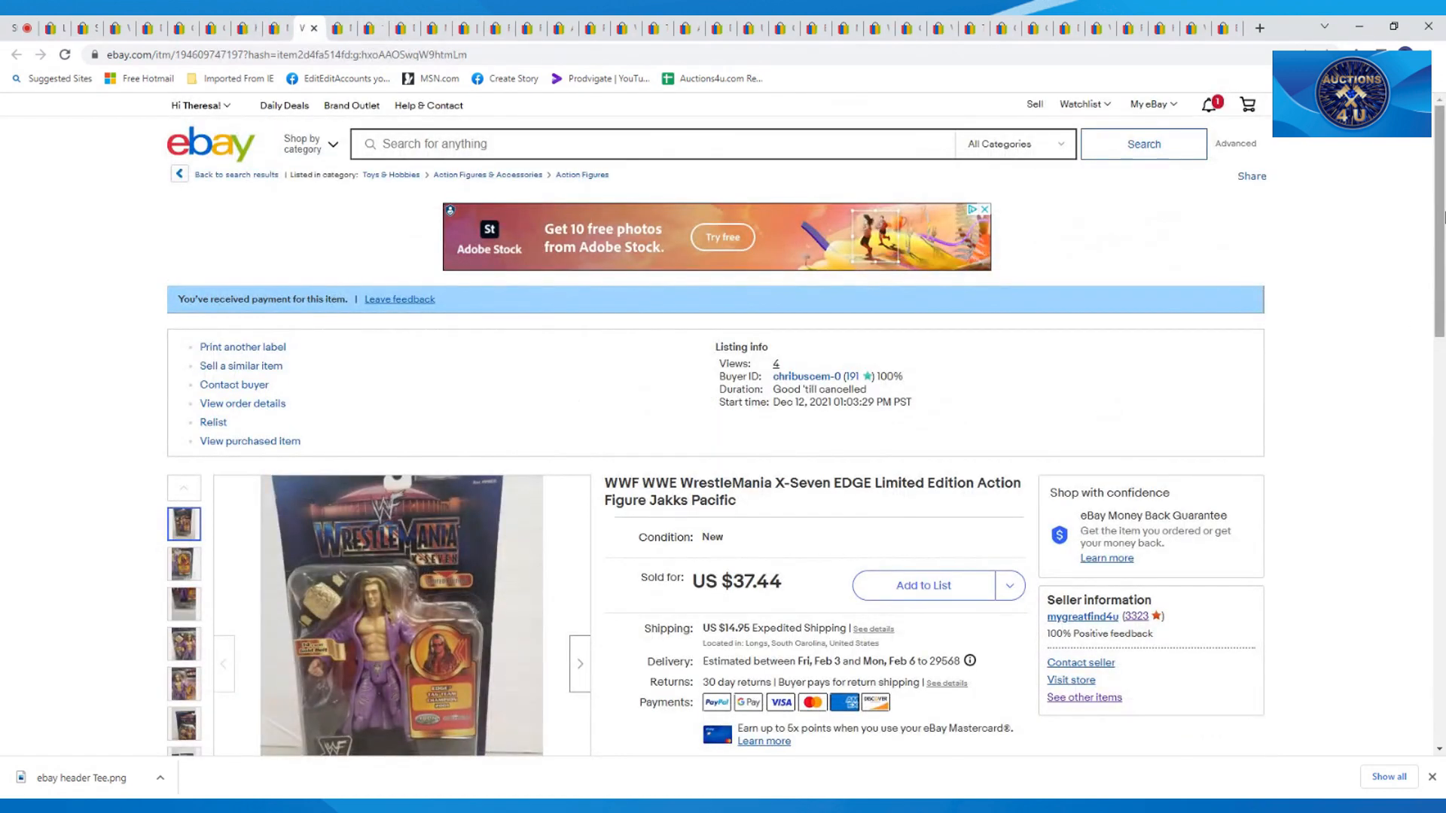
Step: Scroll the WrestleMania X-Seven EDGE figure listing, then switch to the next tab
scroll("down", 3)
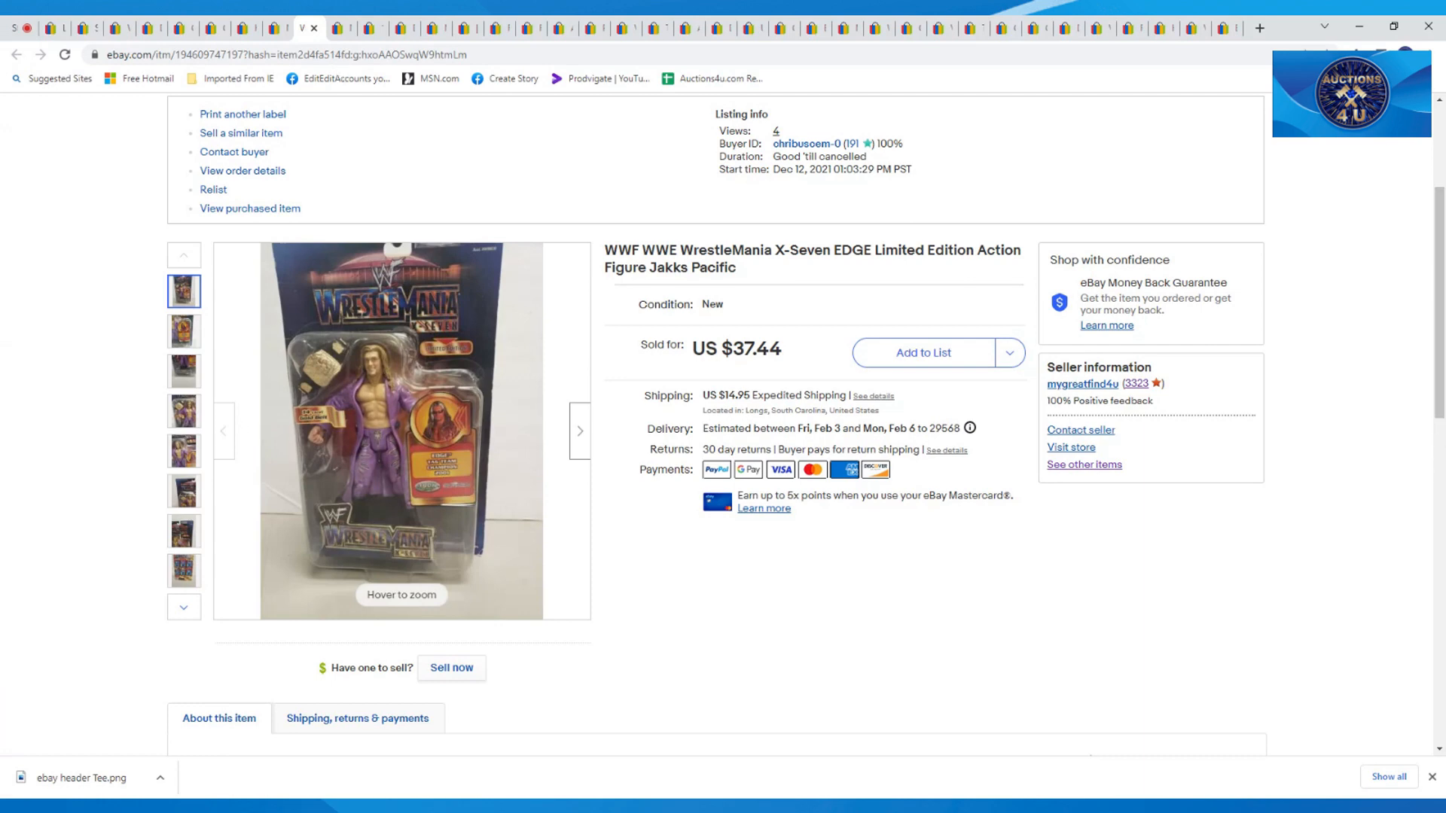
left_click(341, 27)
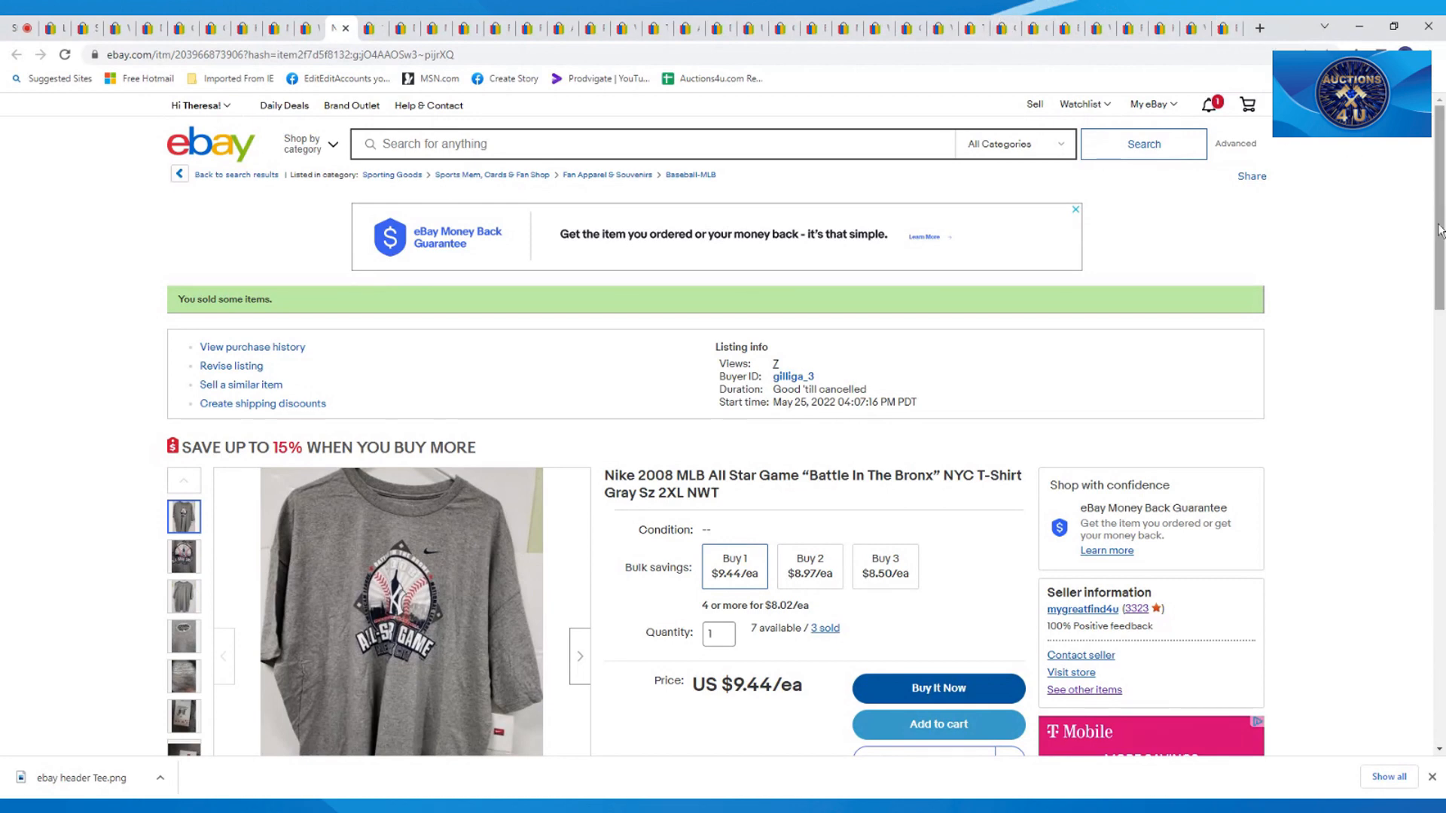
Step: Scroll the Nike 2008 All Star Game T-shirt listing, then show the GI Joe Crew Chief figure
scroll("down", 3)
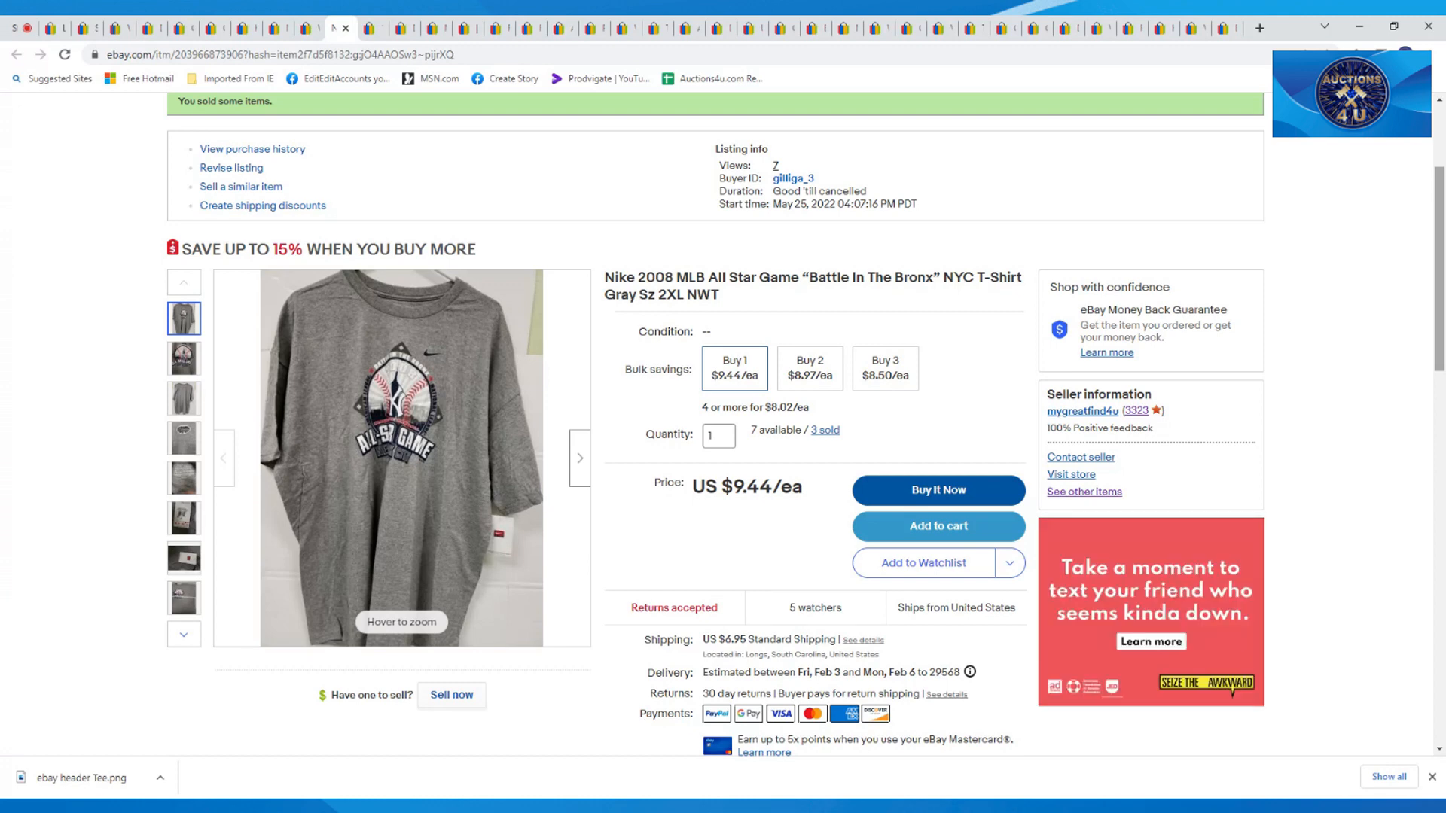
mouse_move(1107, 231)
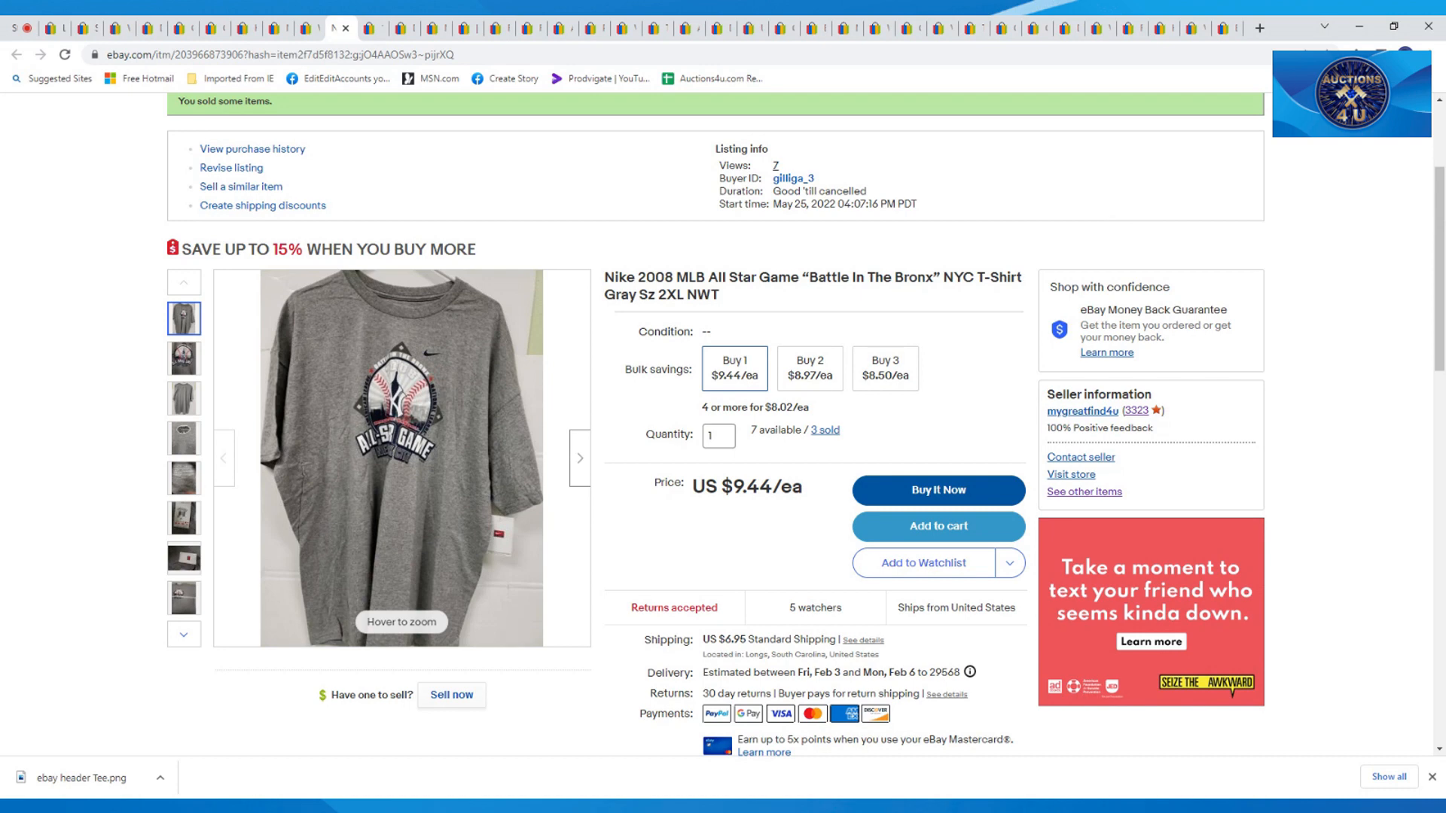
mouse_move(954, 138)
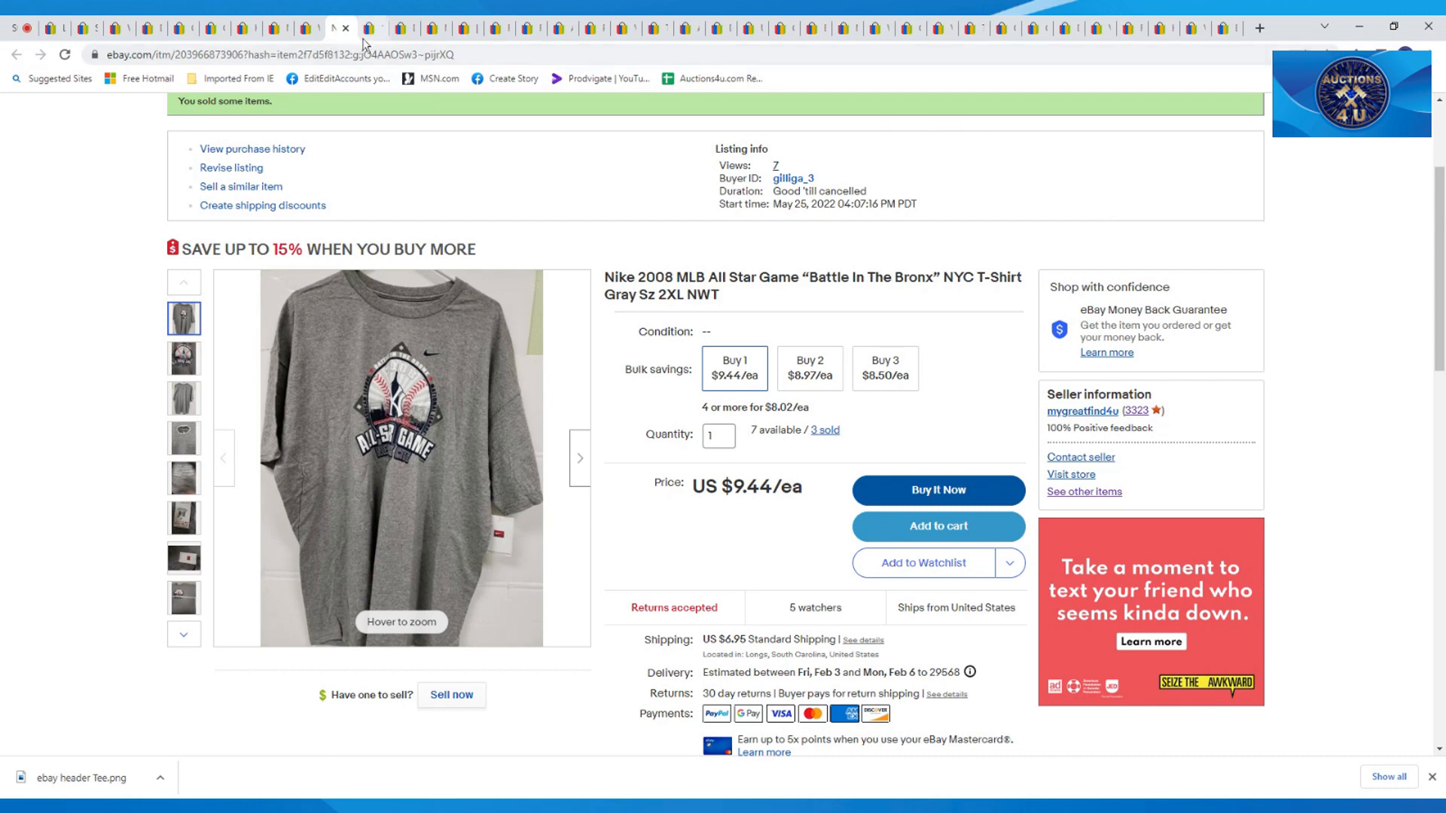
left_click(360, 28)
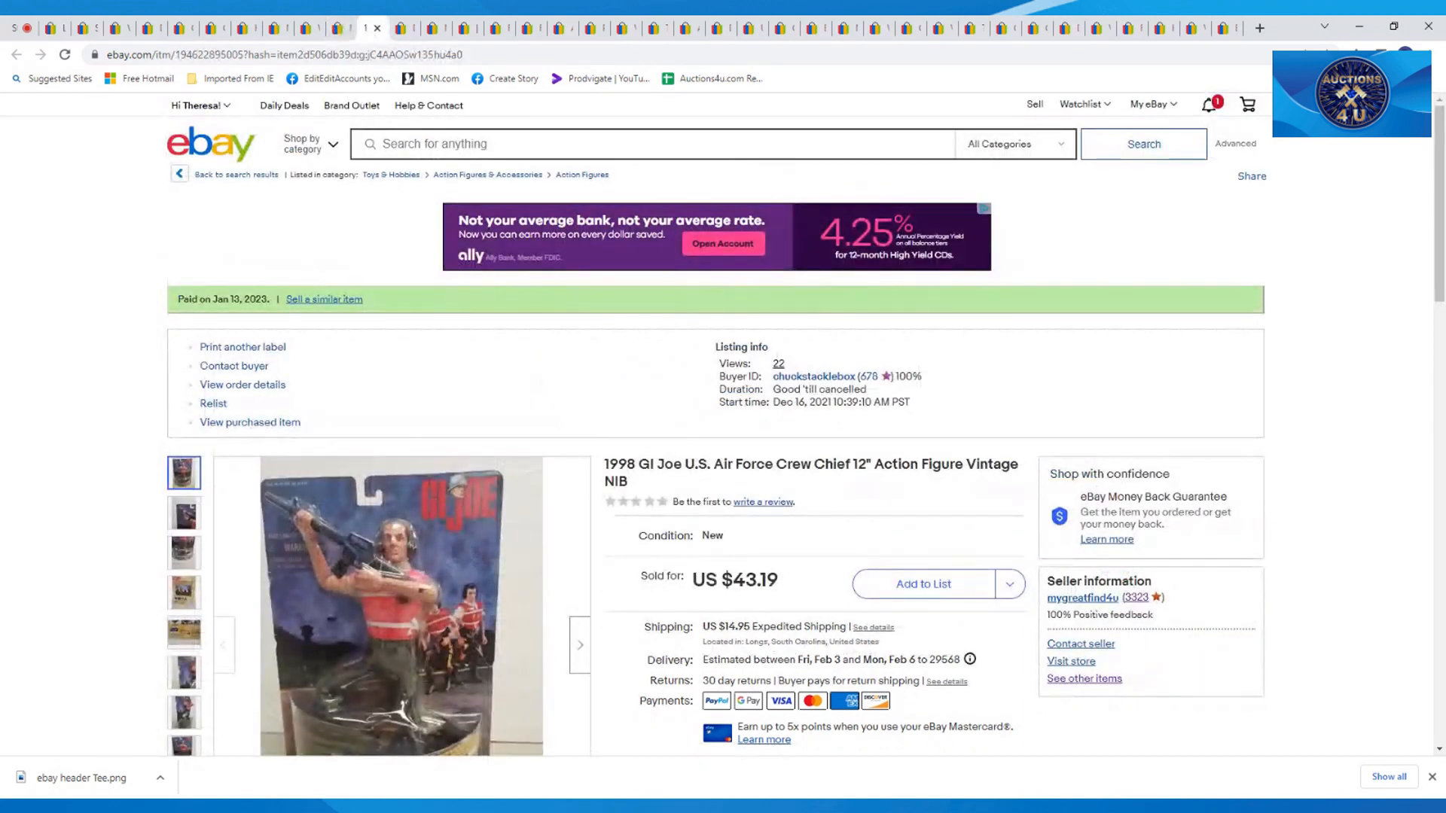
Step: Open the My eBay account menu and scroll down the listing page
left_click(1147, 104)
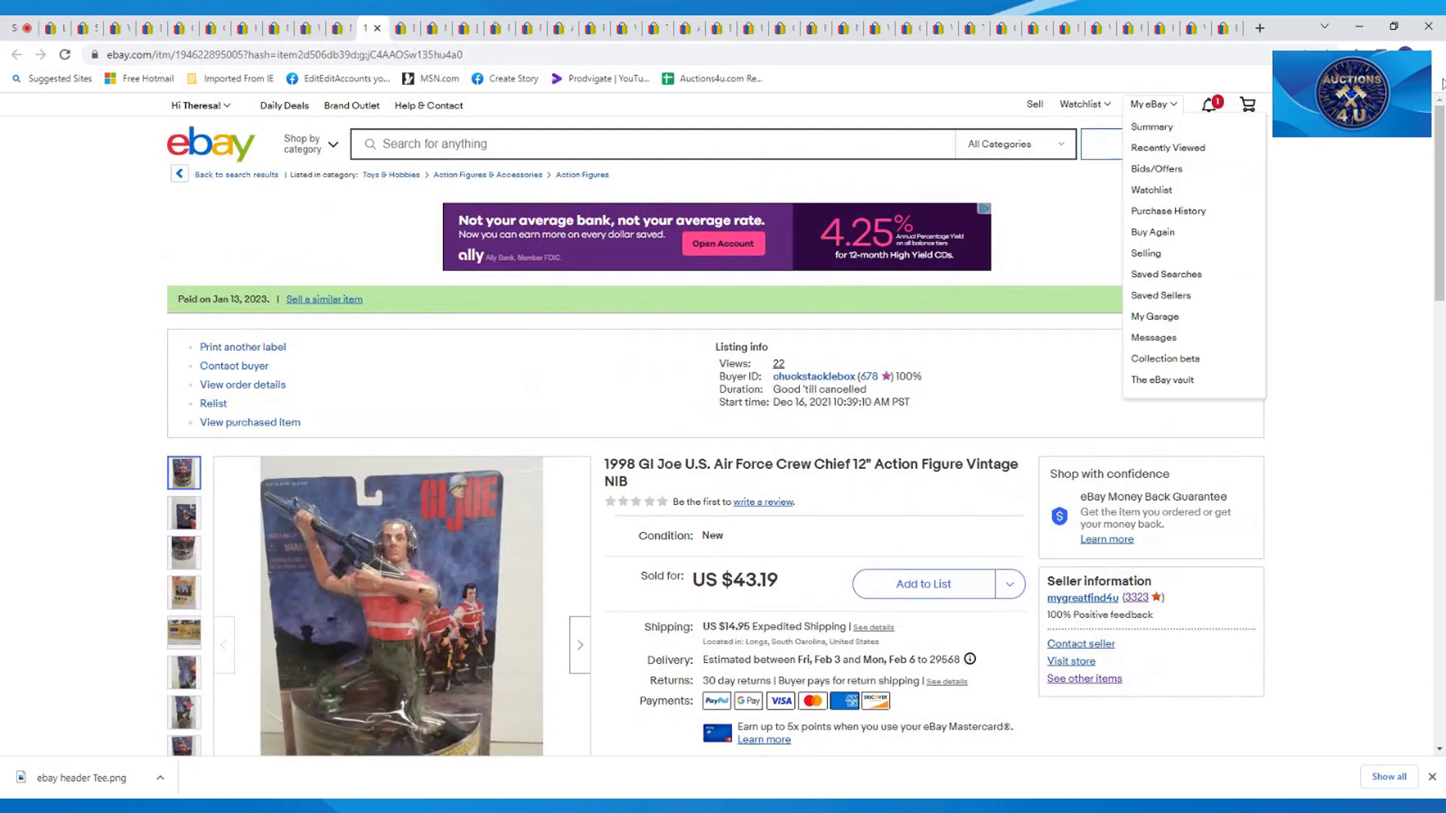
scroll("down", 3)
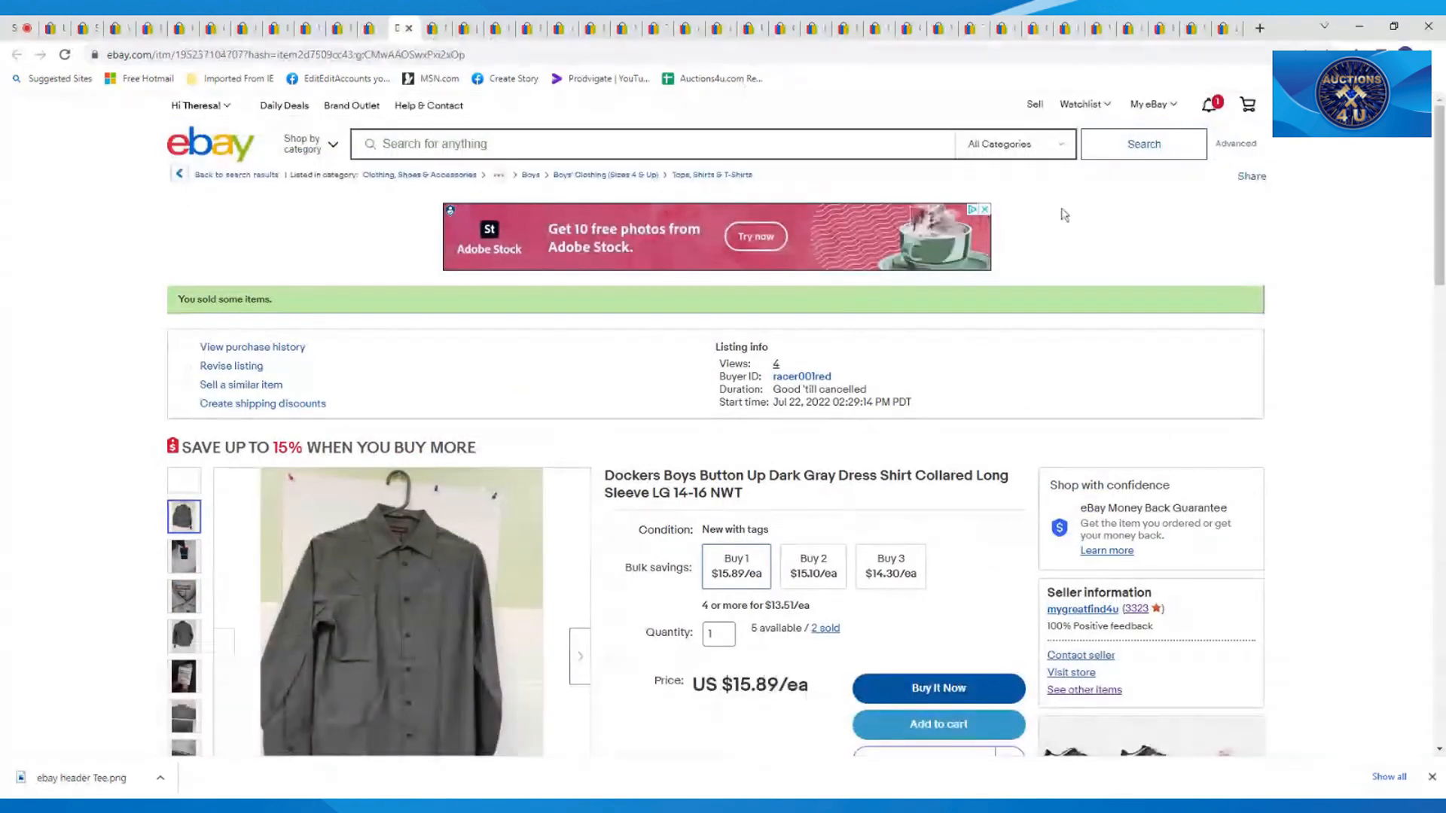
scroll("down", 3)
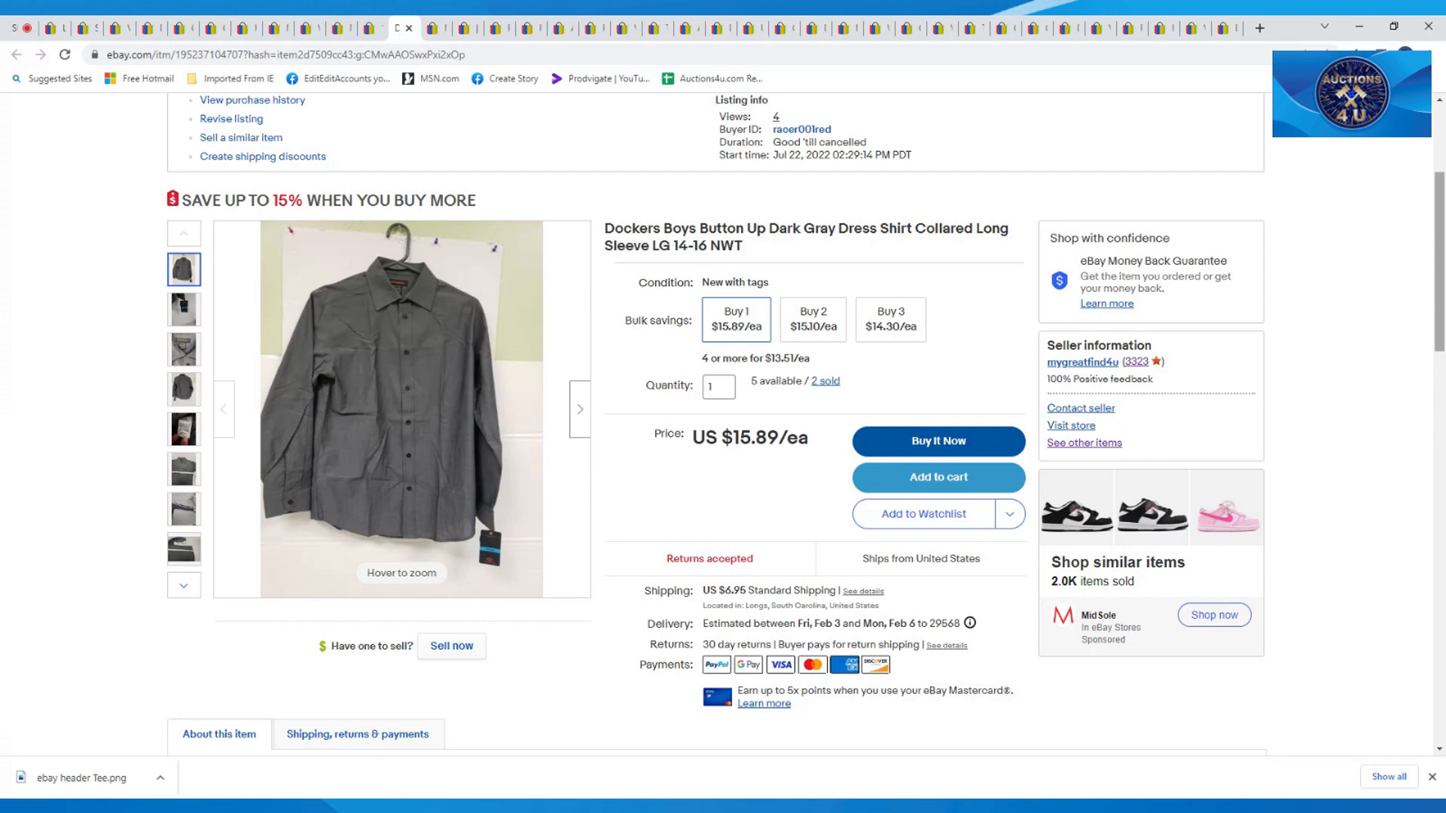
mouse_move(1036, 81)
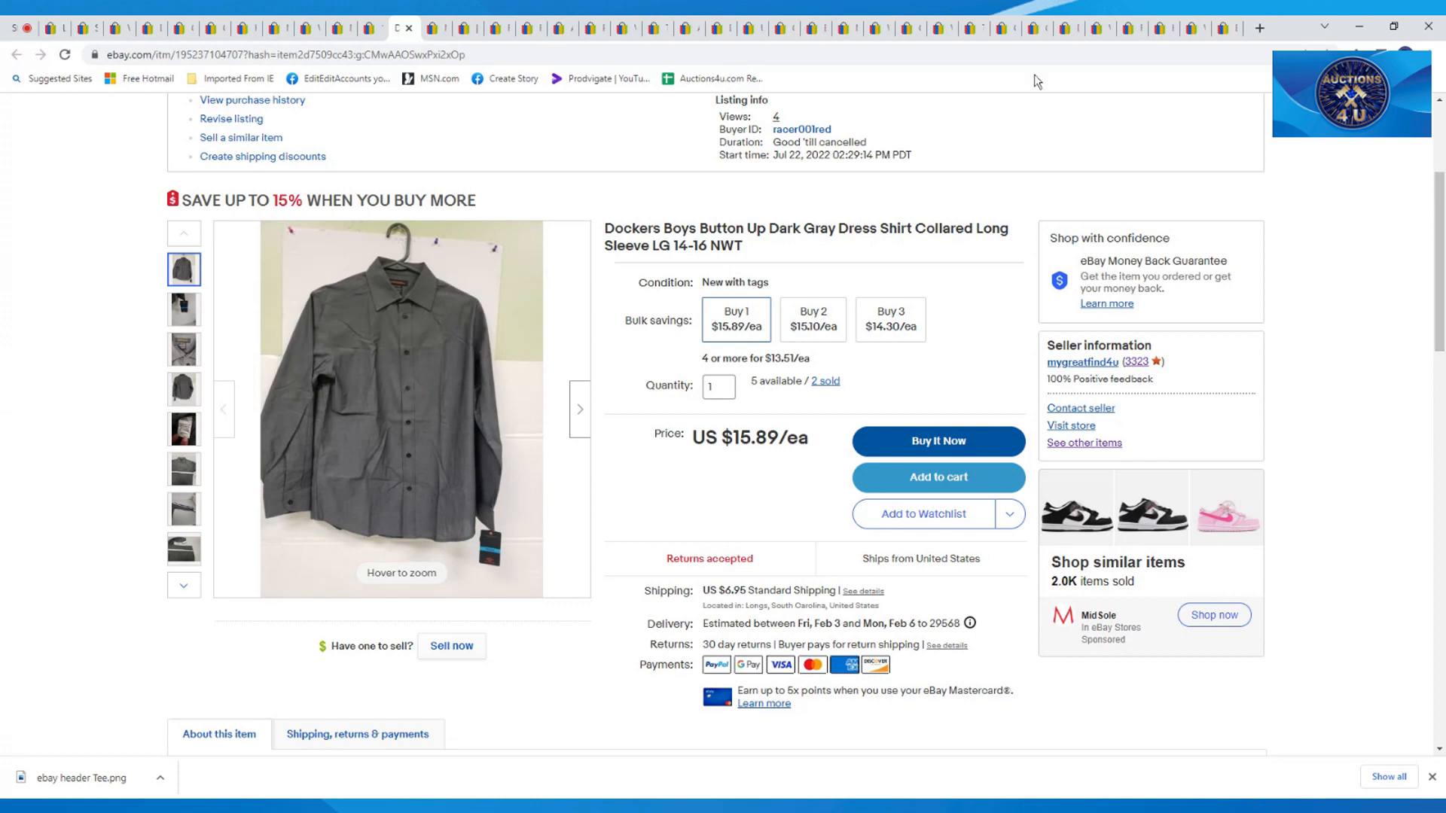
Step: Show the Mac & Jac floral cardigan listing, sold for $18.01, and scroll its details
left_click(436, 28)
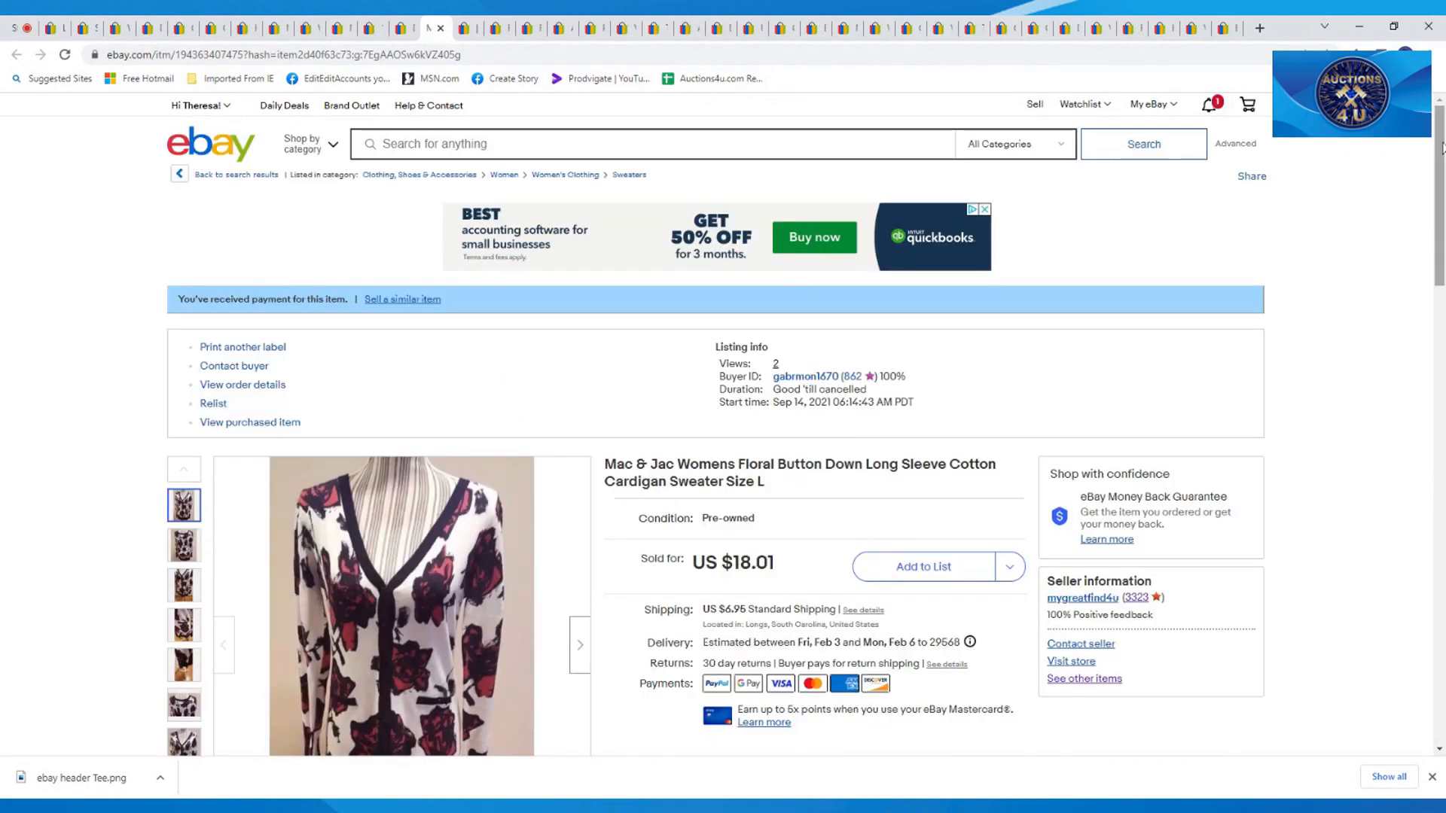
scroll("down", 3)
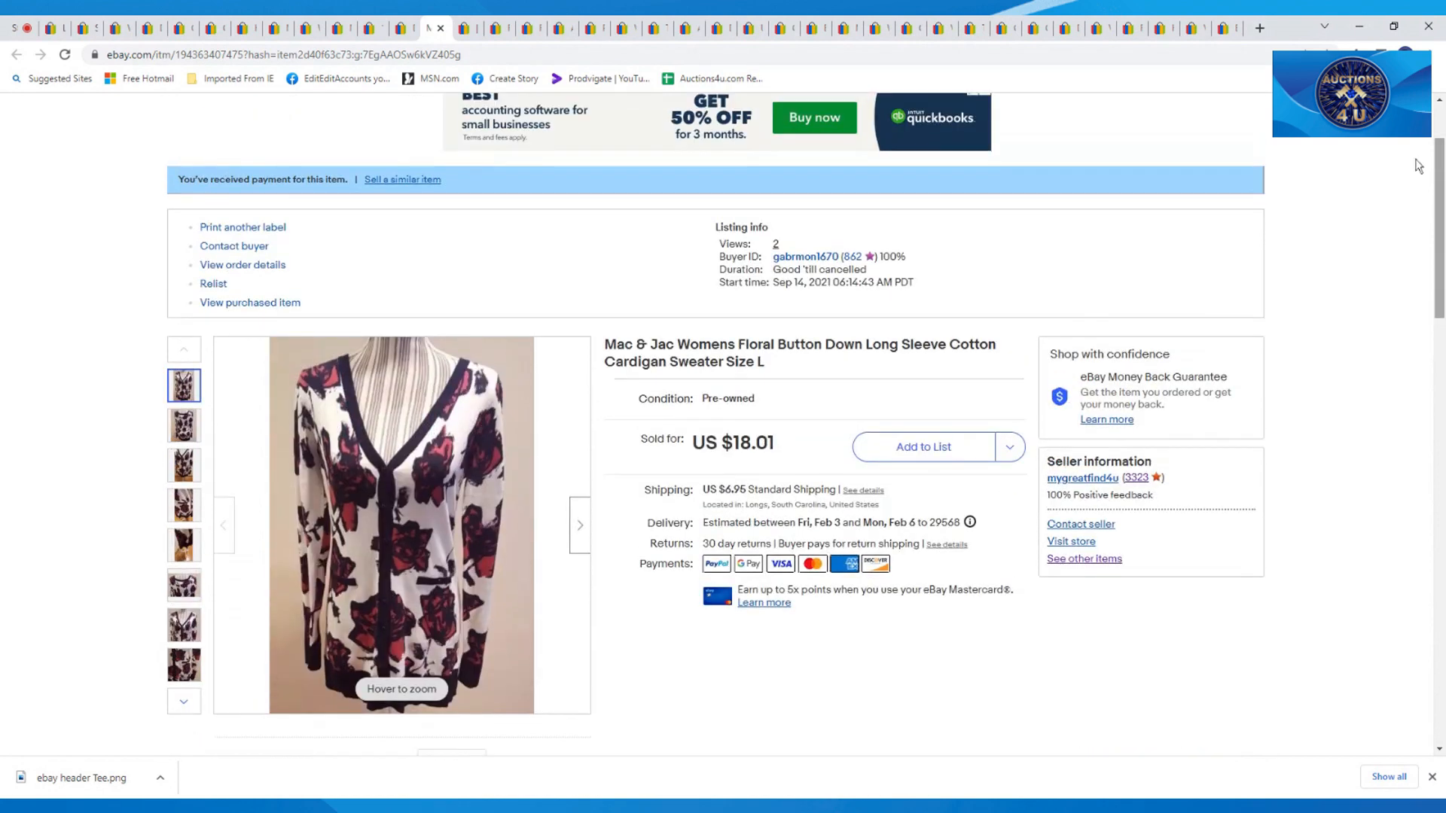
Step: Switch to the store's sold items, then open and scroll the Faded Glory black cardigan ($15.99)
left_click(451, 28)
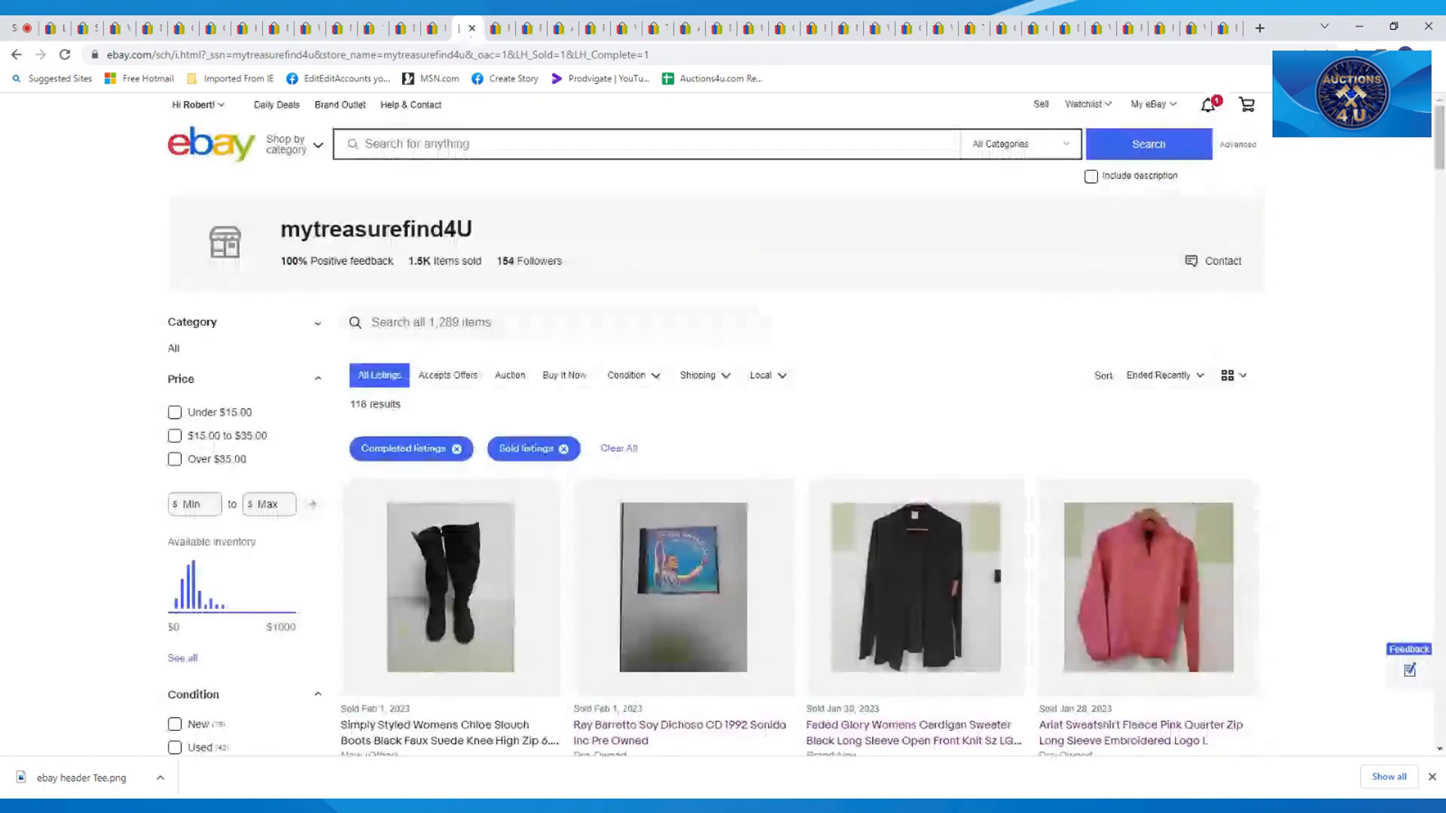
left_click(682, 590)
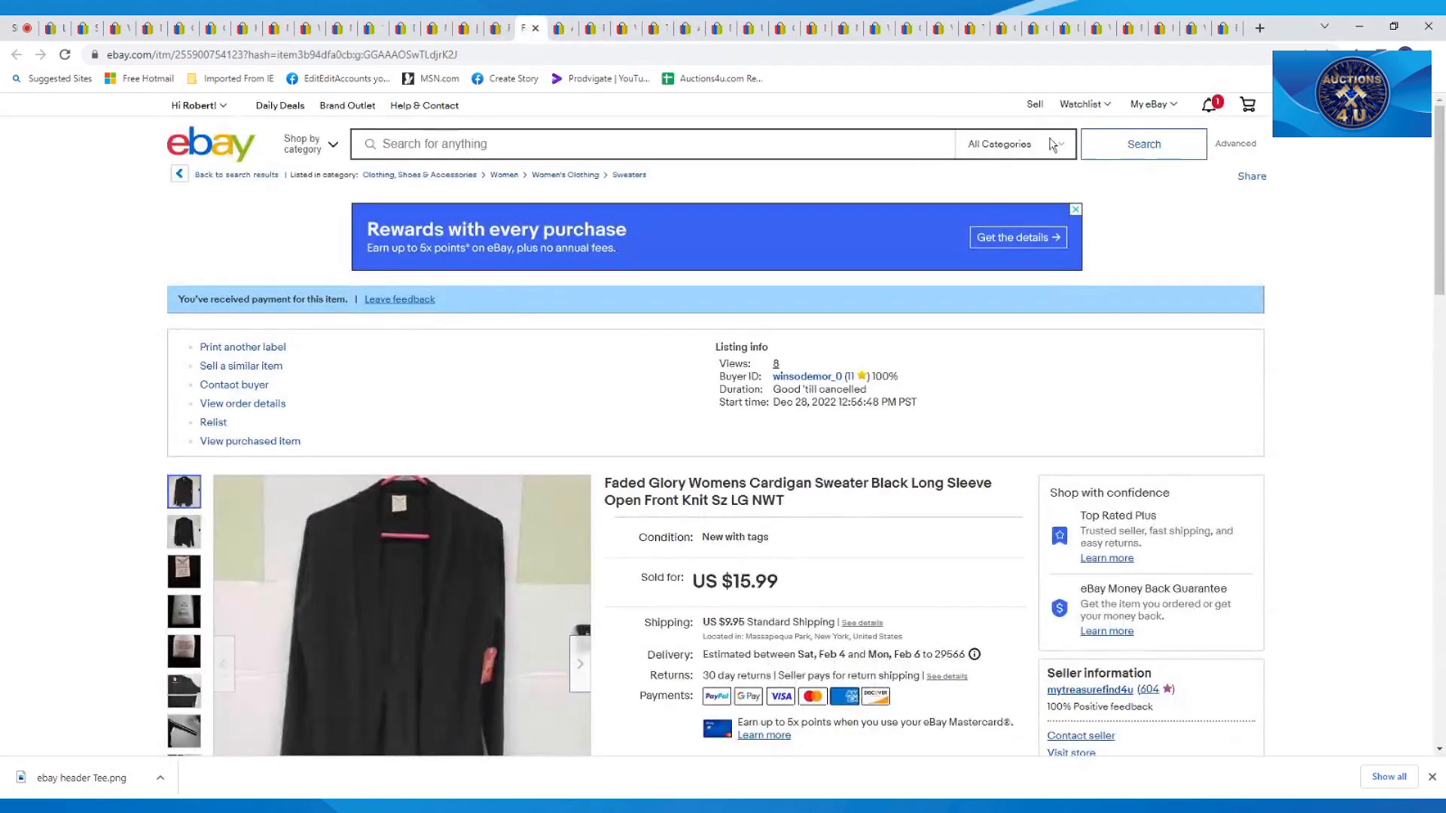
scroll("down", 3)
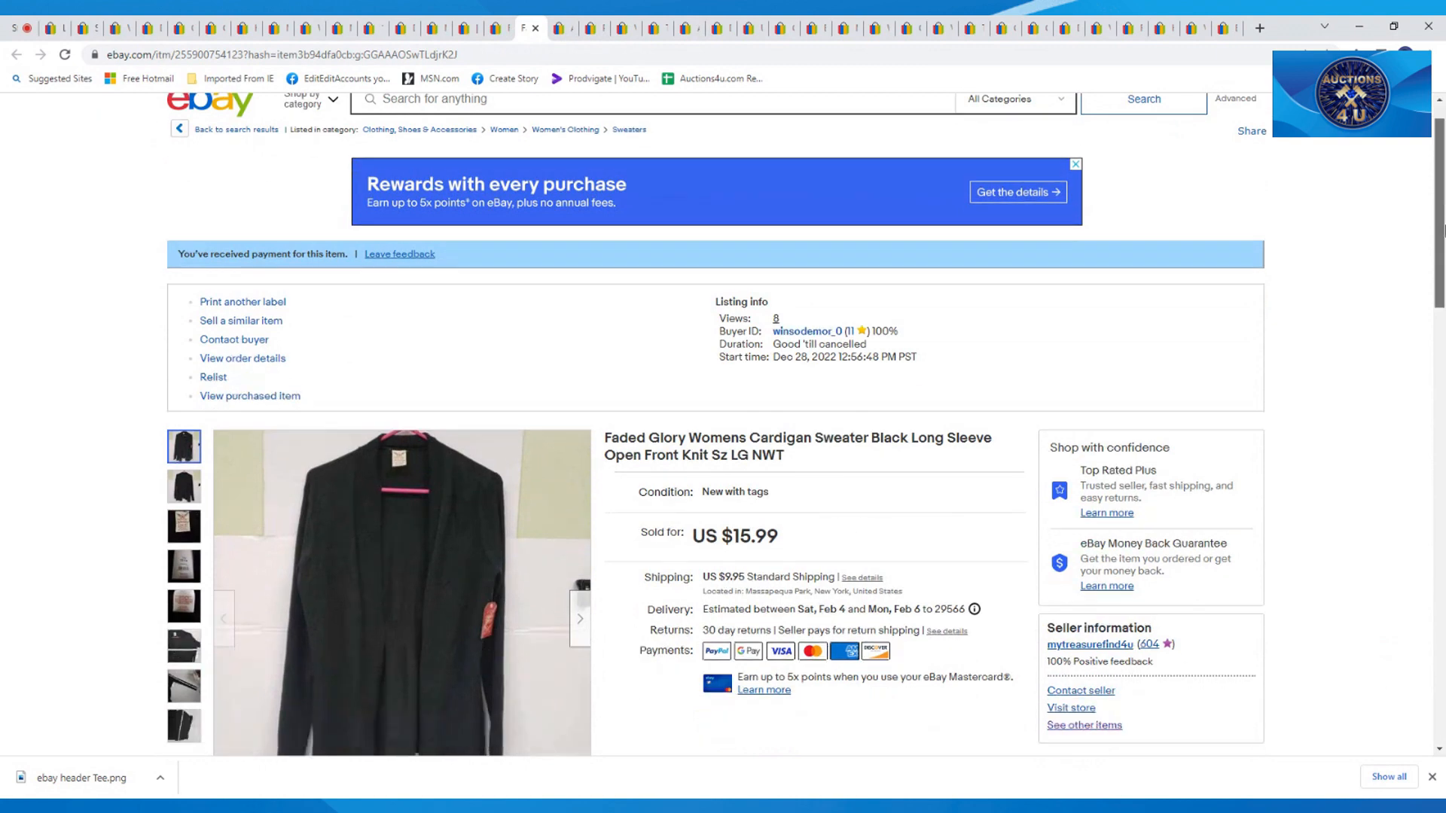
scroll("down", 3)
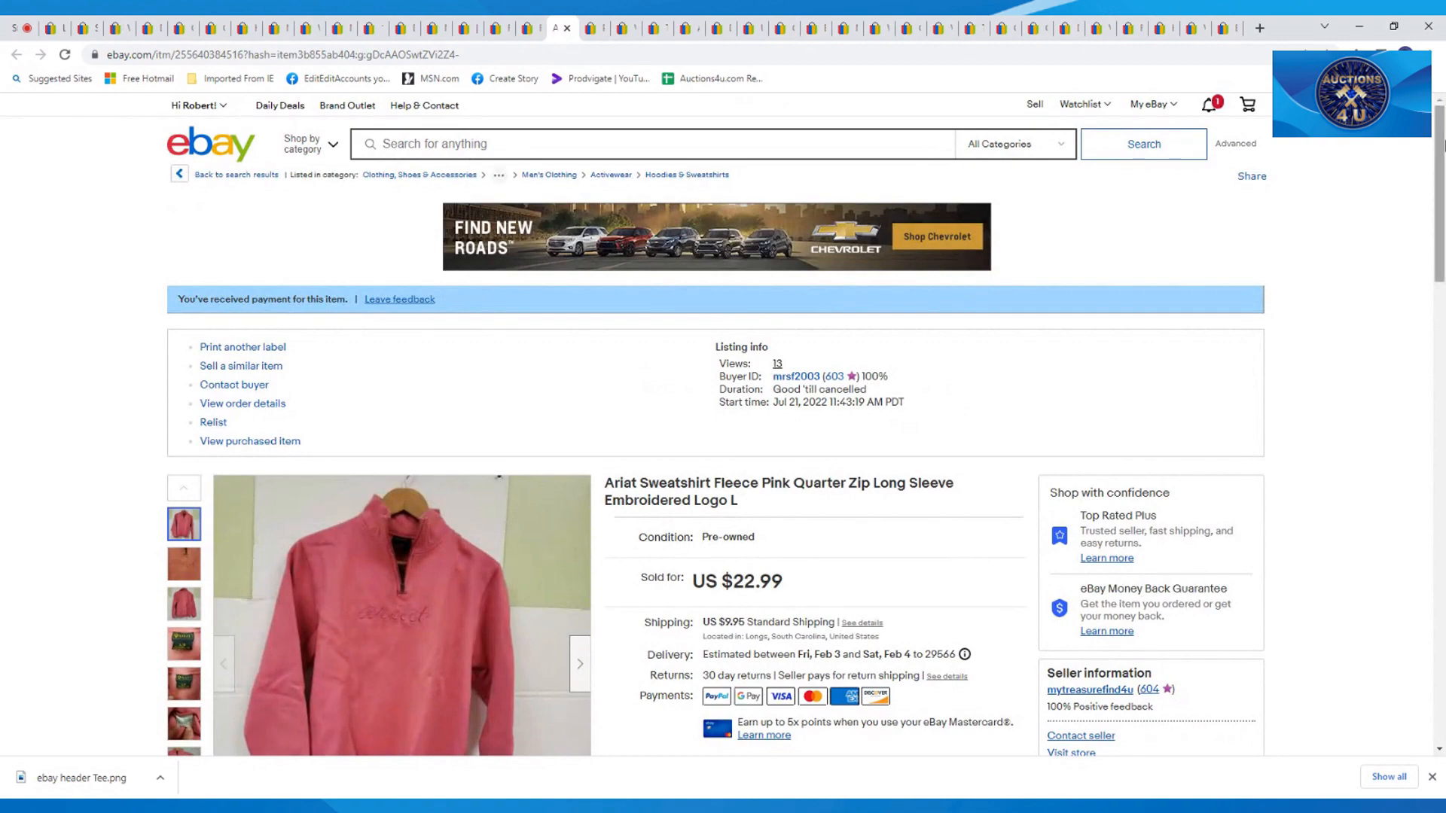
Step: Scroll the Ariat pink sweatshirt listing and step through its photos, including the L/G tag
scroll("down", 3)
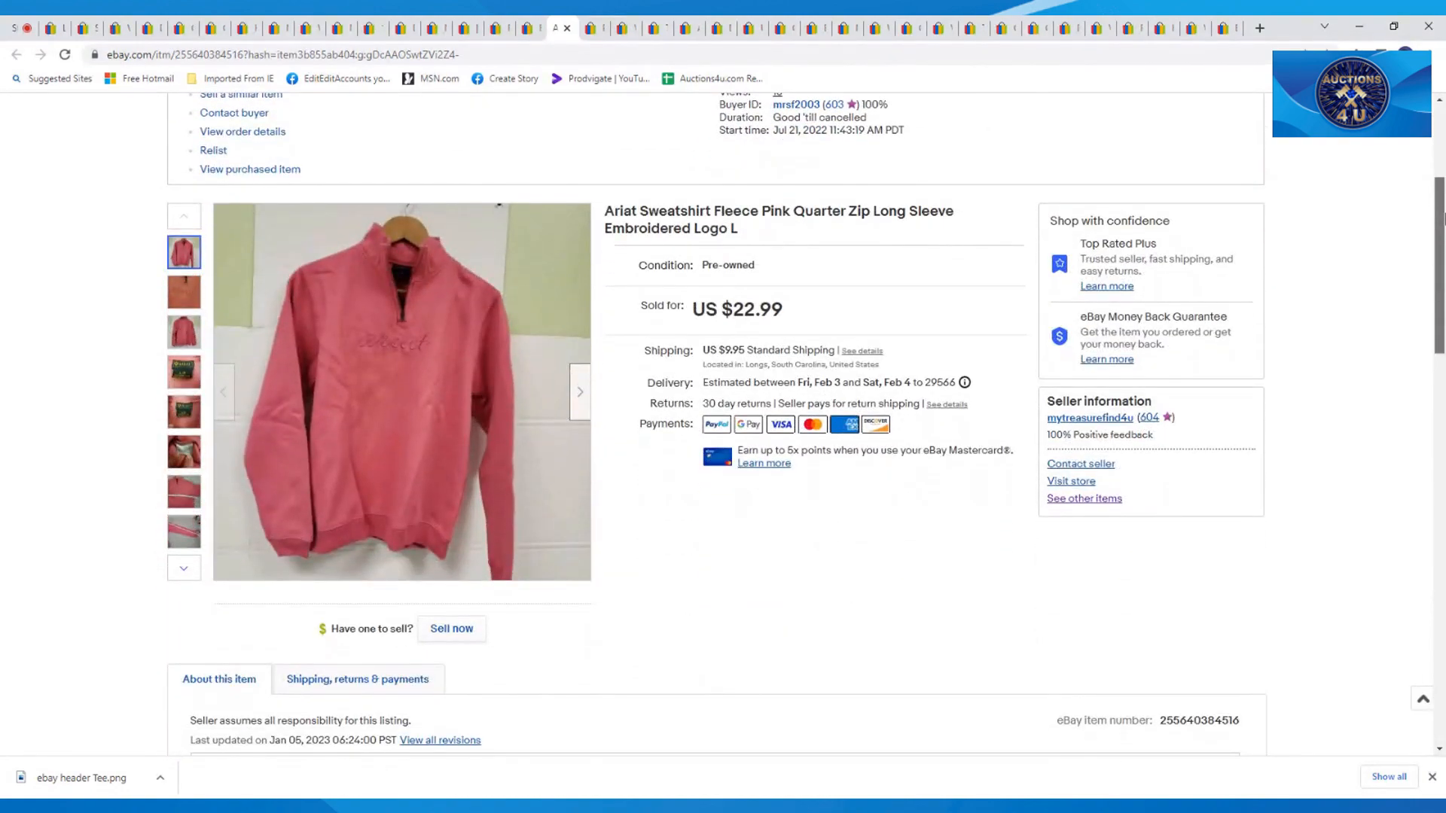
scroll("down", 3)
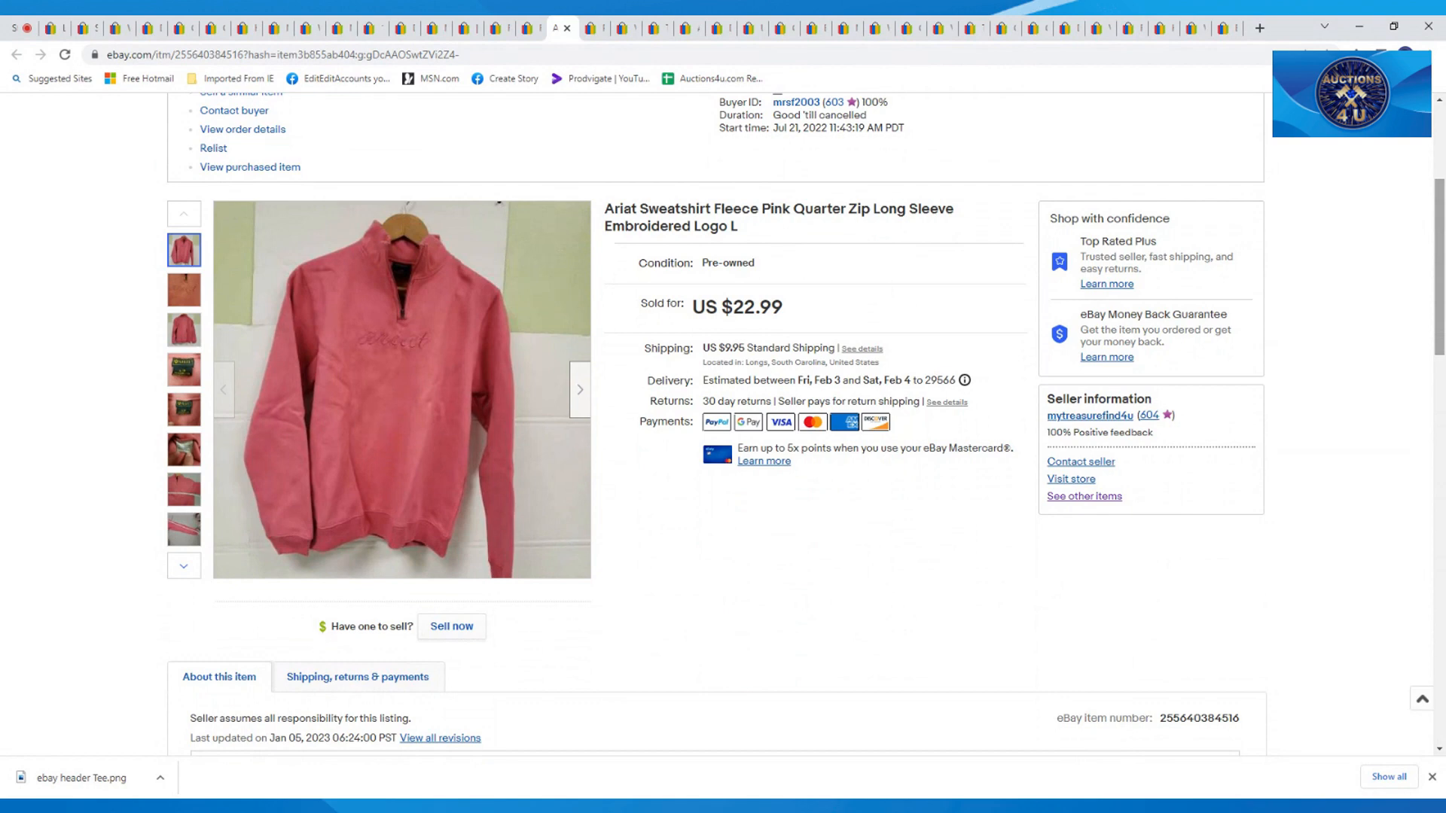
mouse_move(1166, 473)
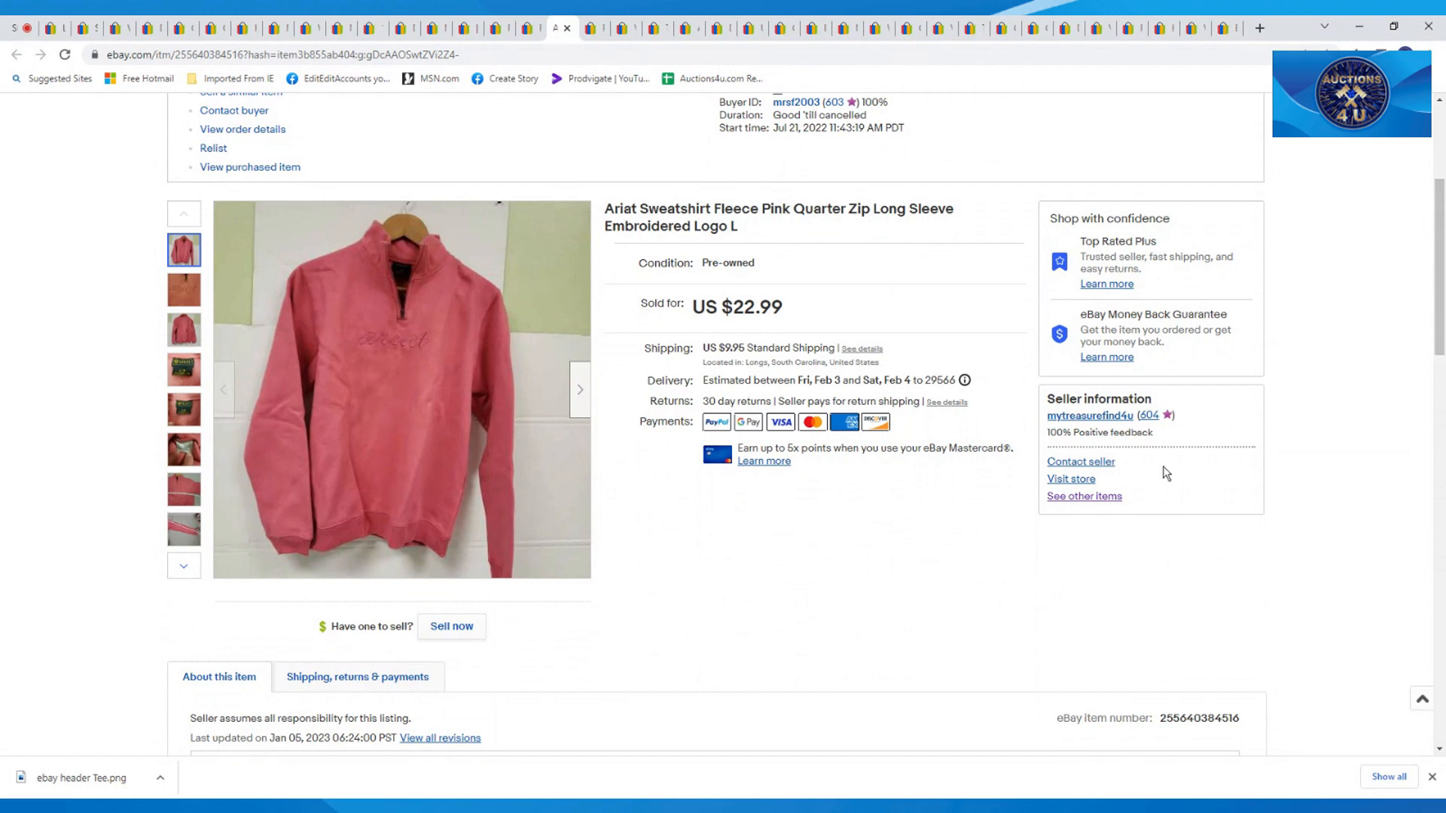
mouse_move(401, 389)
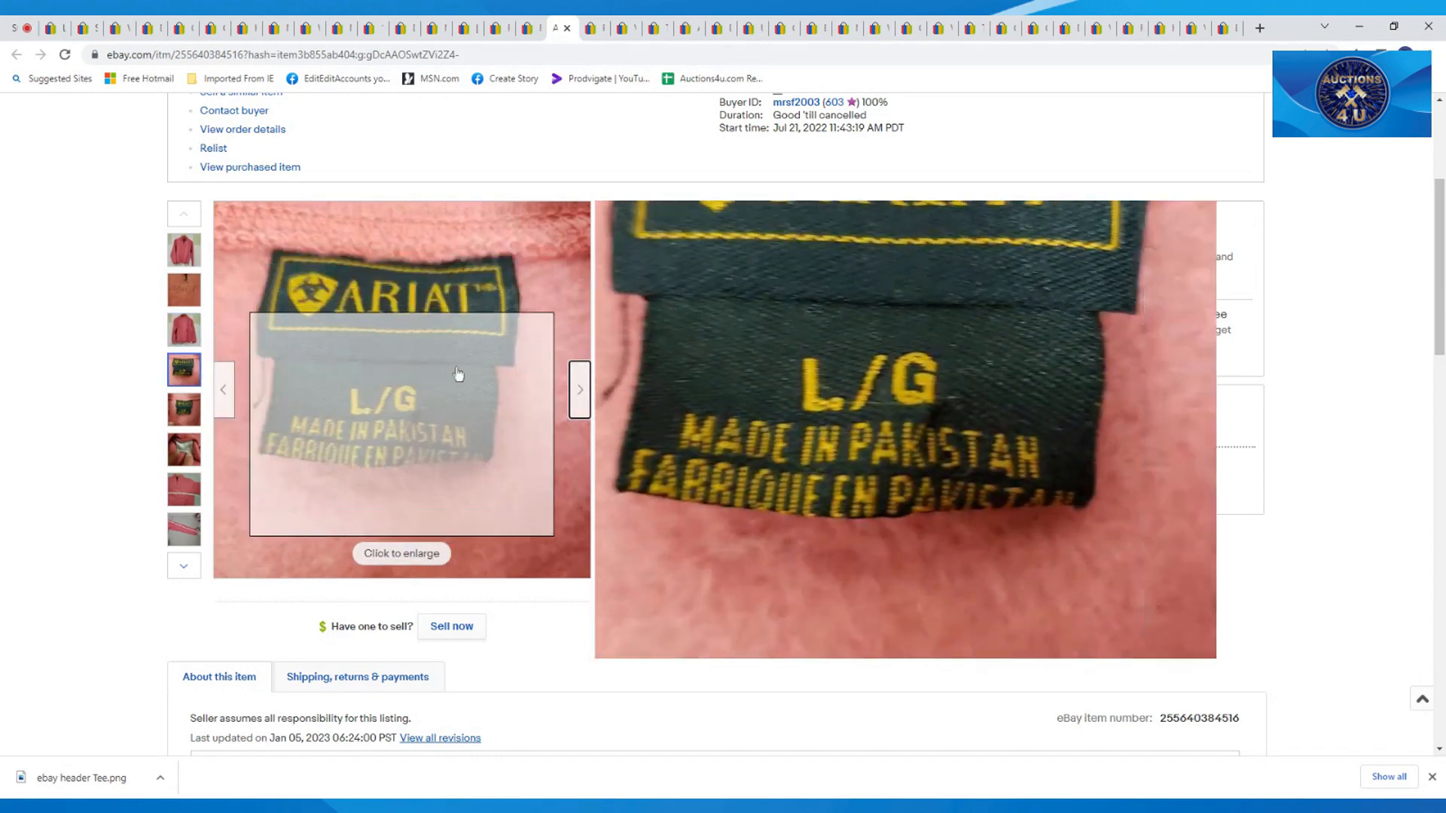
left_click(184, 250)
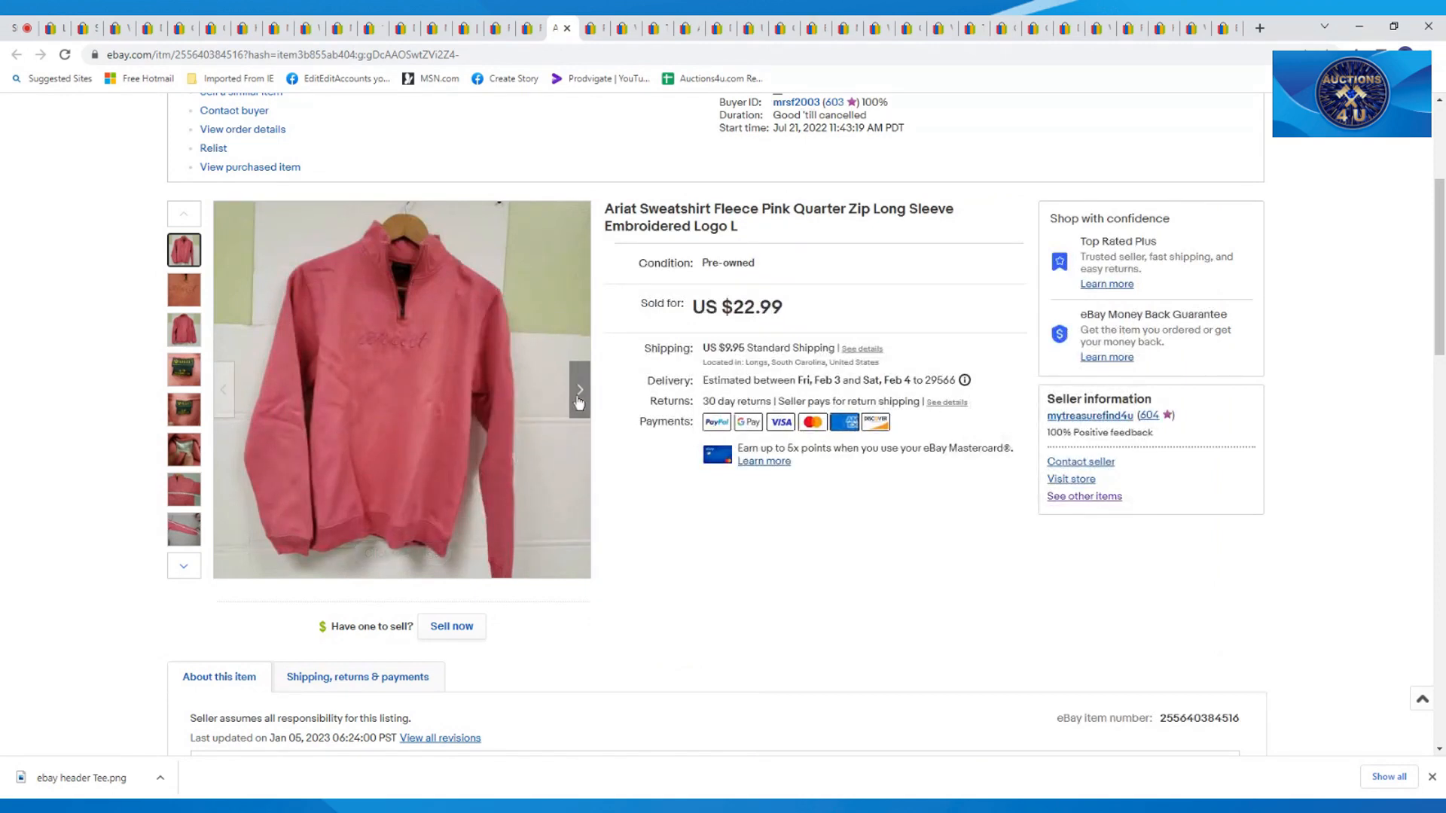
mouse_move(578, 402)
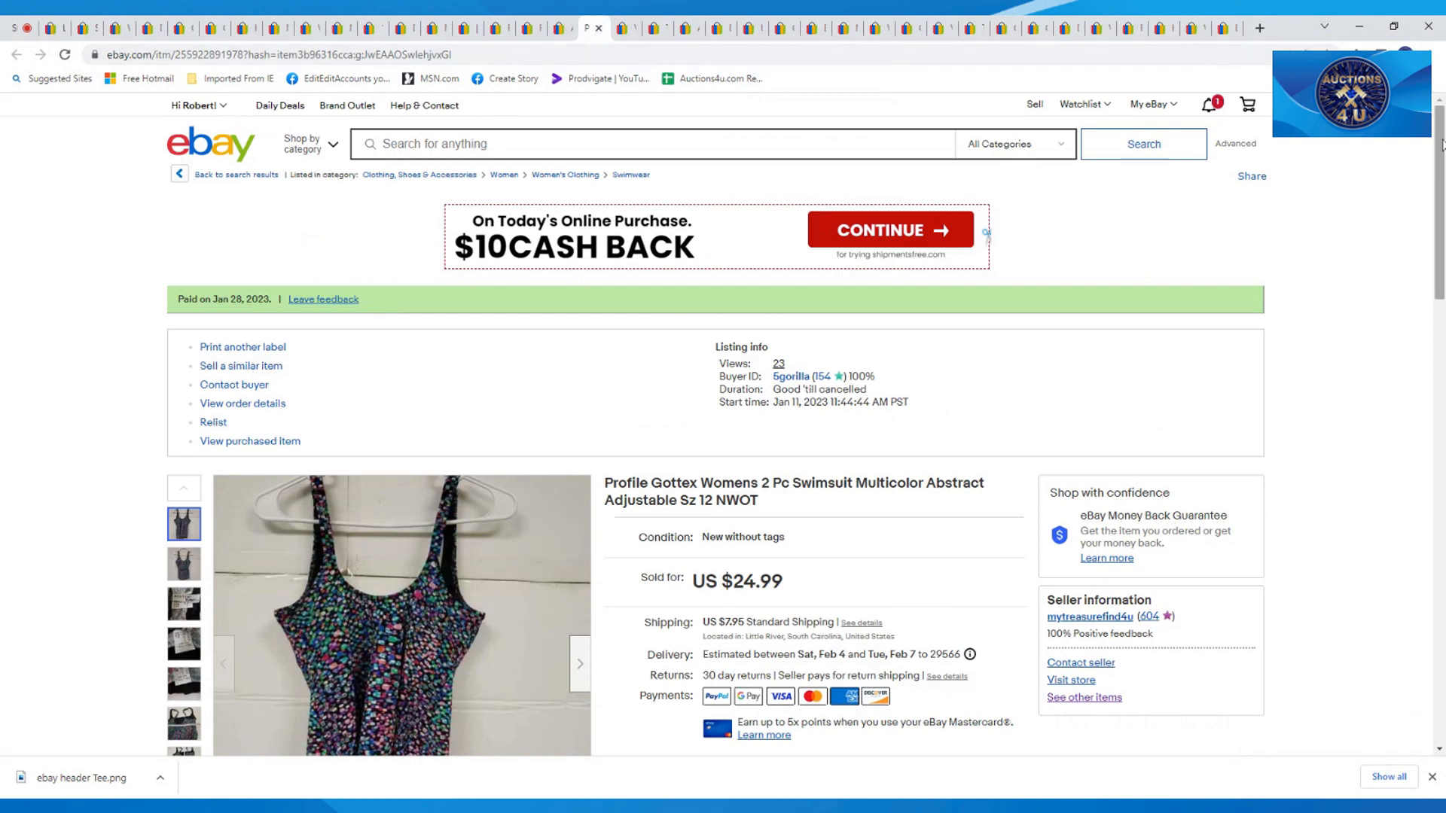
Step: Scroll through the Profile Gottex two-piece swimsuit listing, size 12, $24.99
scroll("down", 3)
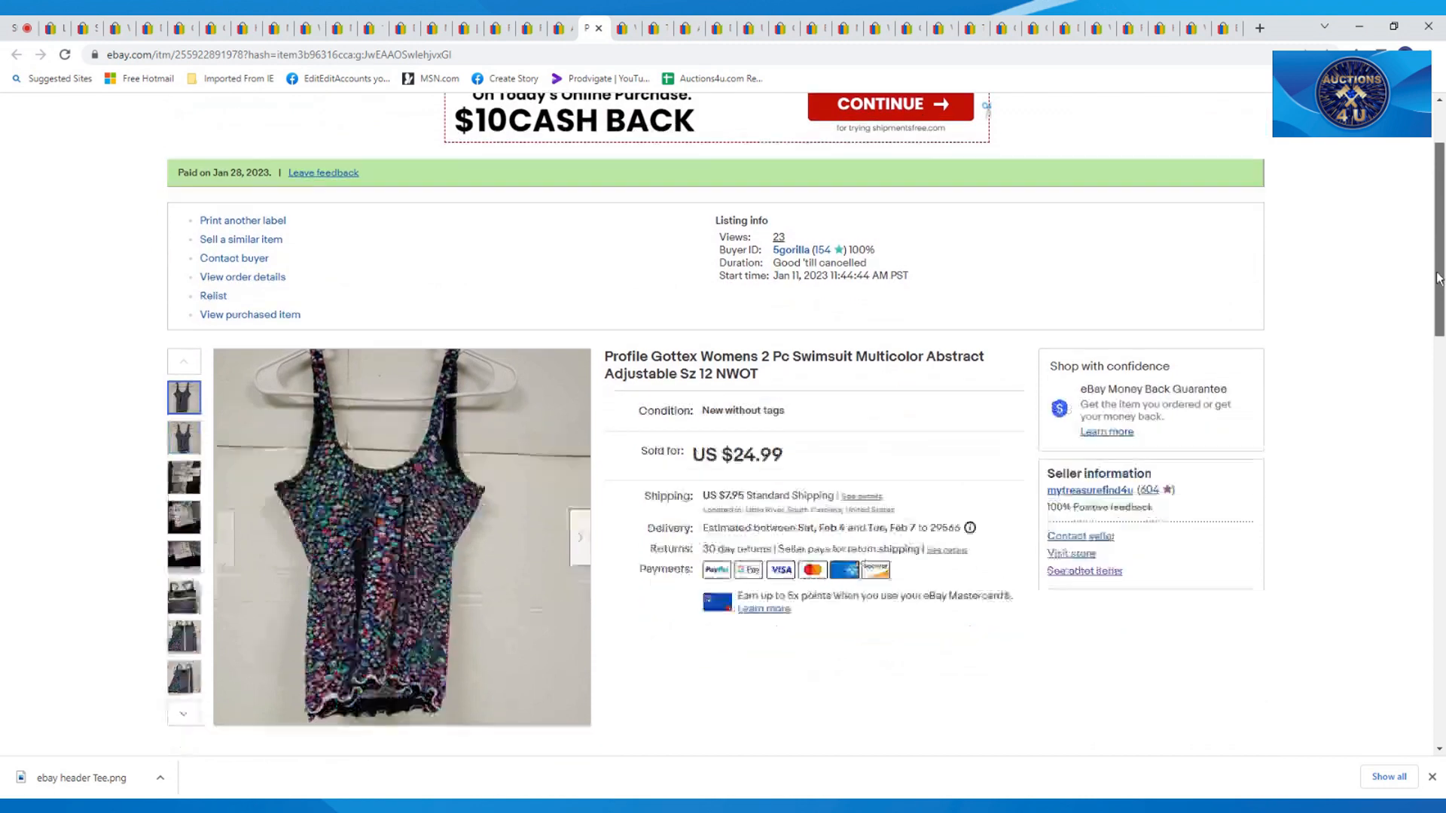
scroll("down", 3)
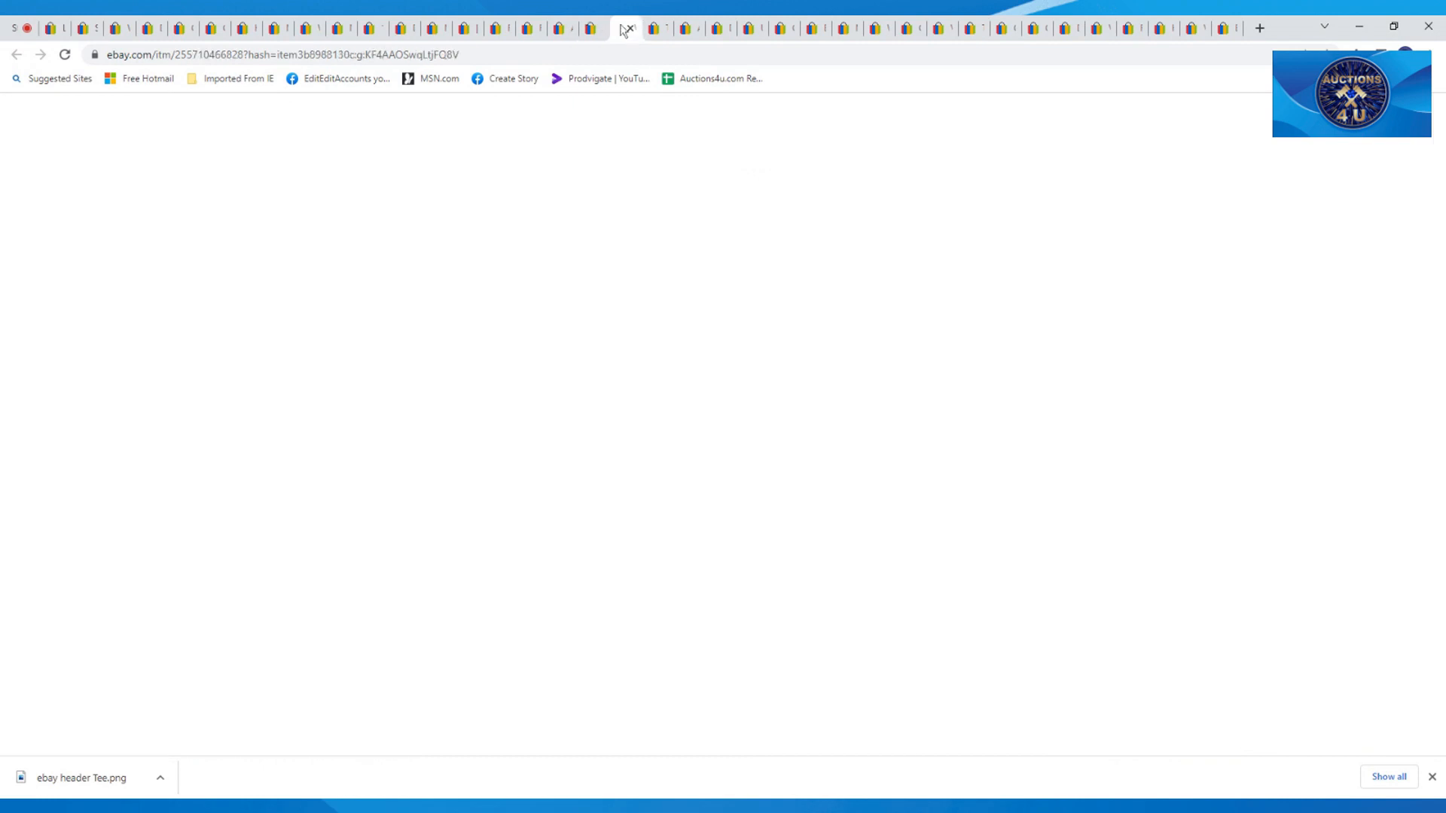
Step: Bring up the VIP distressed skinny jeans listing, size 13/14, sold for $12.99
left_click(617, 28)
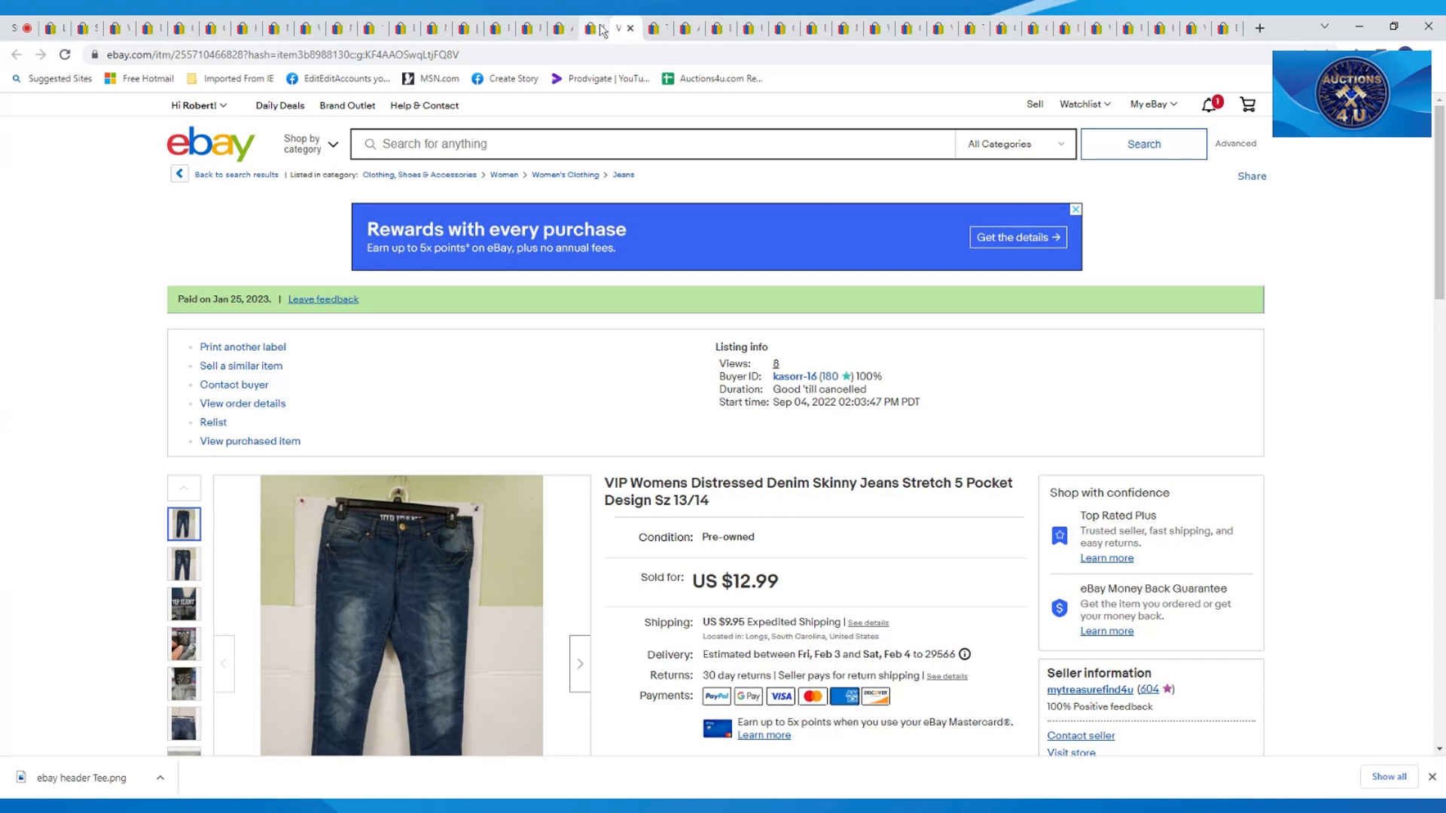
left_click(1074, 210)
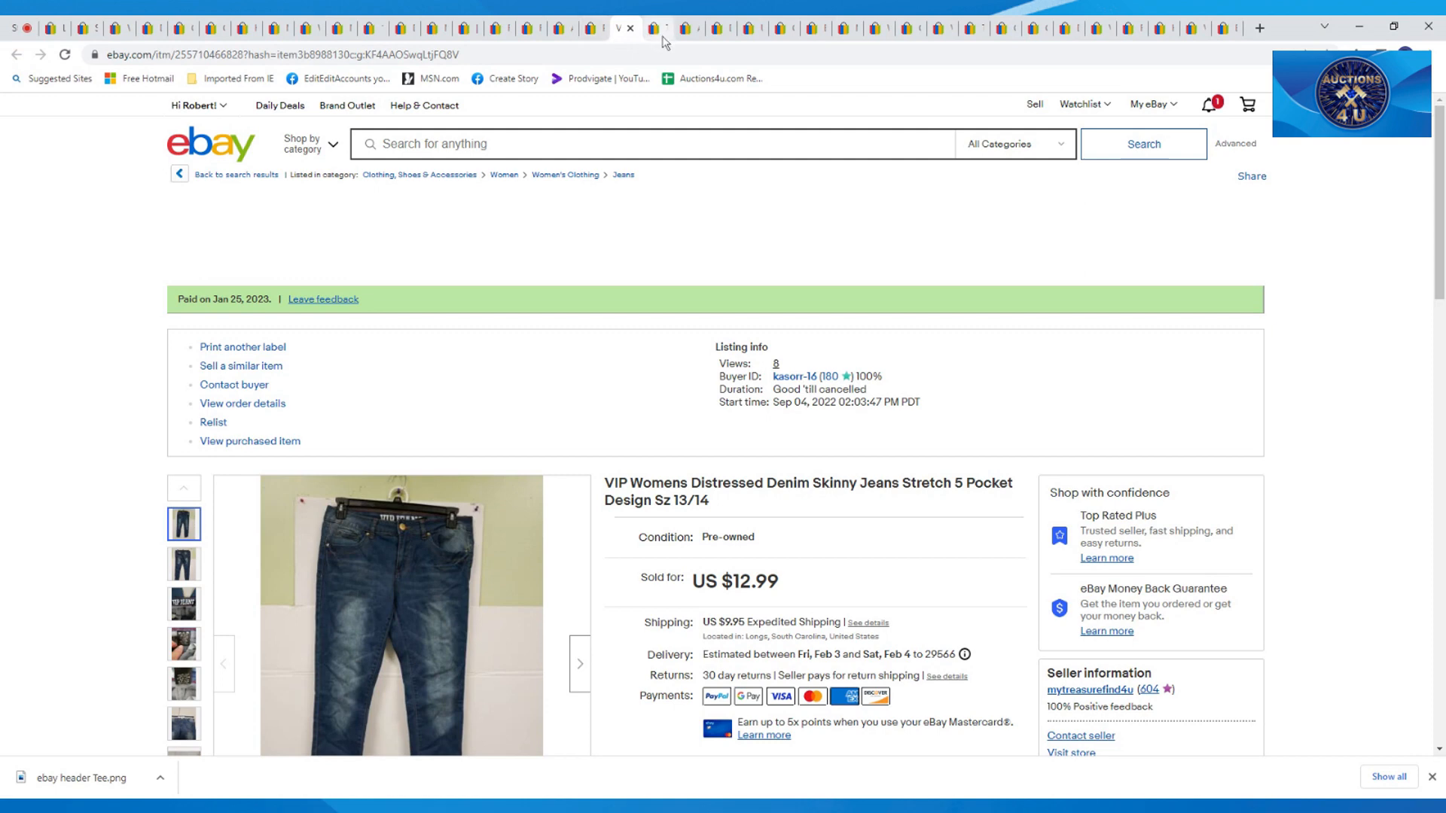
Step: Show the Ultimate Soldier Vietnam-era MUTT listing ($100) and scroll down it
left_click(652, 28)
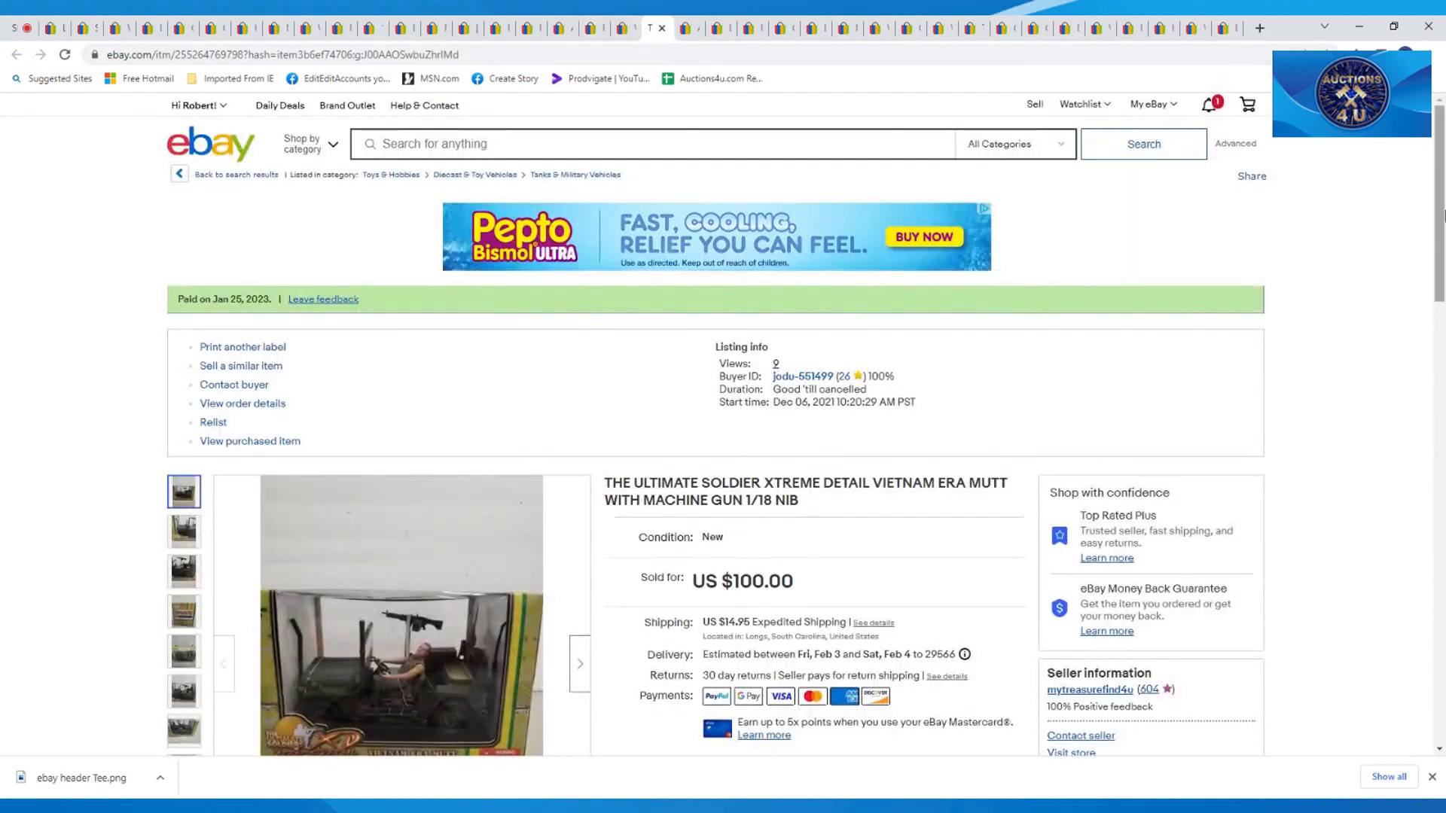
scroll("down", 3)
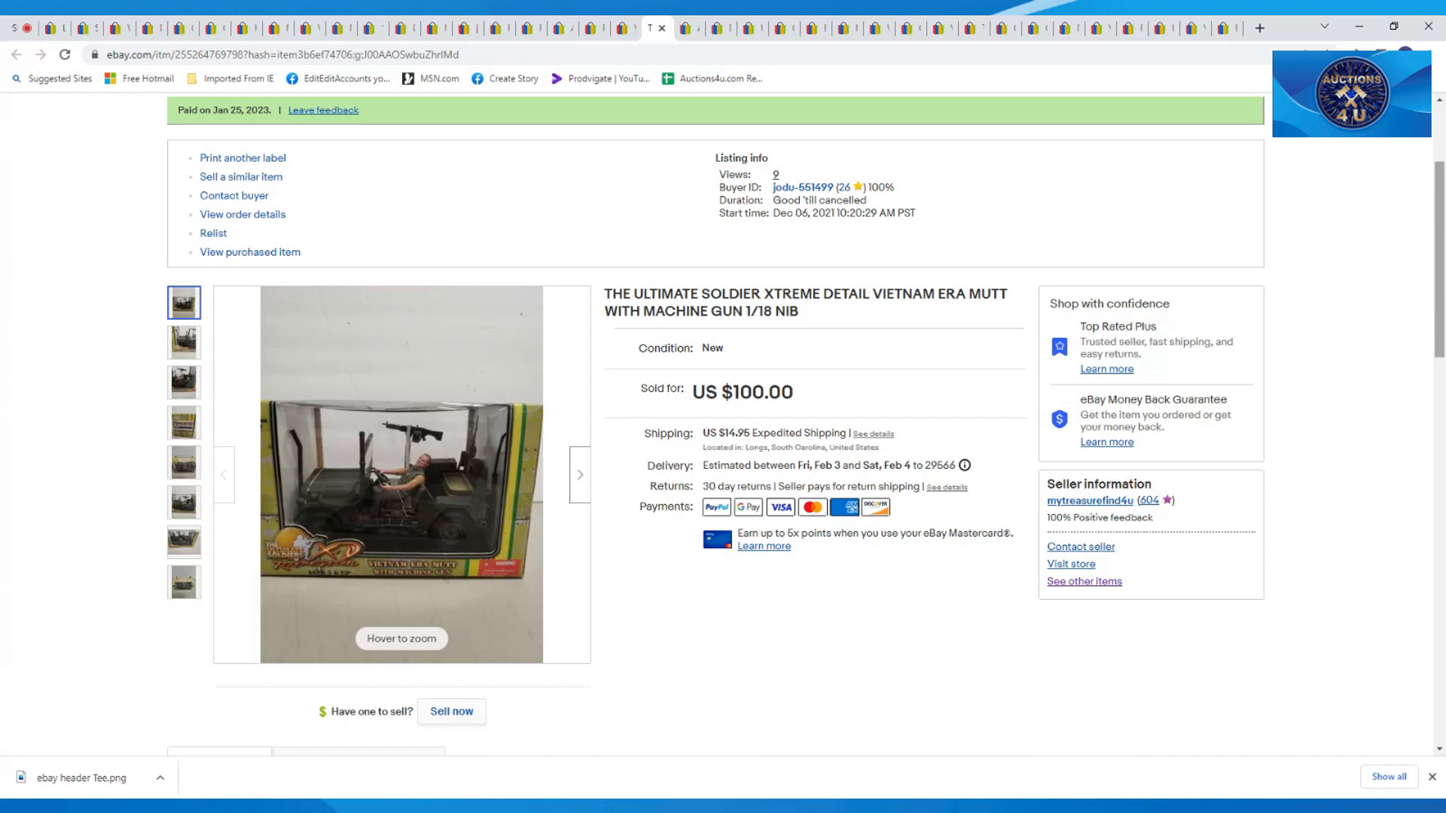
mouse_move(1402, 259)
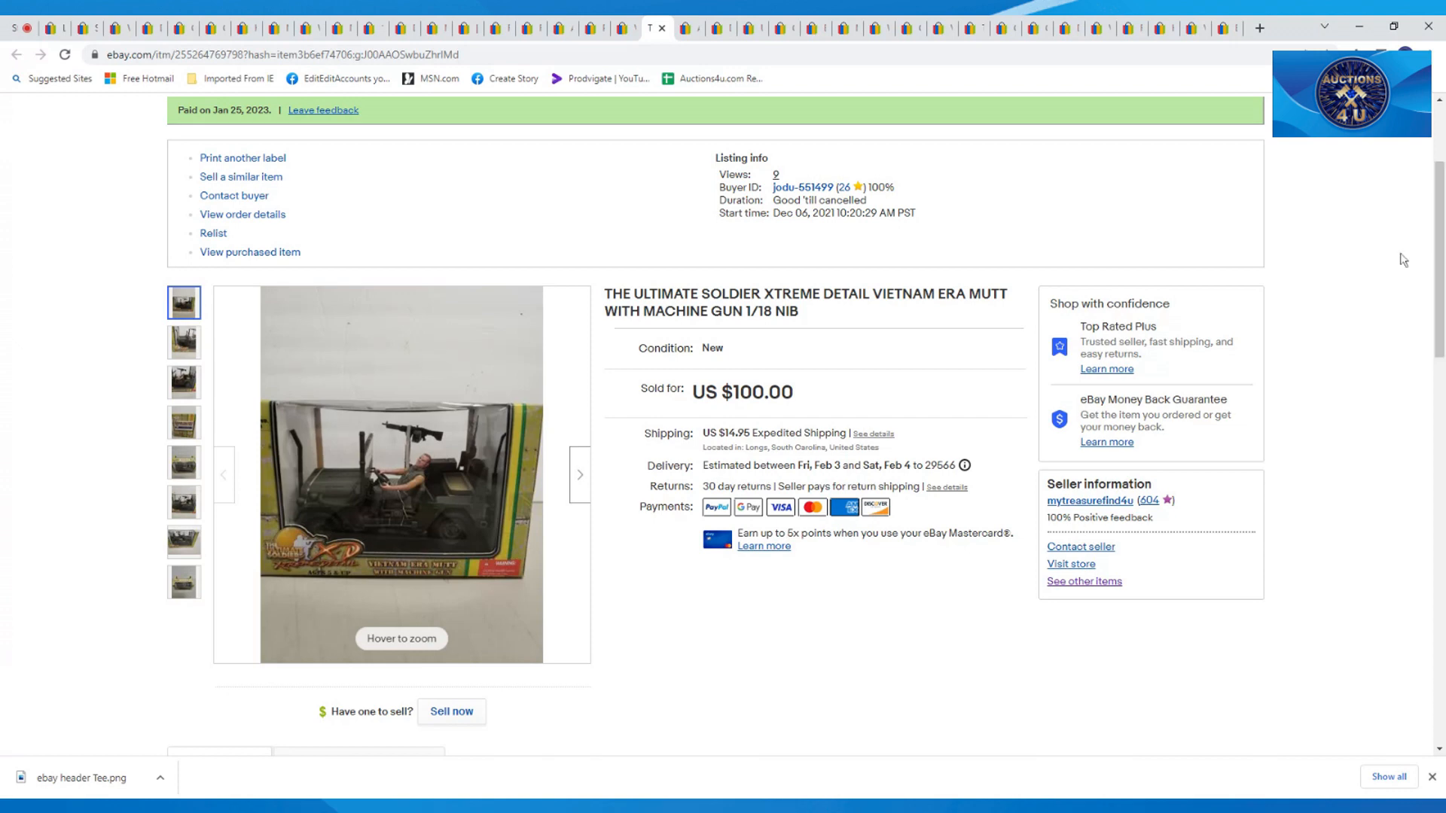
mouse_move(1006, 90)
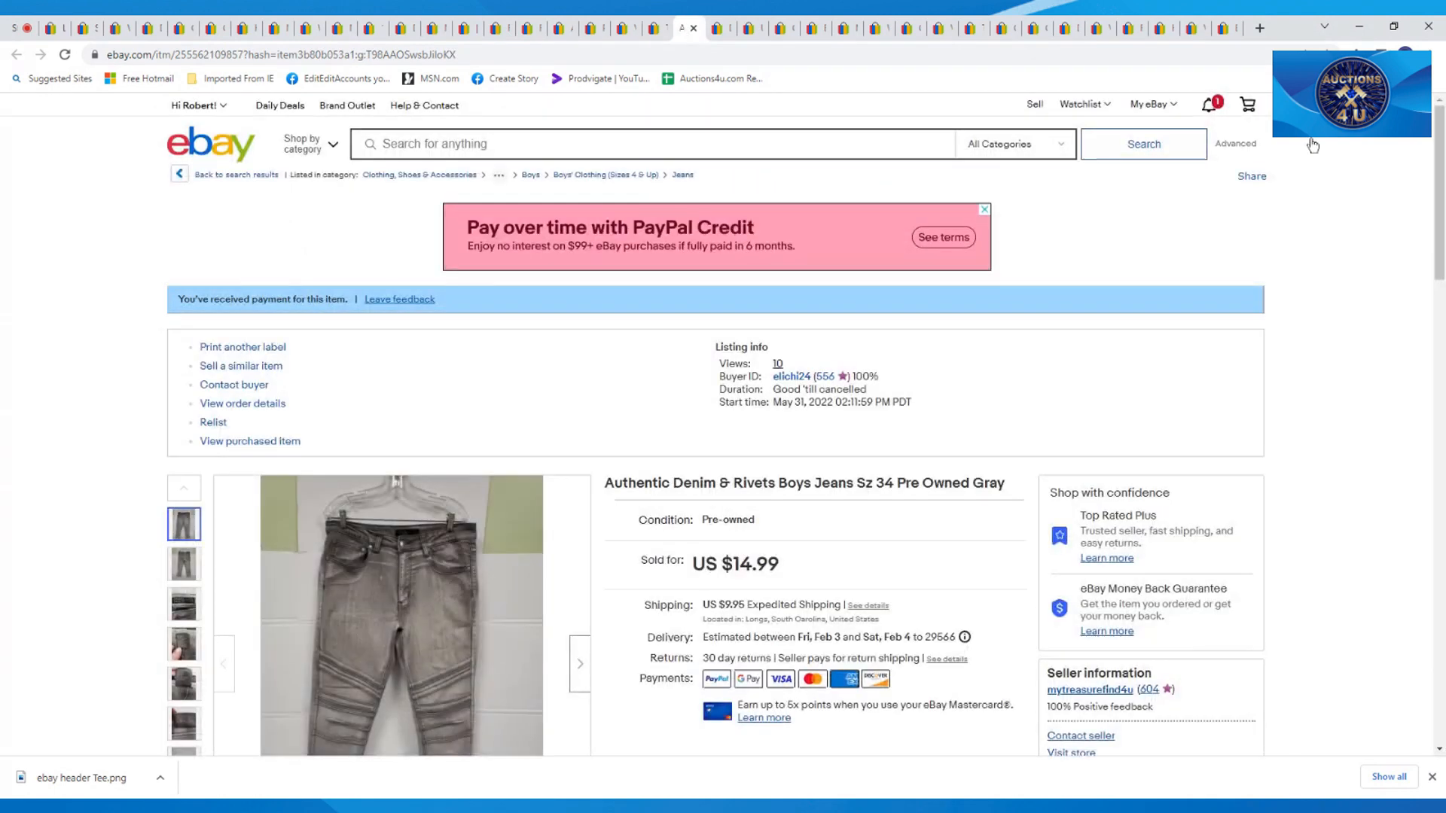
scroll("down", 3)
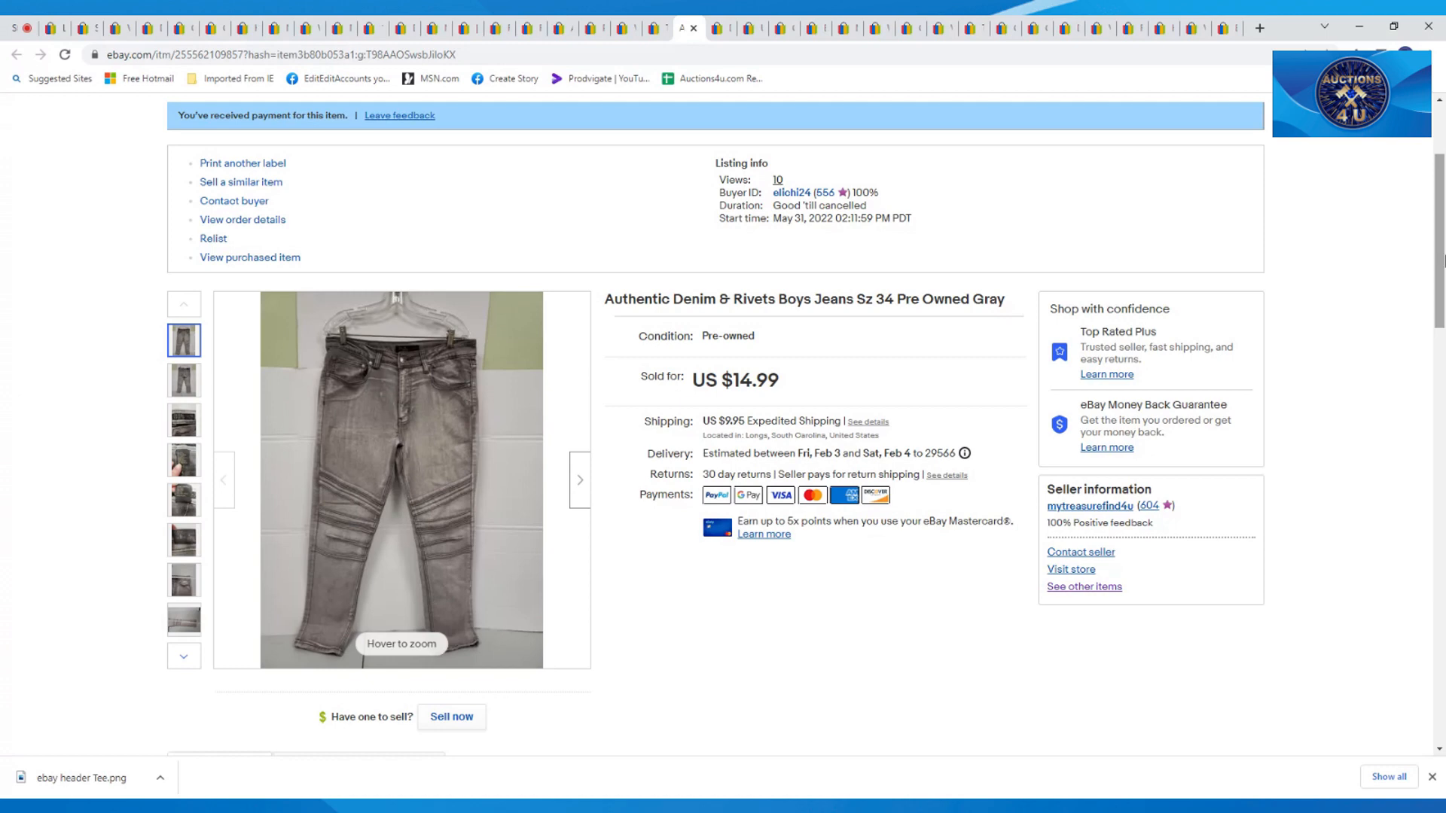
Step: Show the Dreamsuit multicolor one-piece bathing suit listing ($24.99) and scroll through it
left_click(721, 29)
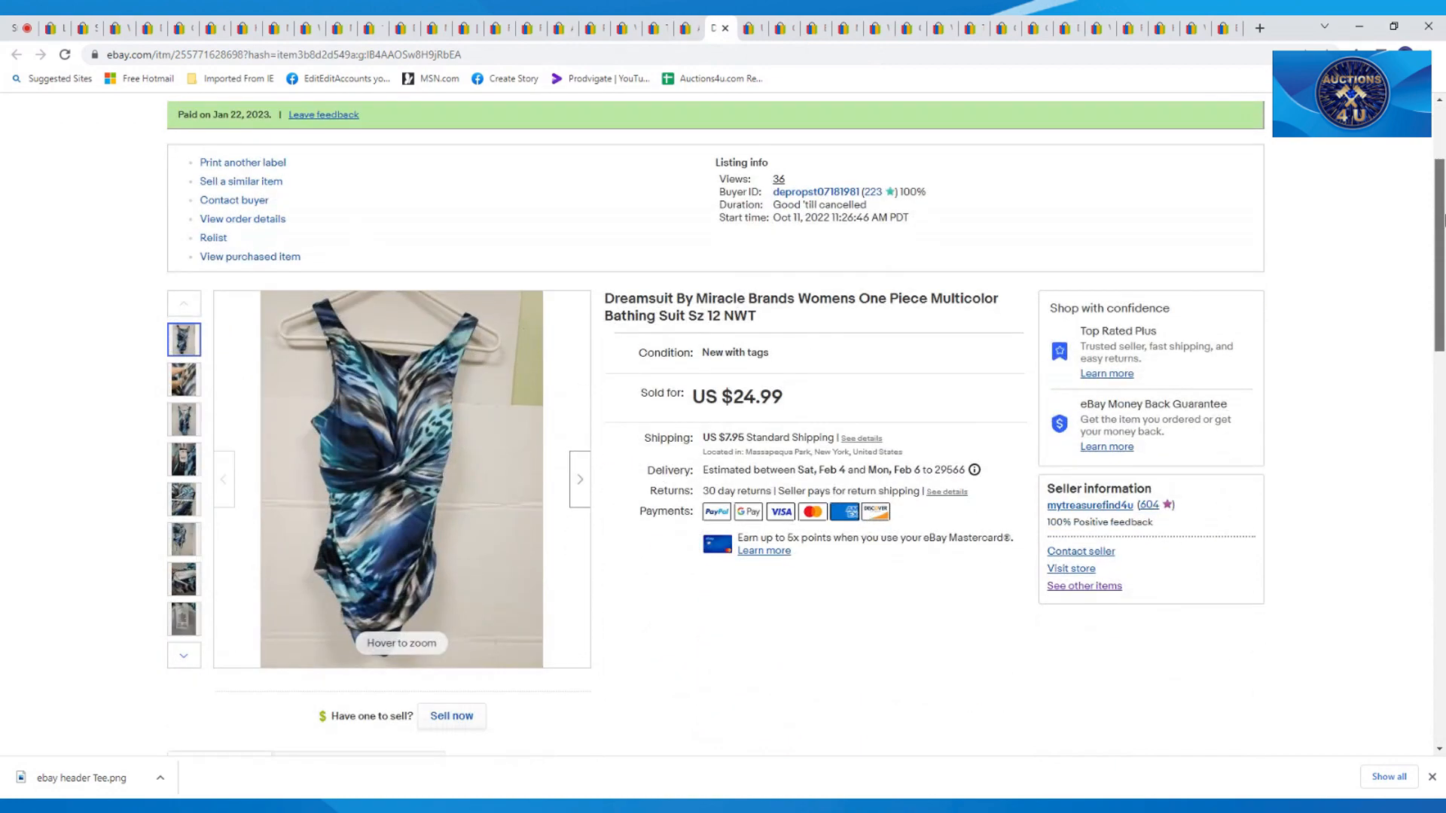
scroll("down", 3)
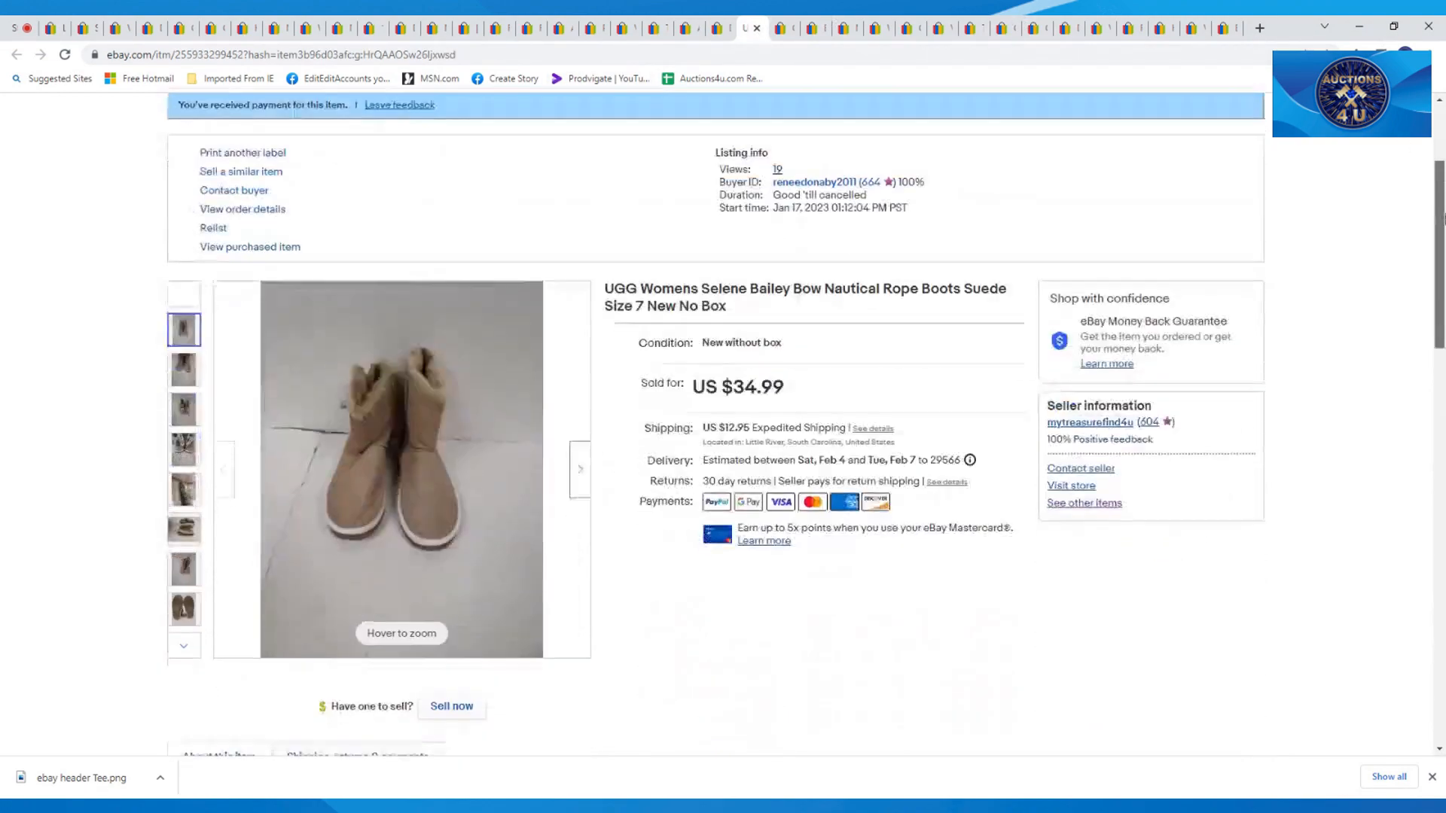
Step: Scroll the current listing, then move to the Croft & Barrow gray quarter-zip fleece ($14.99)
scroll("down", 3)
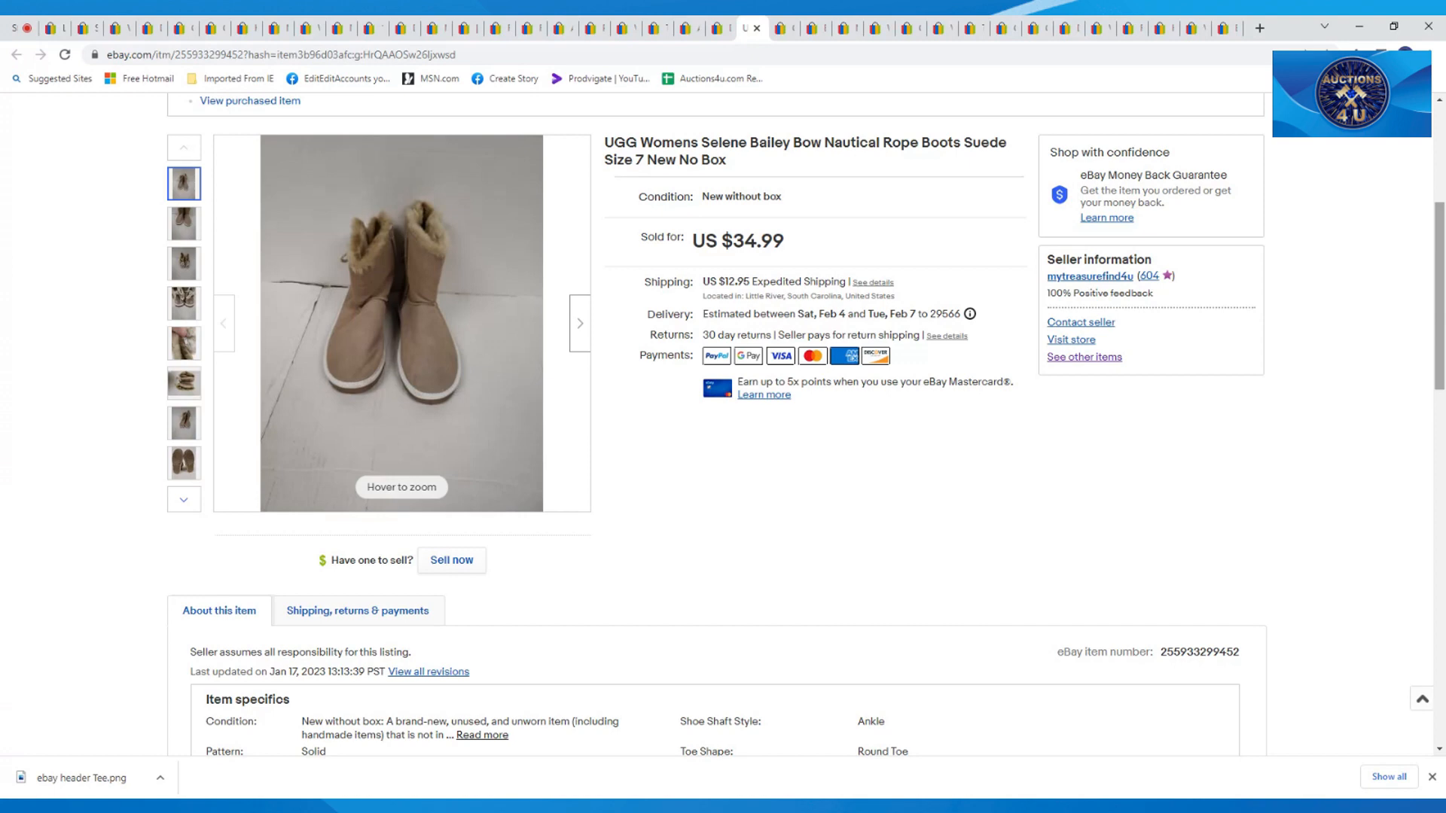
mouse_move(1414, 244)
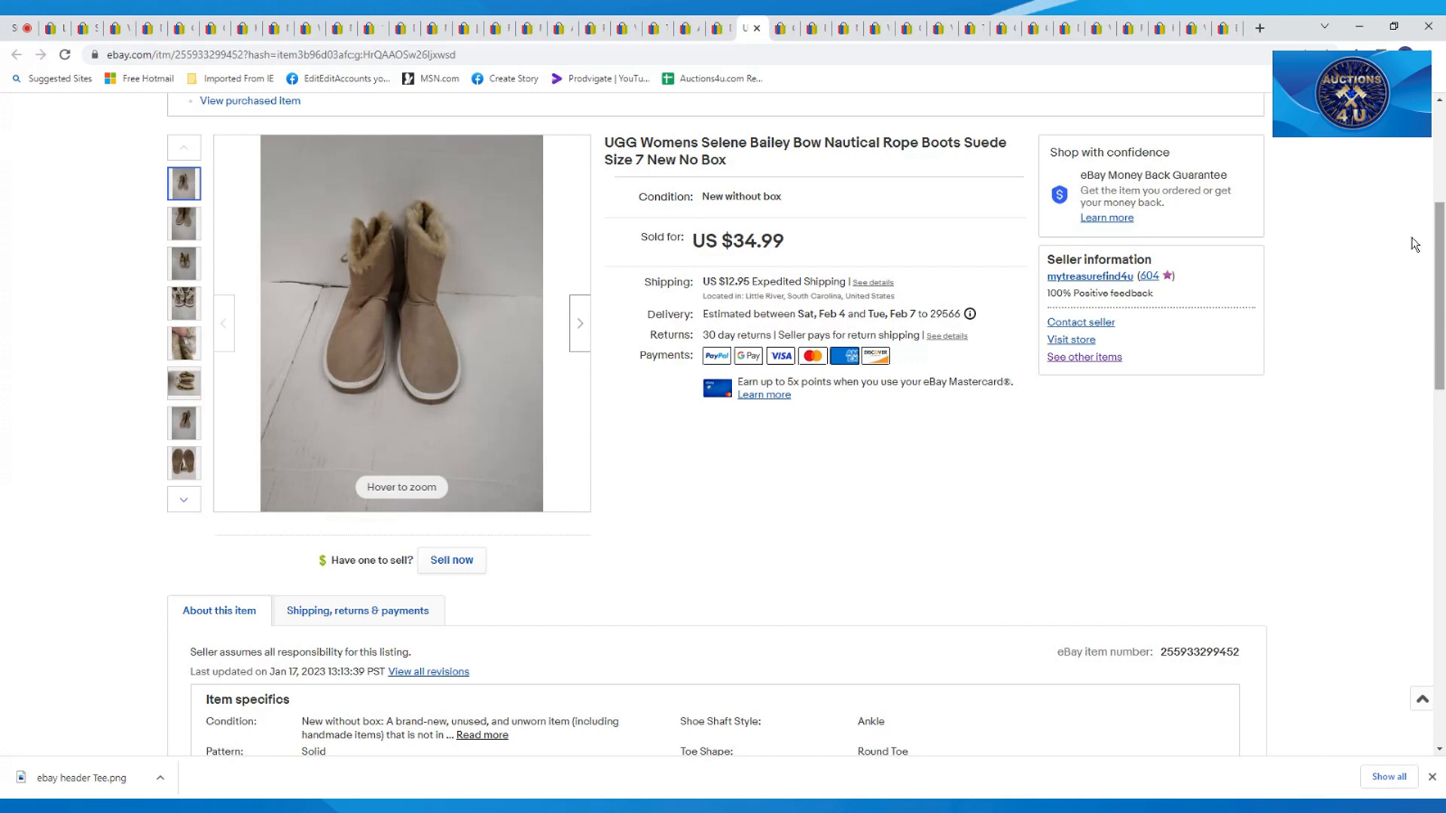
mouse_move(1363, 200)
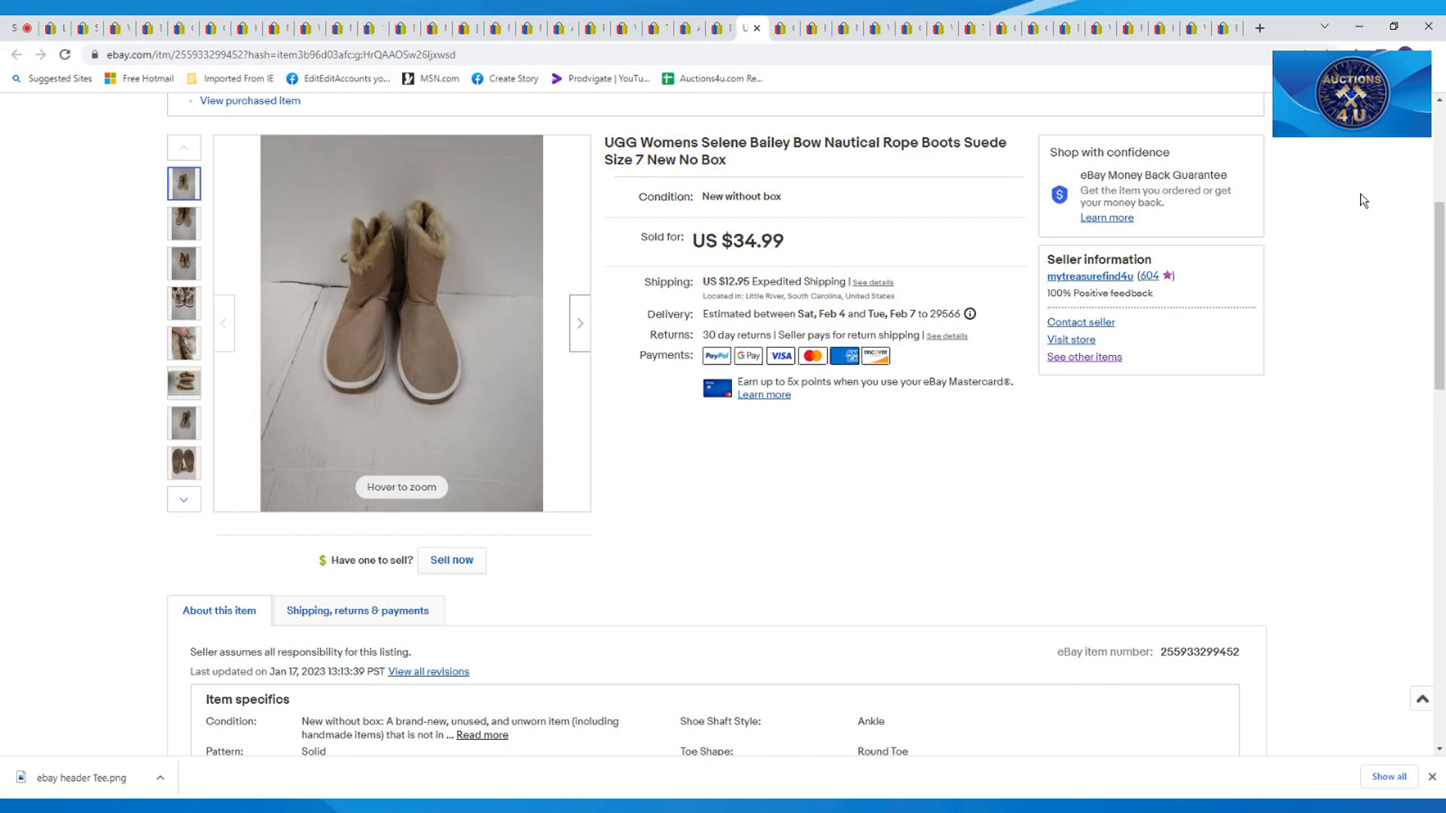
left_click(779, 27)
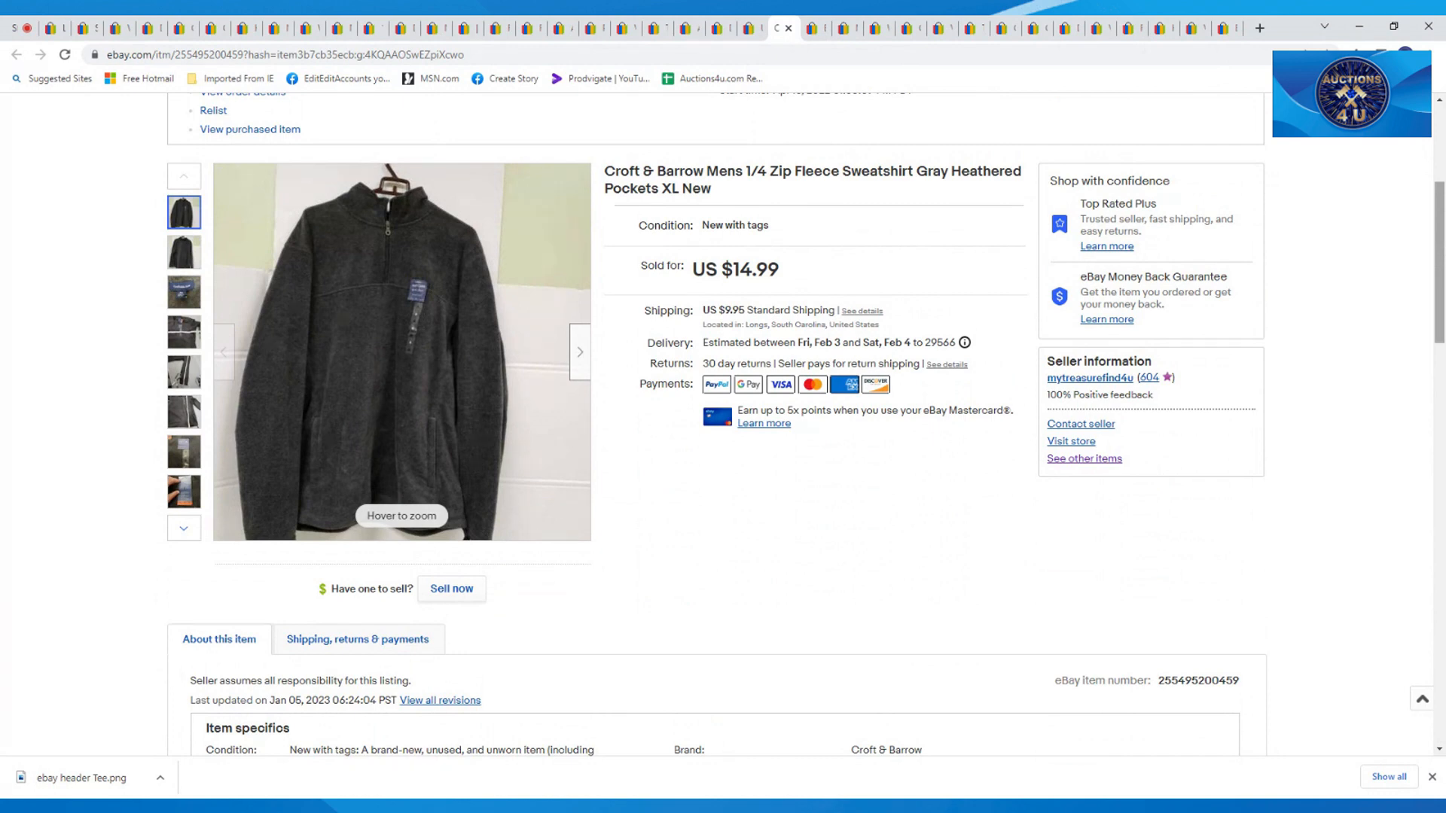
Step: Show the Bullet Joe Rogan Kansas City Monarchs cap listing ($19.99) and scroll it
left_click(816, 28)
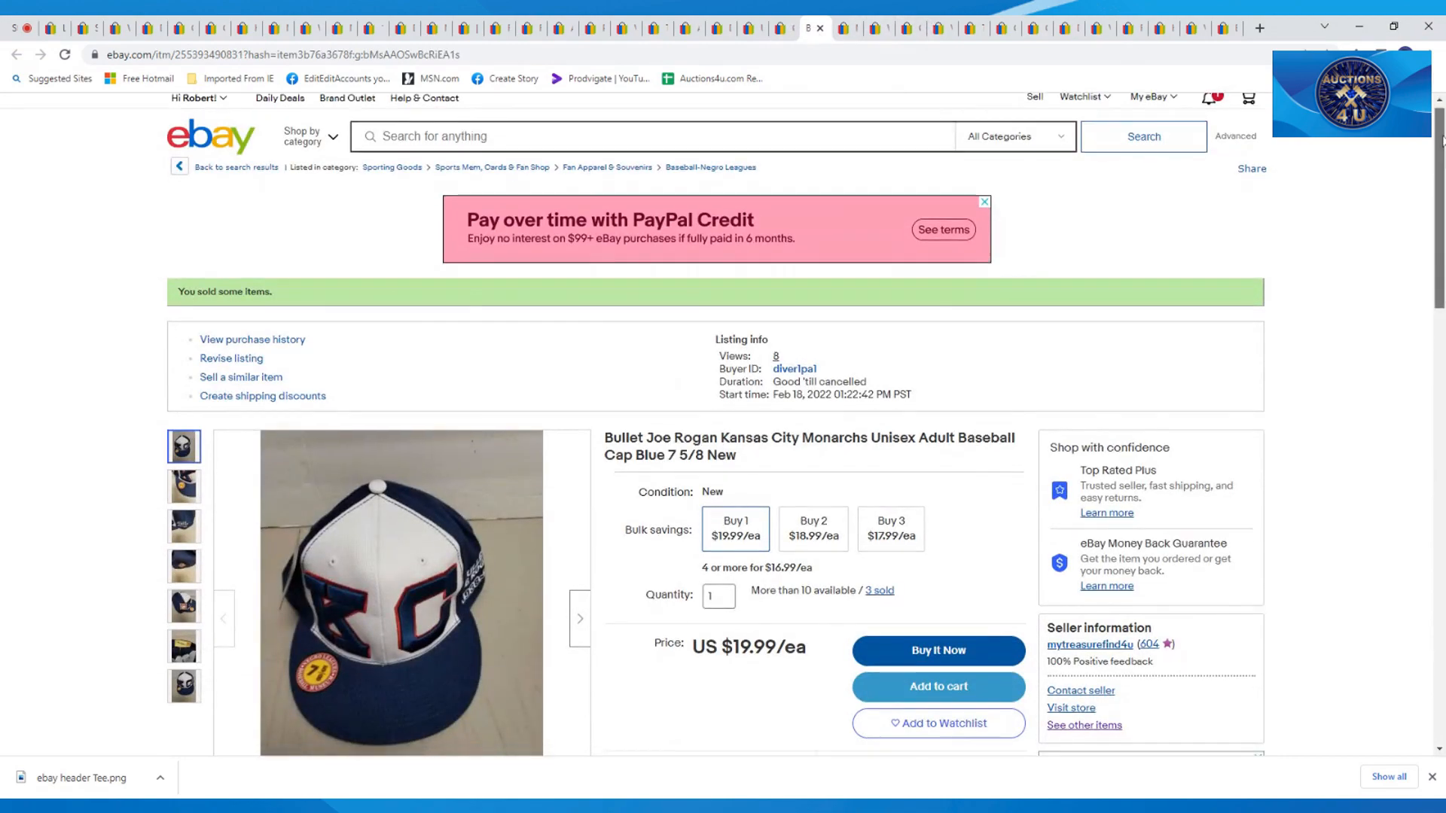
scroll("down", 3)
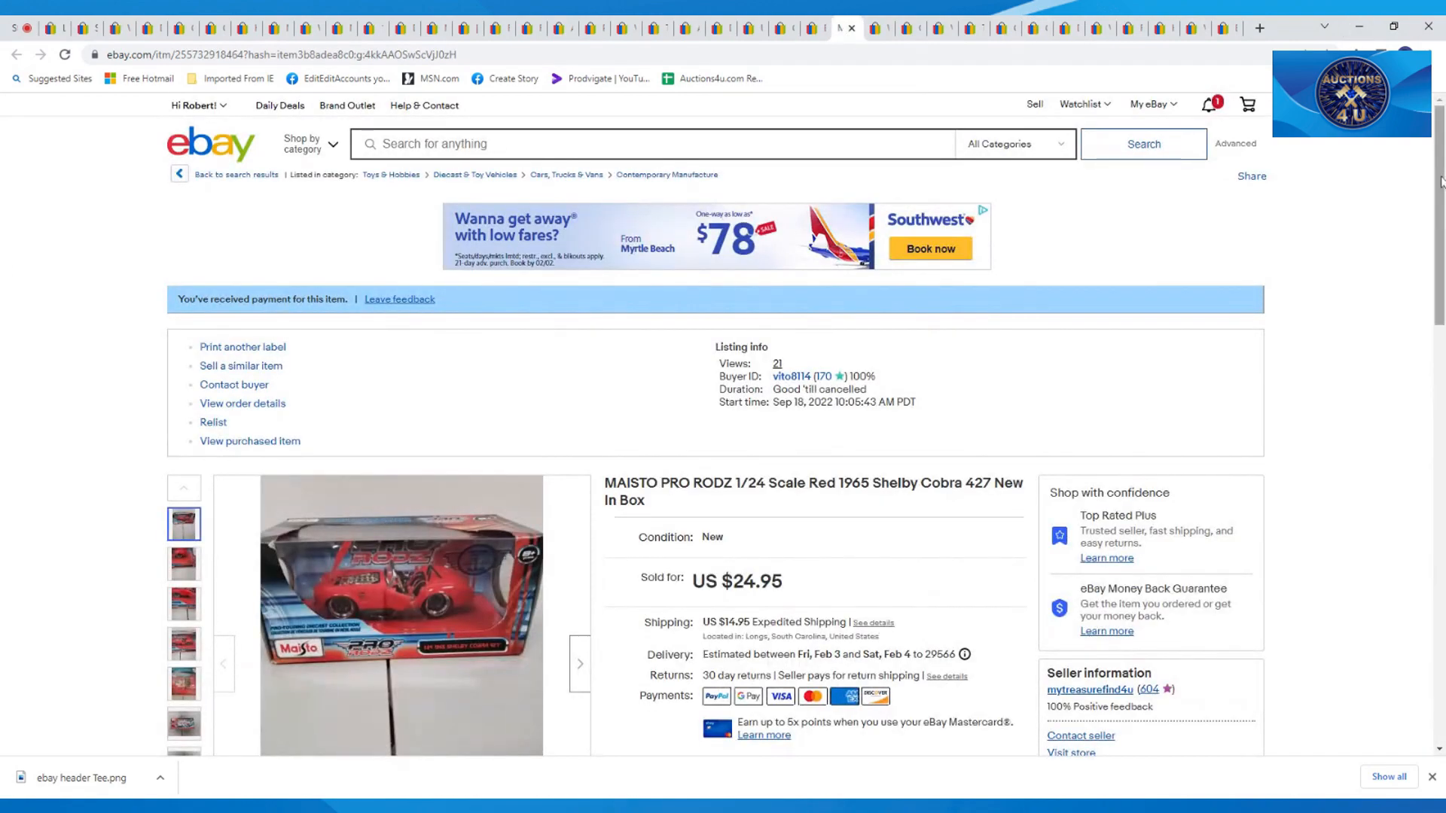
Step: Scroll through the Maisto Shelby Cobra and White House Black Market crop jeans ($14.99) sold listings
scroll("down", 3)
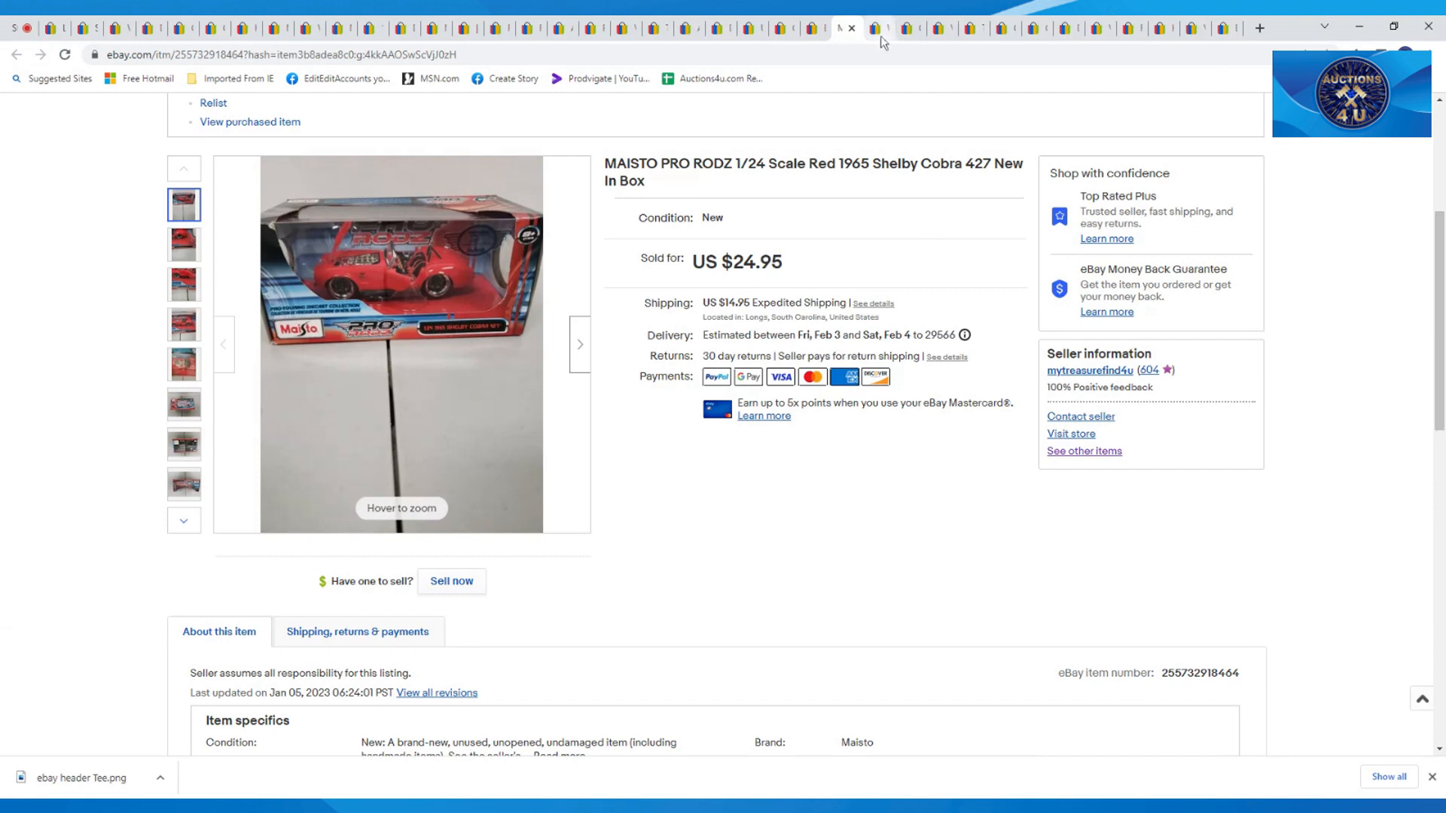
mouse_move(880, 35)
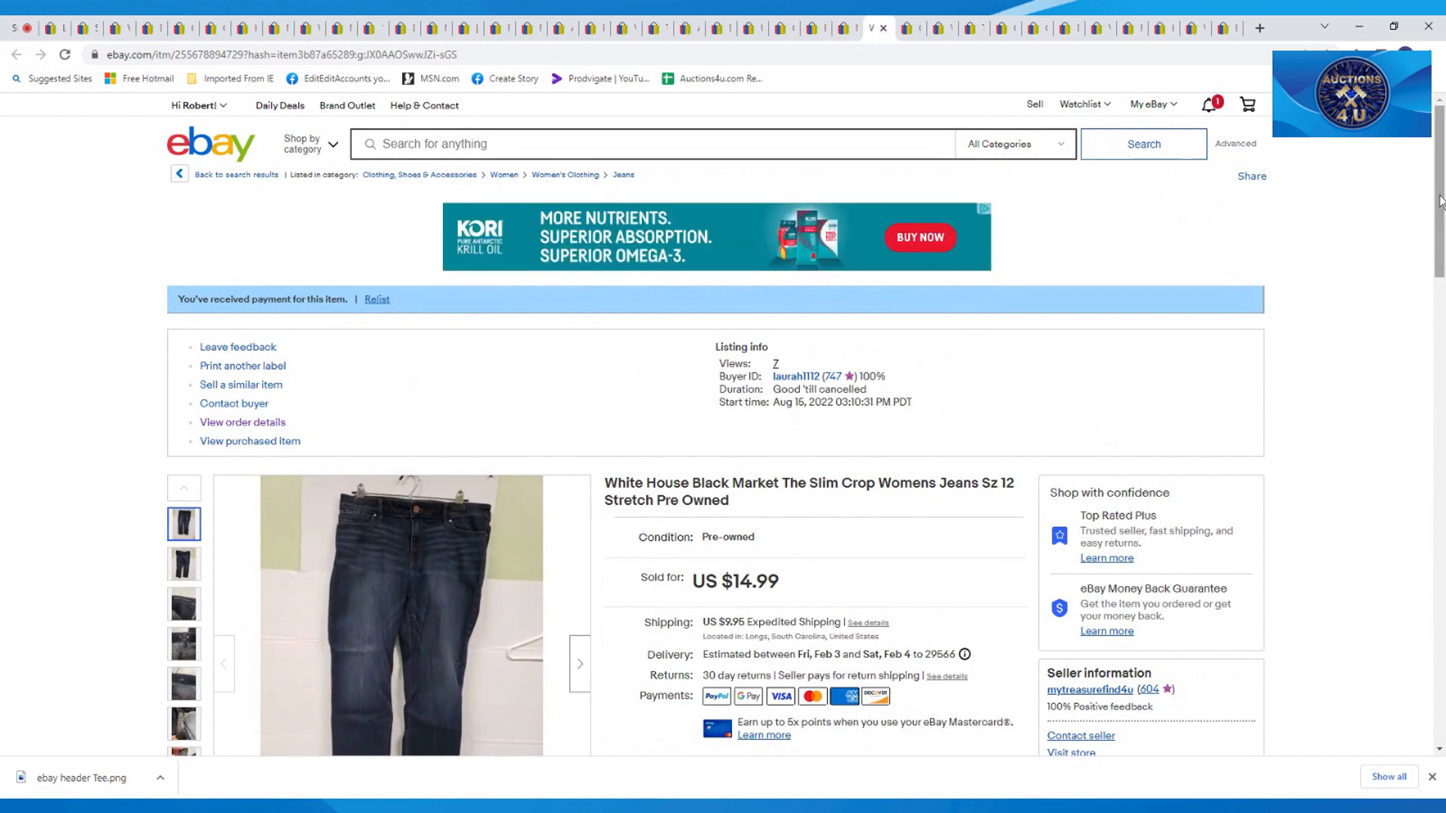
scroll("down", 3)
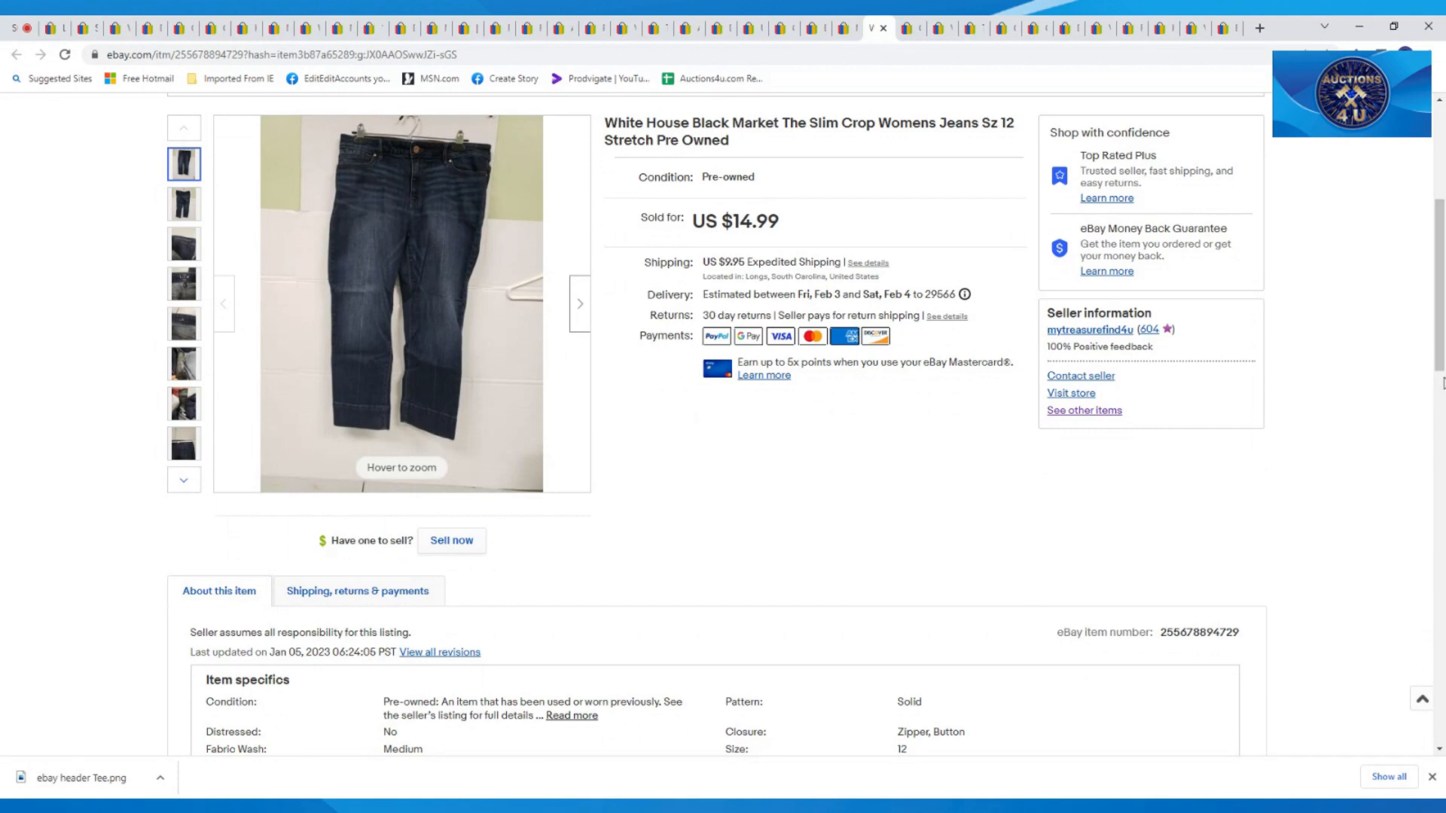
scroll("up", 3)
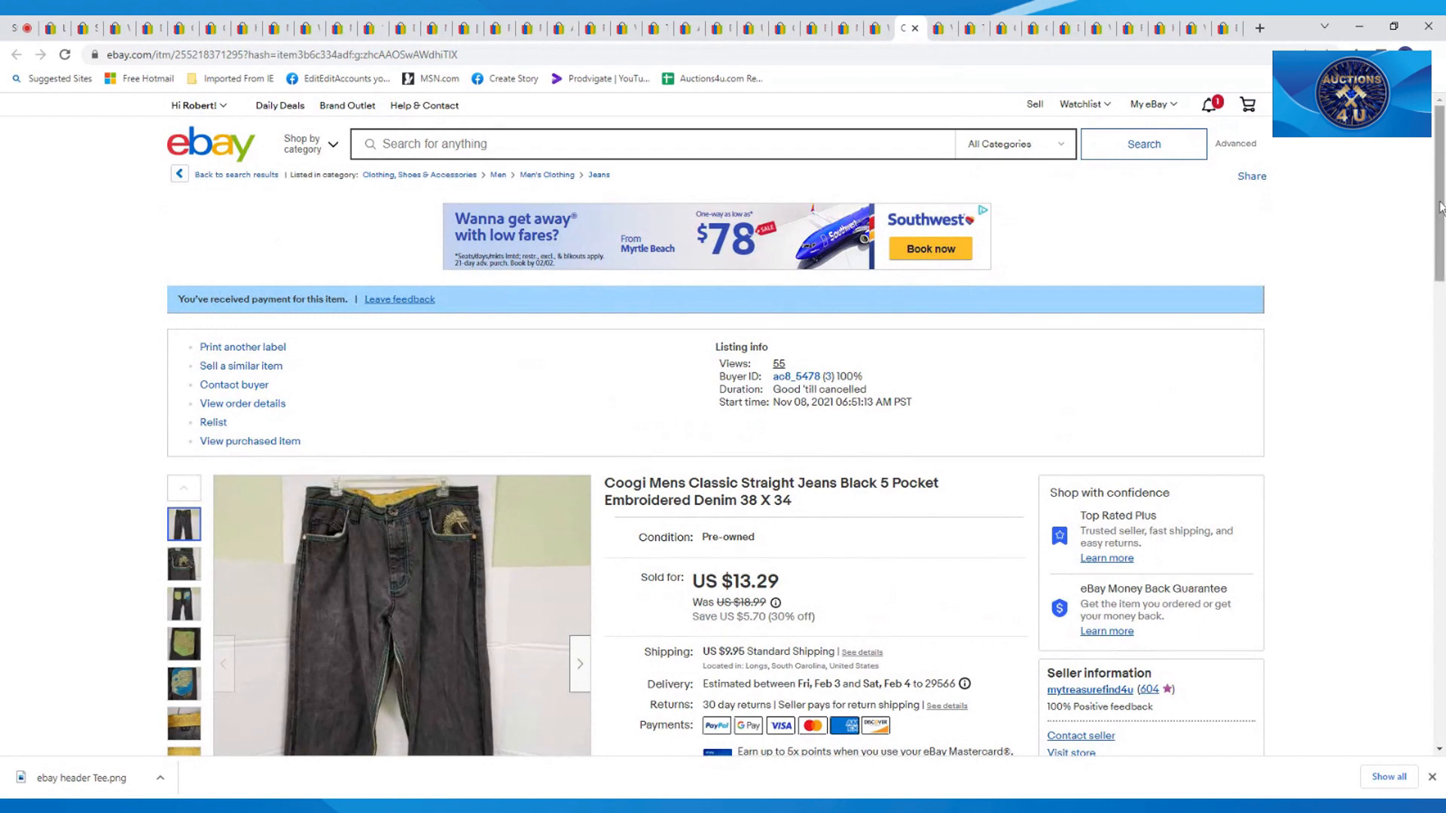
Step: Scroll through the Coogi men's black jeans and Verde gray jogging pants ($14.99) sold listings
scroll("down", 3)
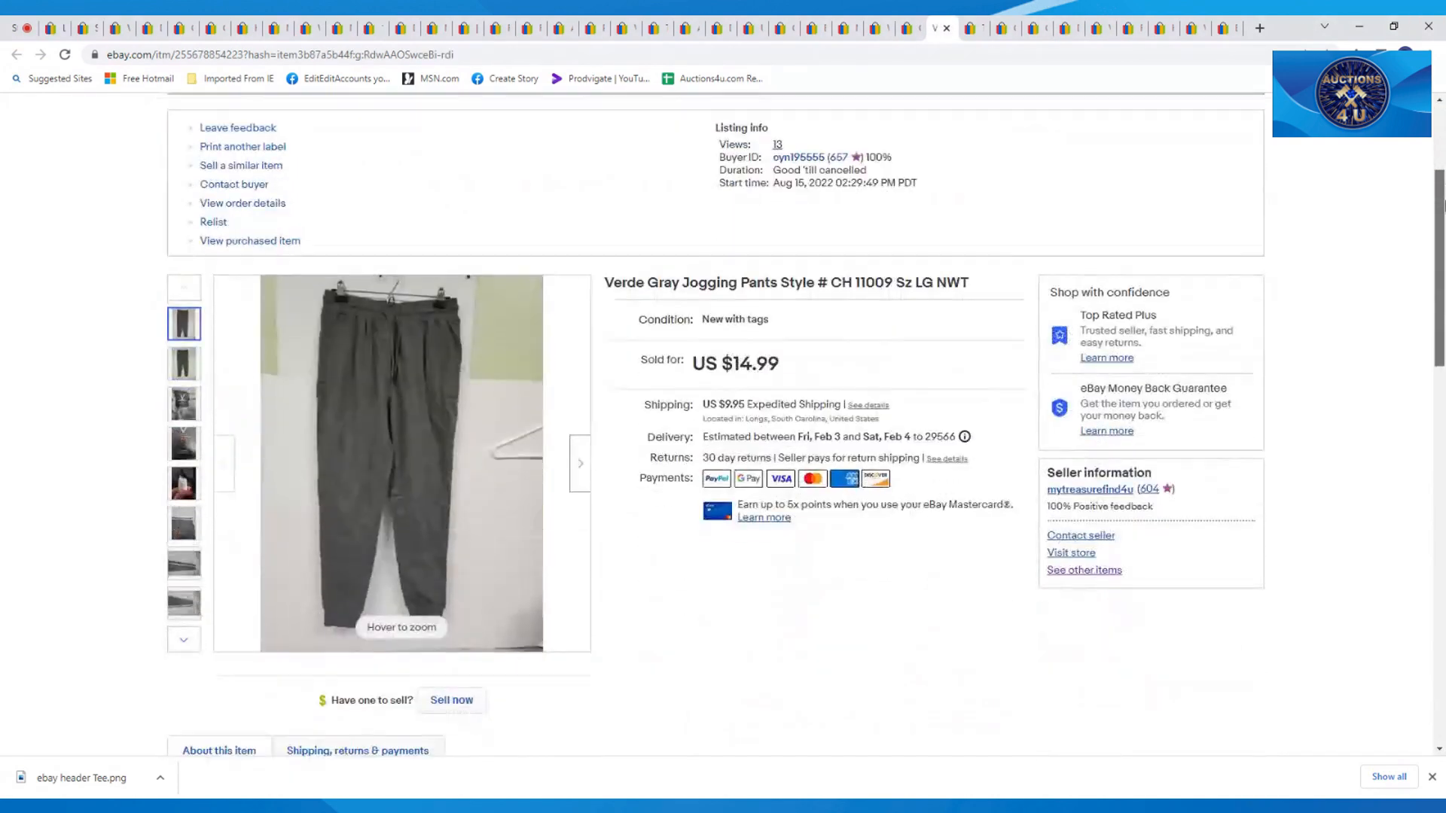
scroll("down", 3)
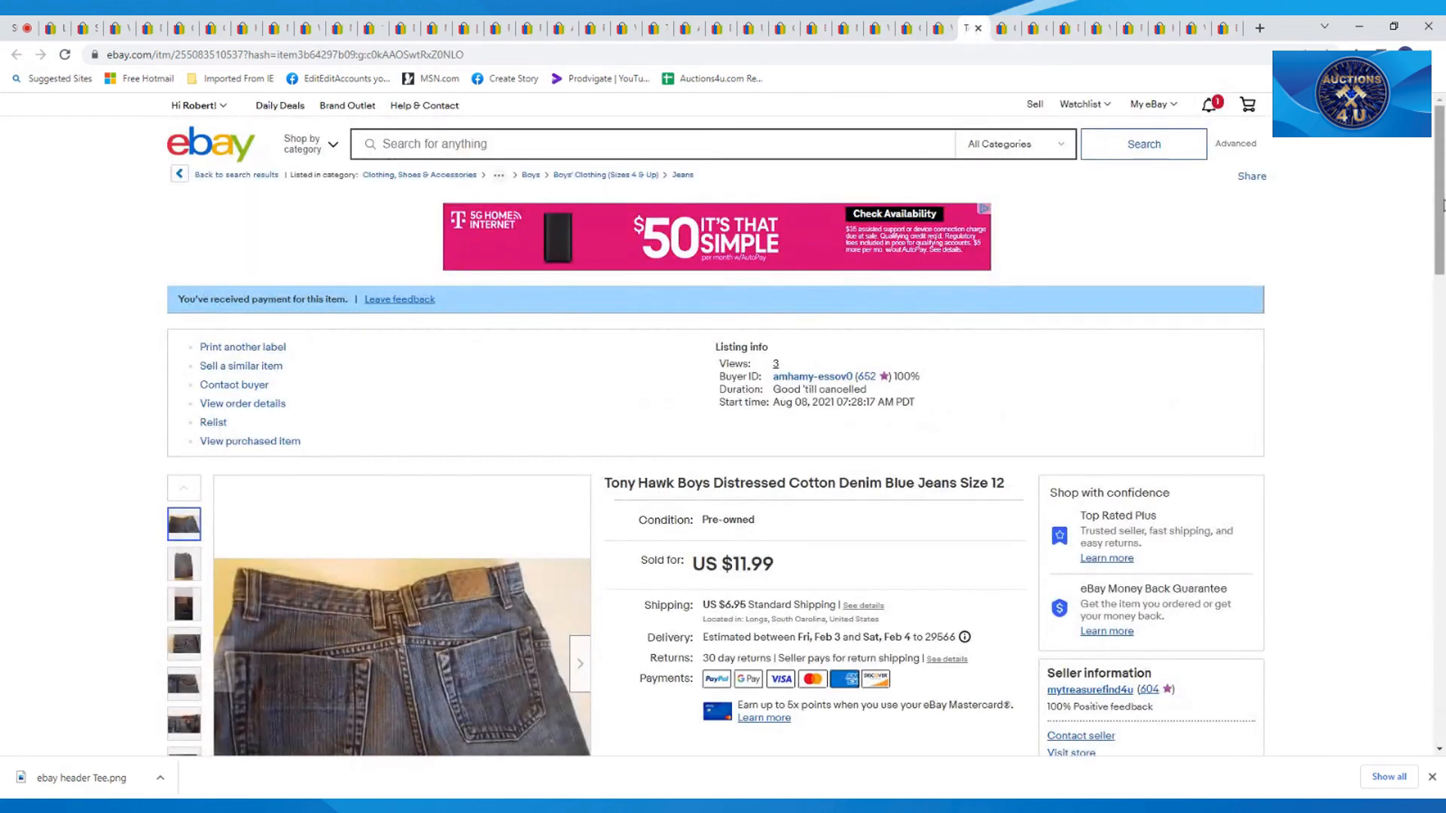
Step: Scroll the Tony Hawk boys' jeans and Coco & Carmen fringed skirt ($22.99), then move to Converse shoes
scroll("down", 3)
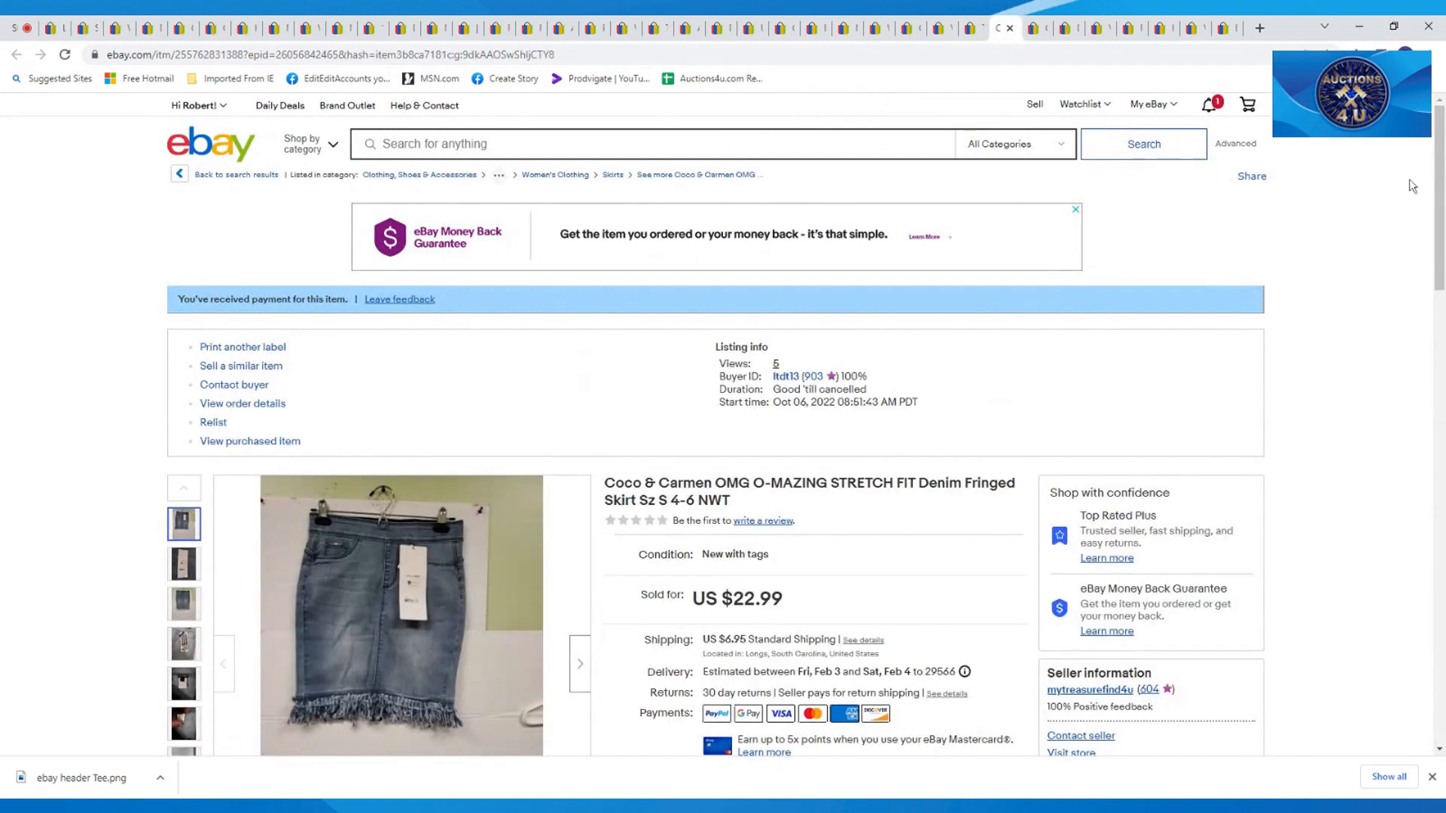
scroll("down", 3)
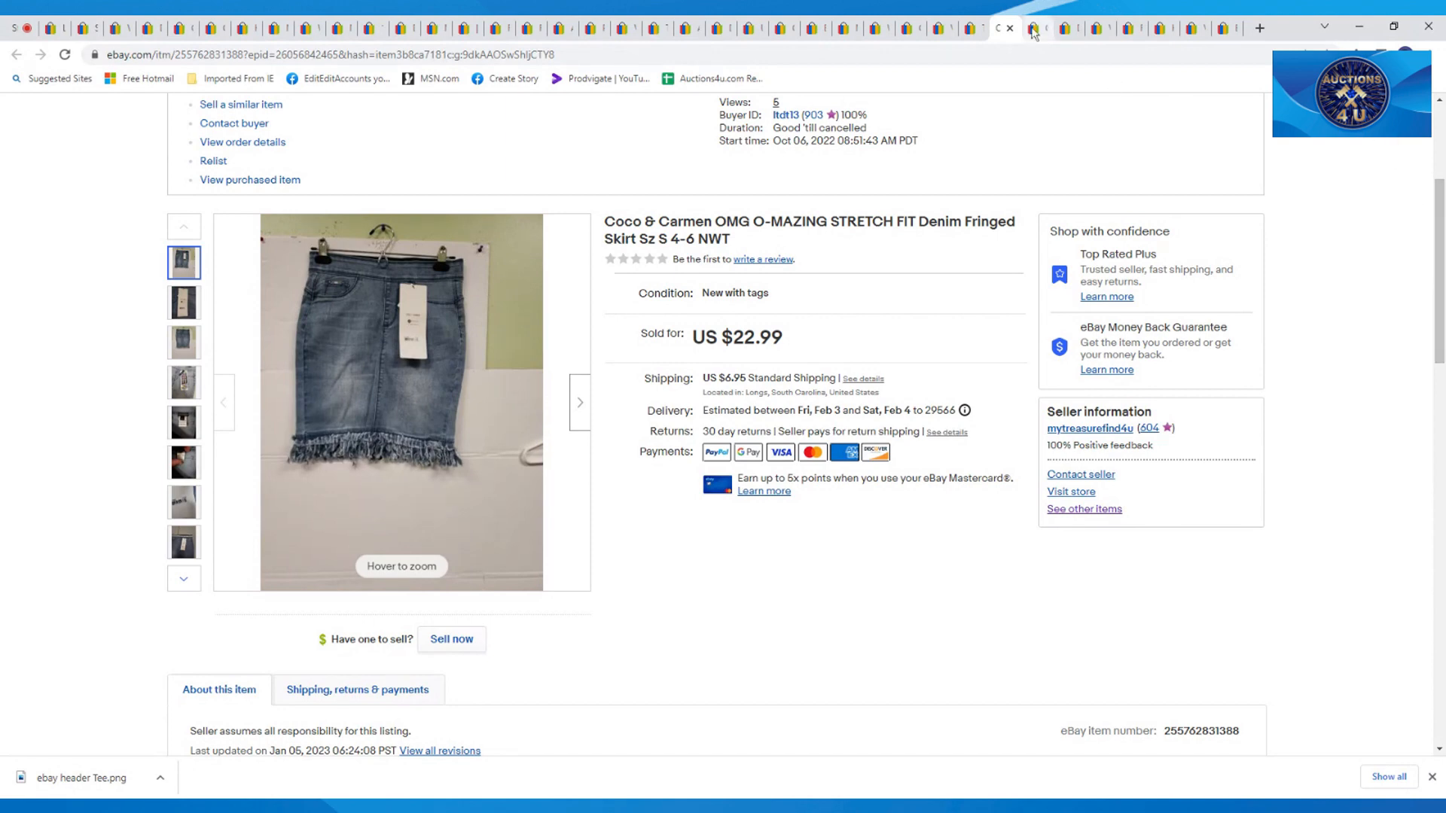
left_click(1032, 29)
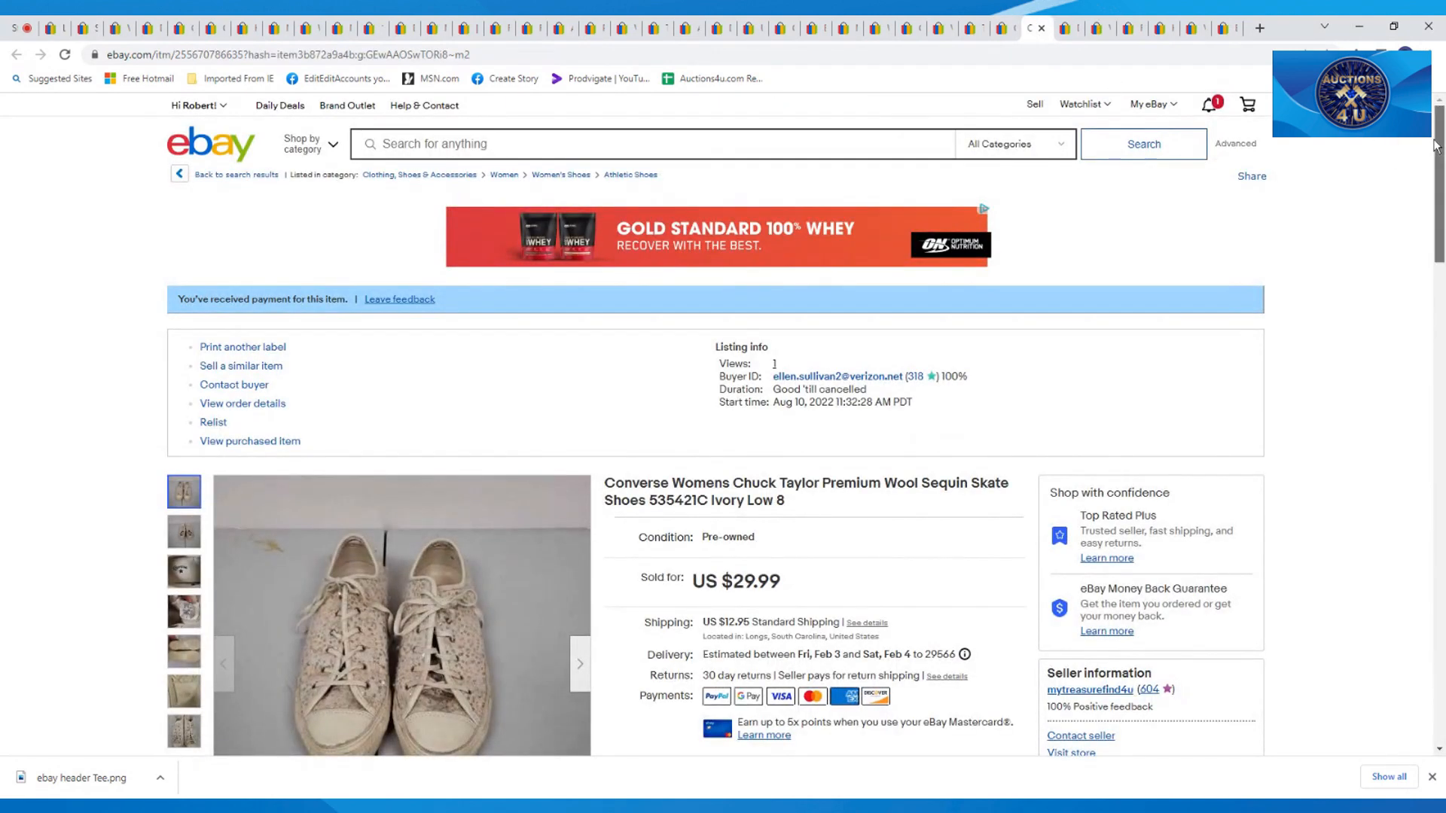
Step: Scroll the Converse sequin shoes and Dansko clogs ($24.99), then move to Vice Golf balls
scroll("down", 3)
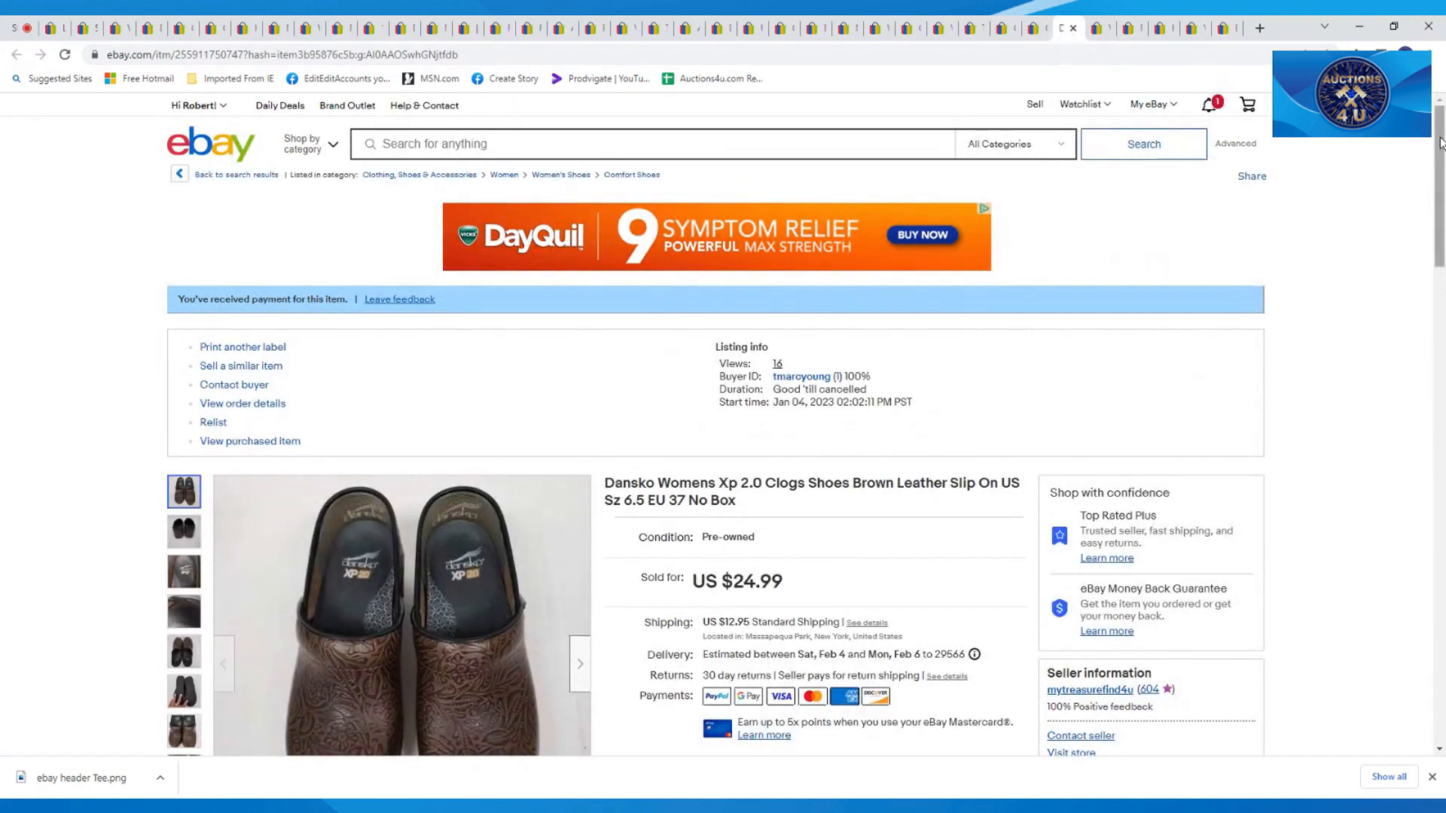
scroll("down", 3)
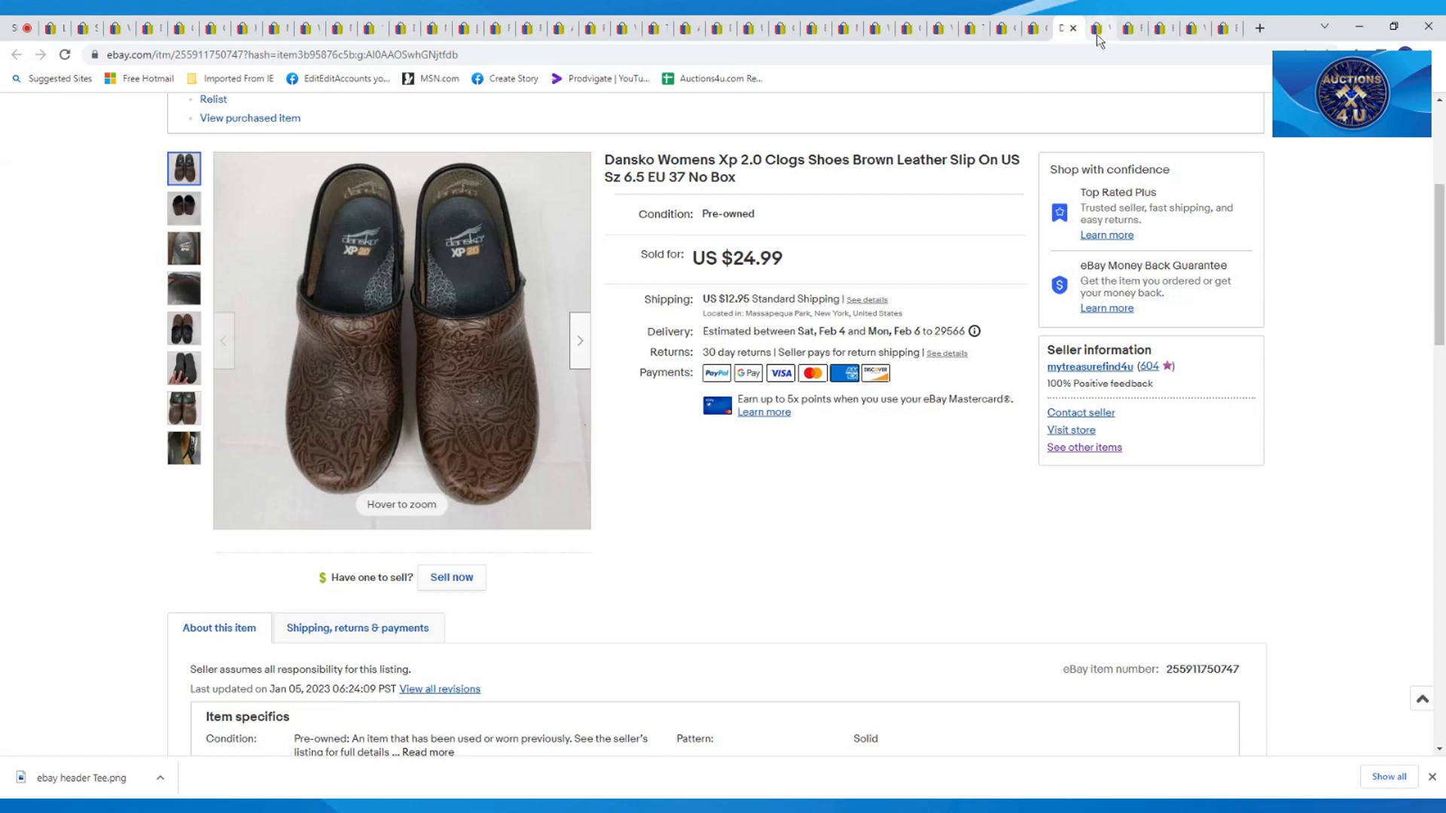
left_click(1097, 28)
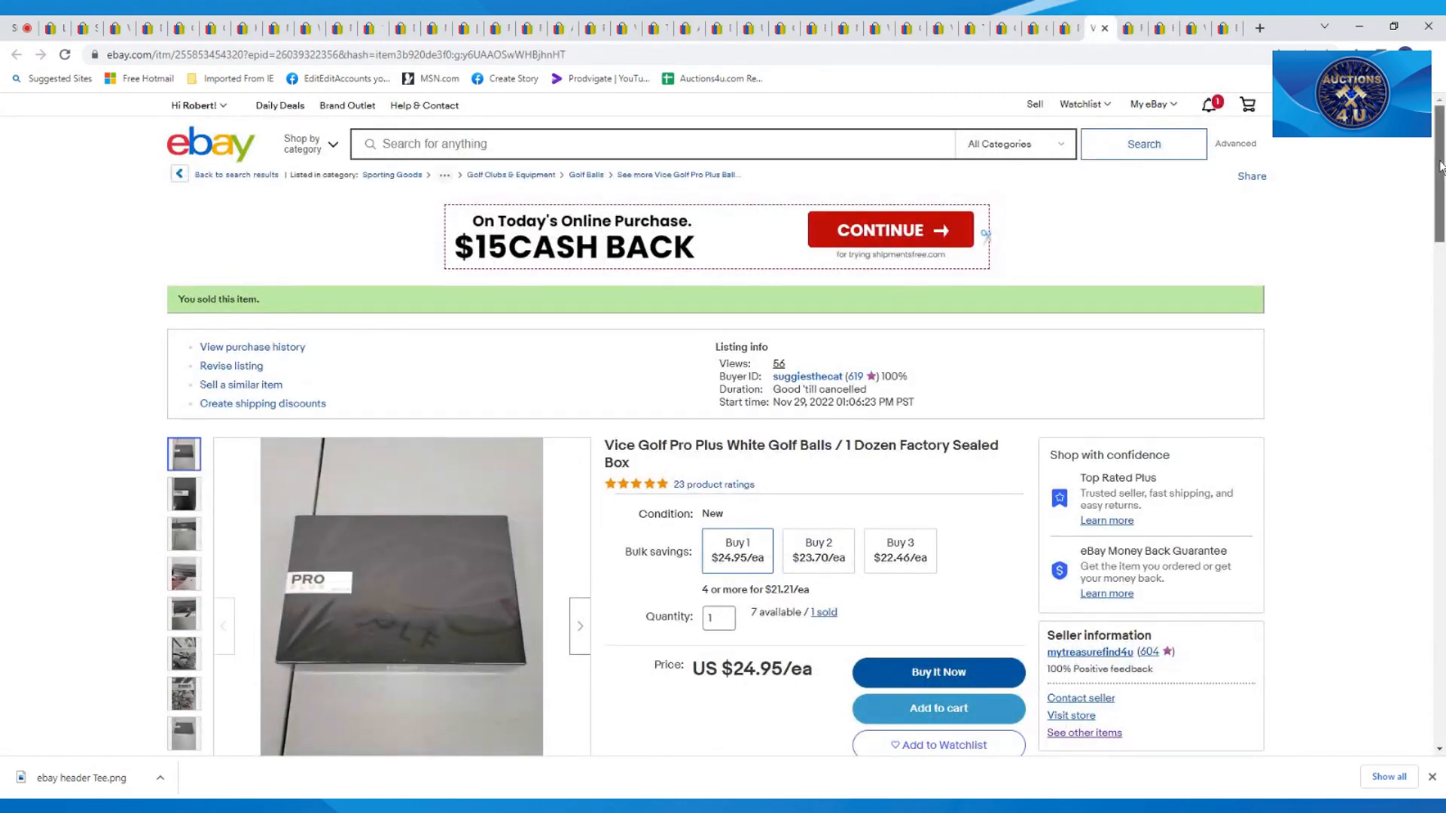
Step: Scroll through the Vice Golf Pro Plus balls and Ramon Orlando 'Todos' CD ($9.99) listings
scroll("down", 3)
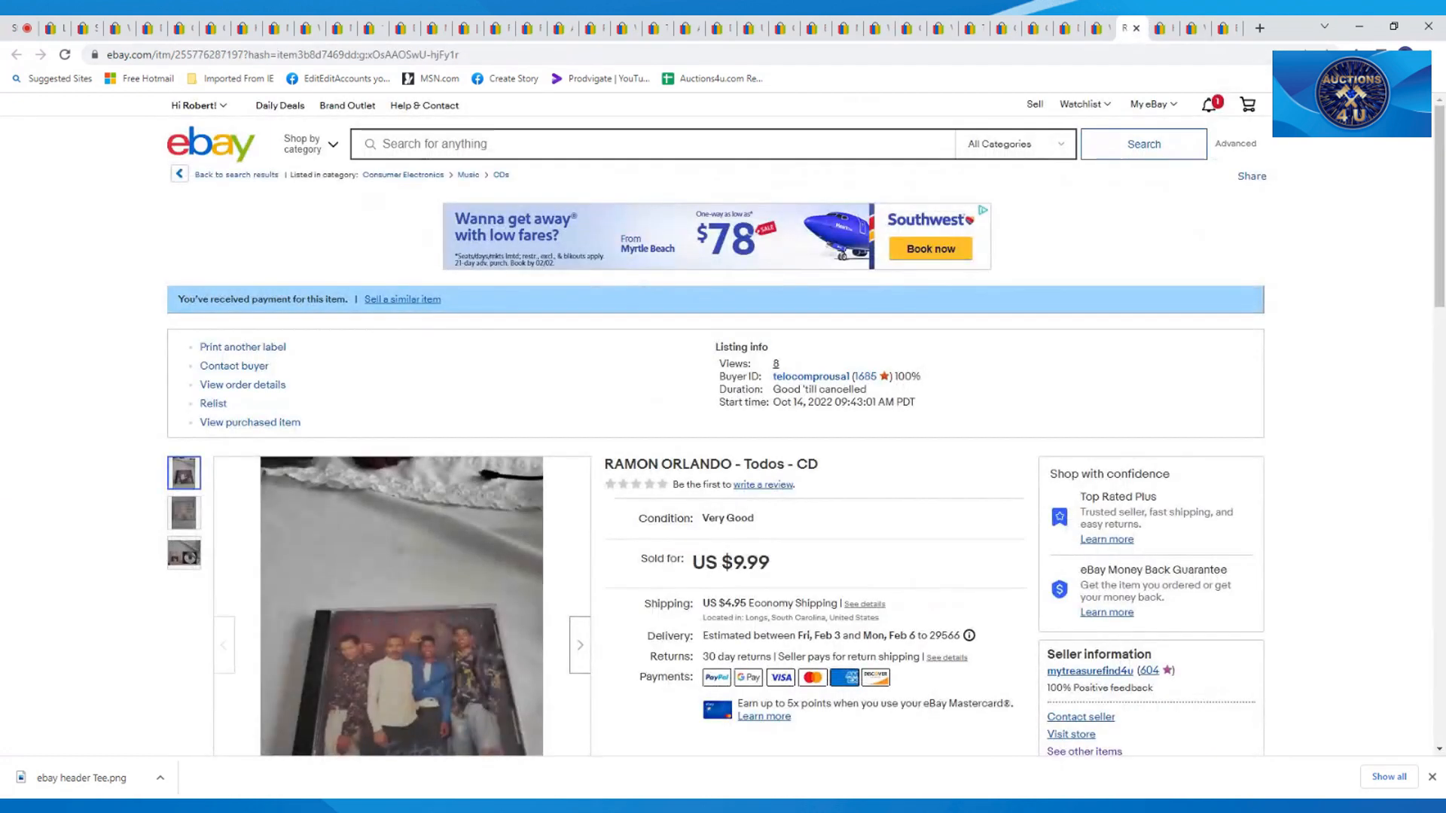
scroll("down", 3)
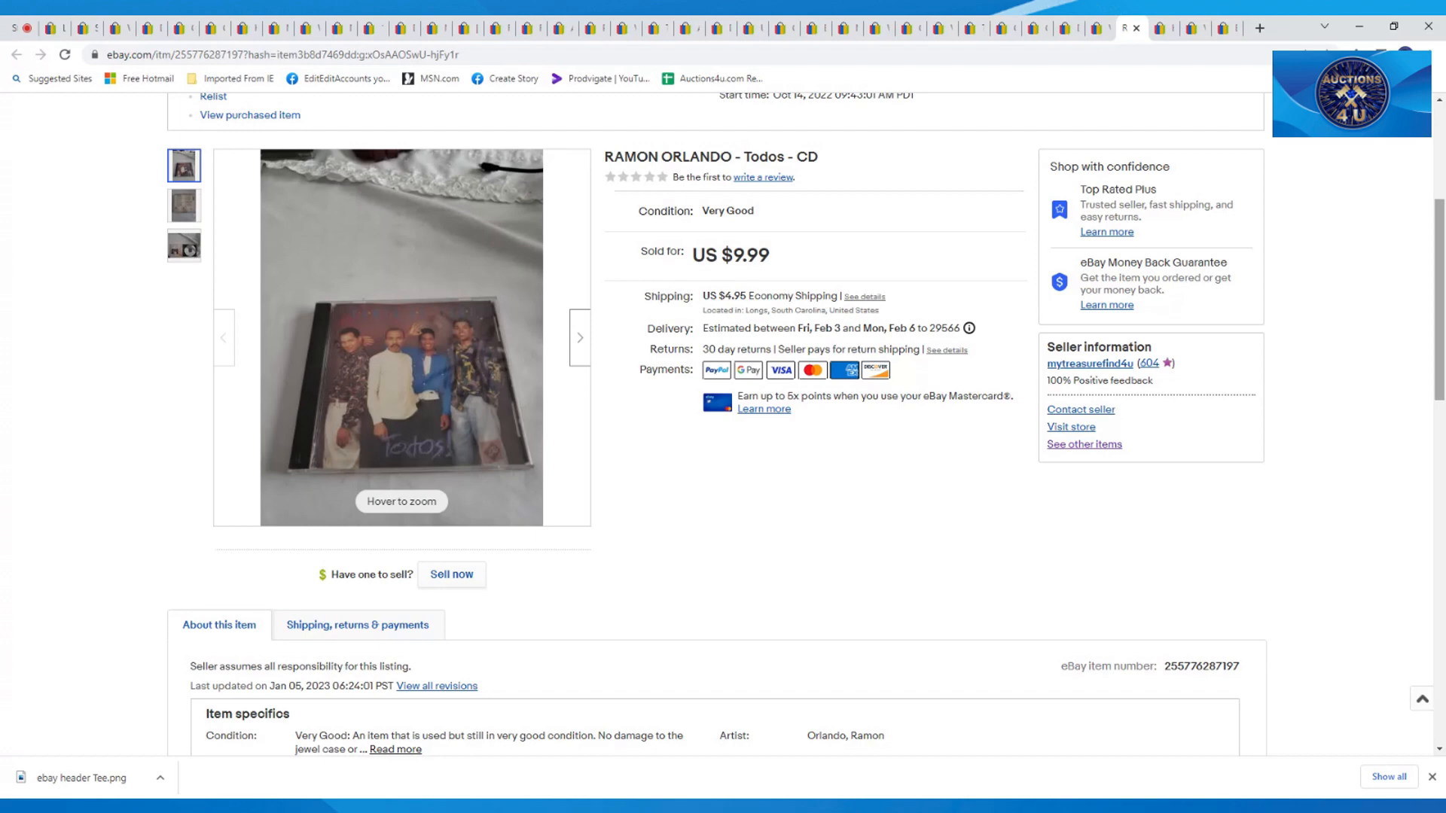
mouse_move(1253, 140)
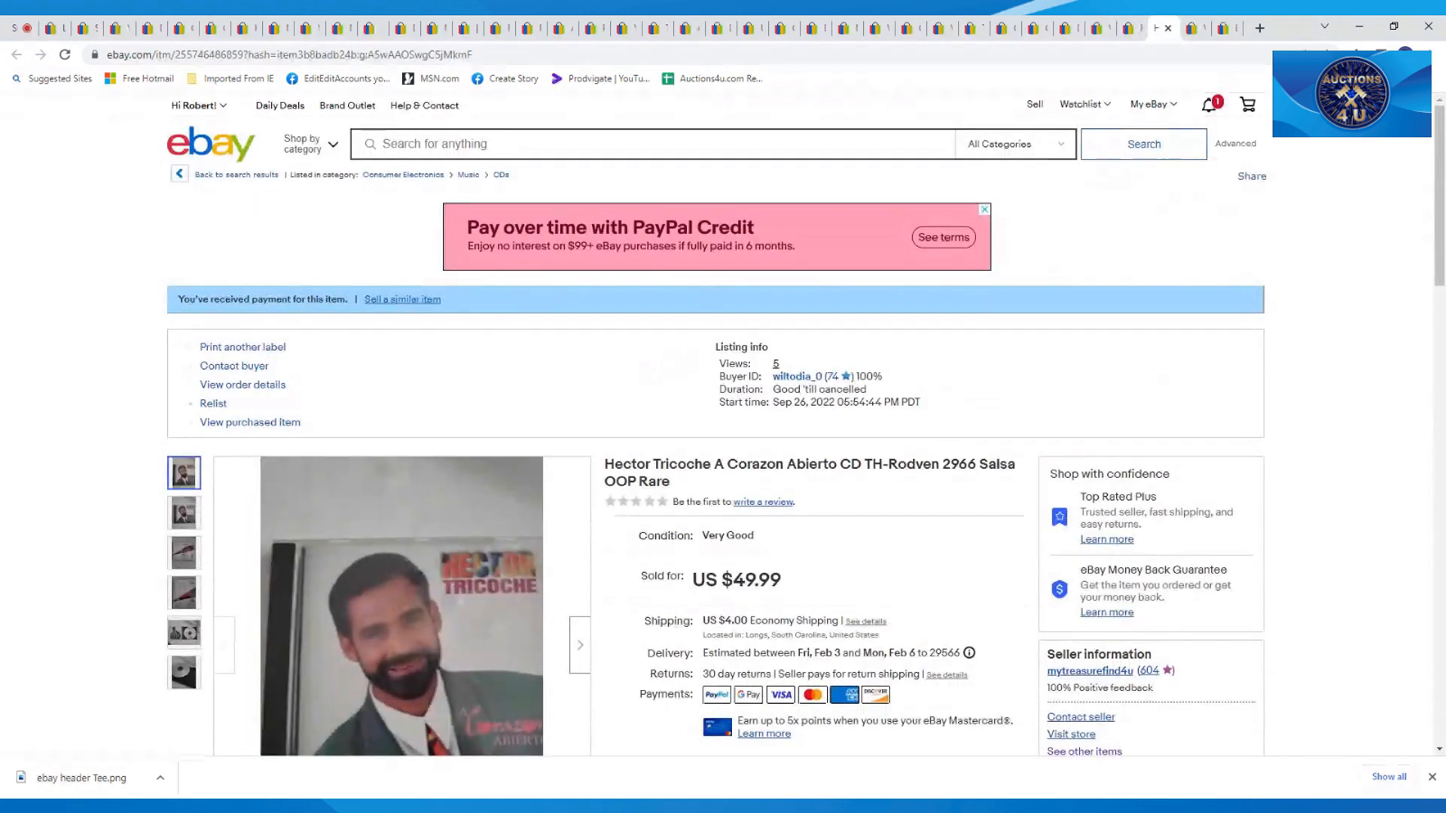
Step: Scroll the Hector Tricoche salsa CD ($49.99) listing, then move to the Matchbox Build A Road set
scroll("down", 3)
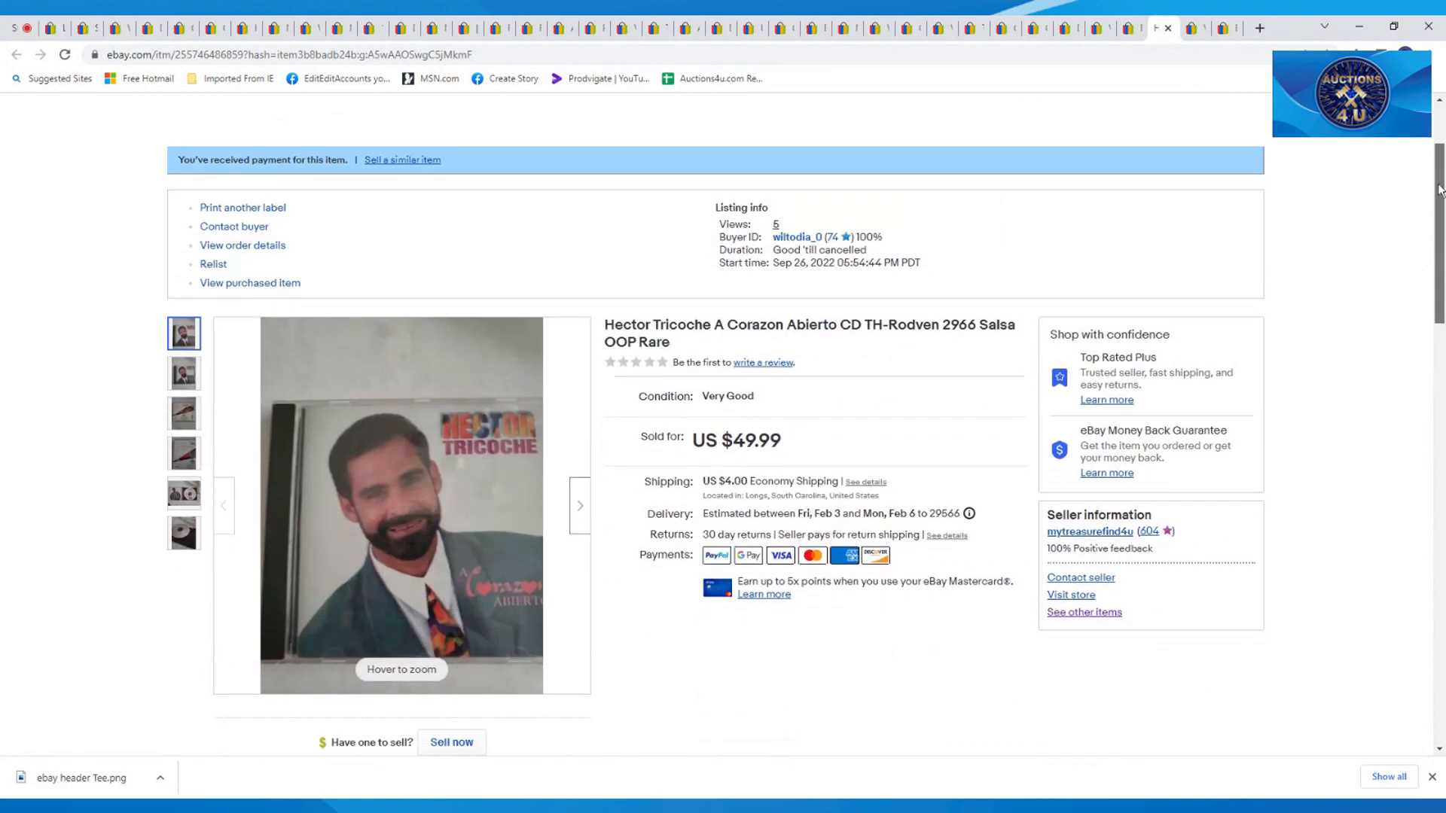
scroll("down", 3)
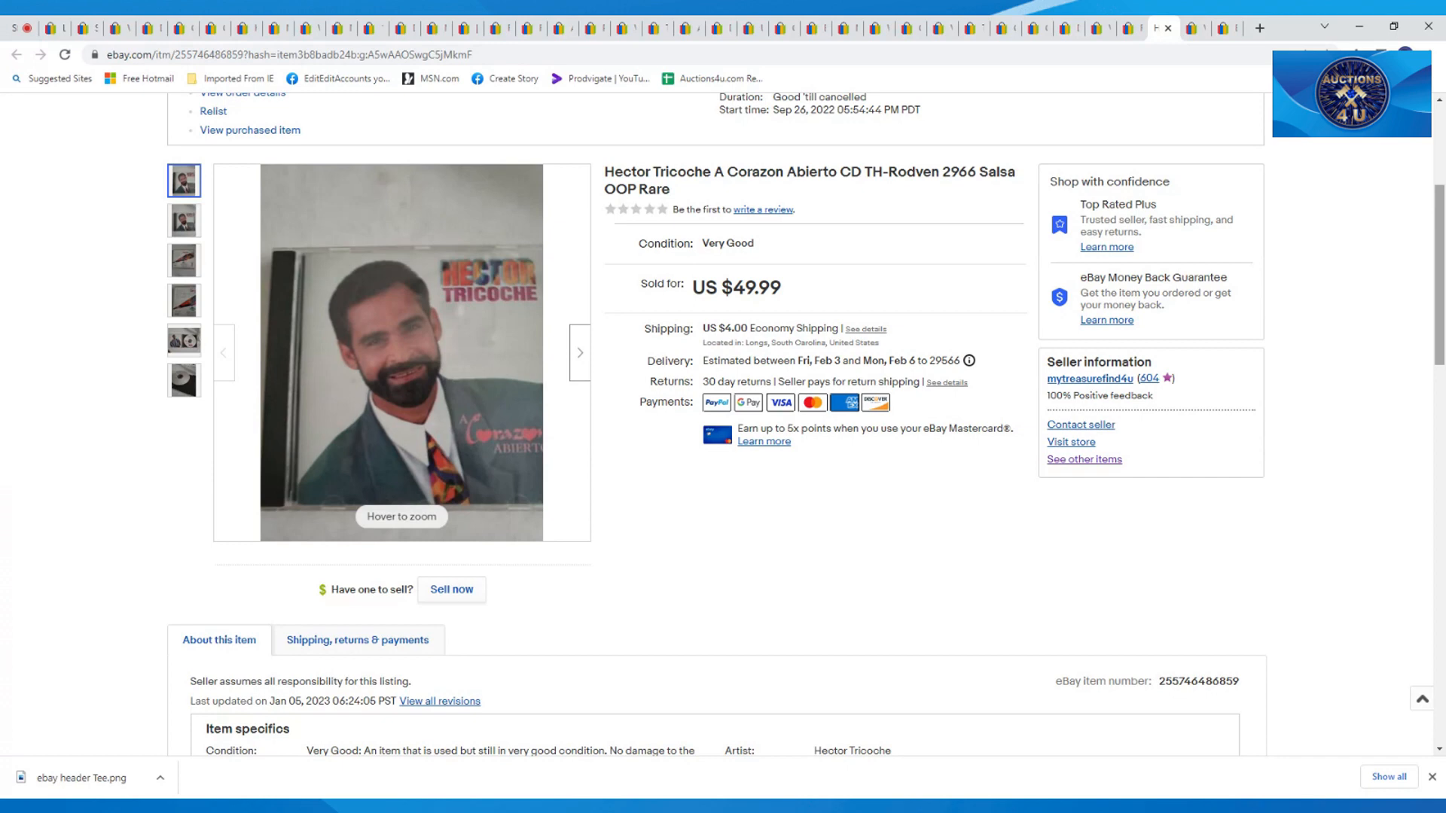
mouse_move(1253, 87)
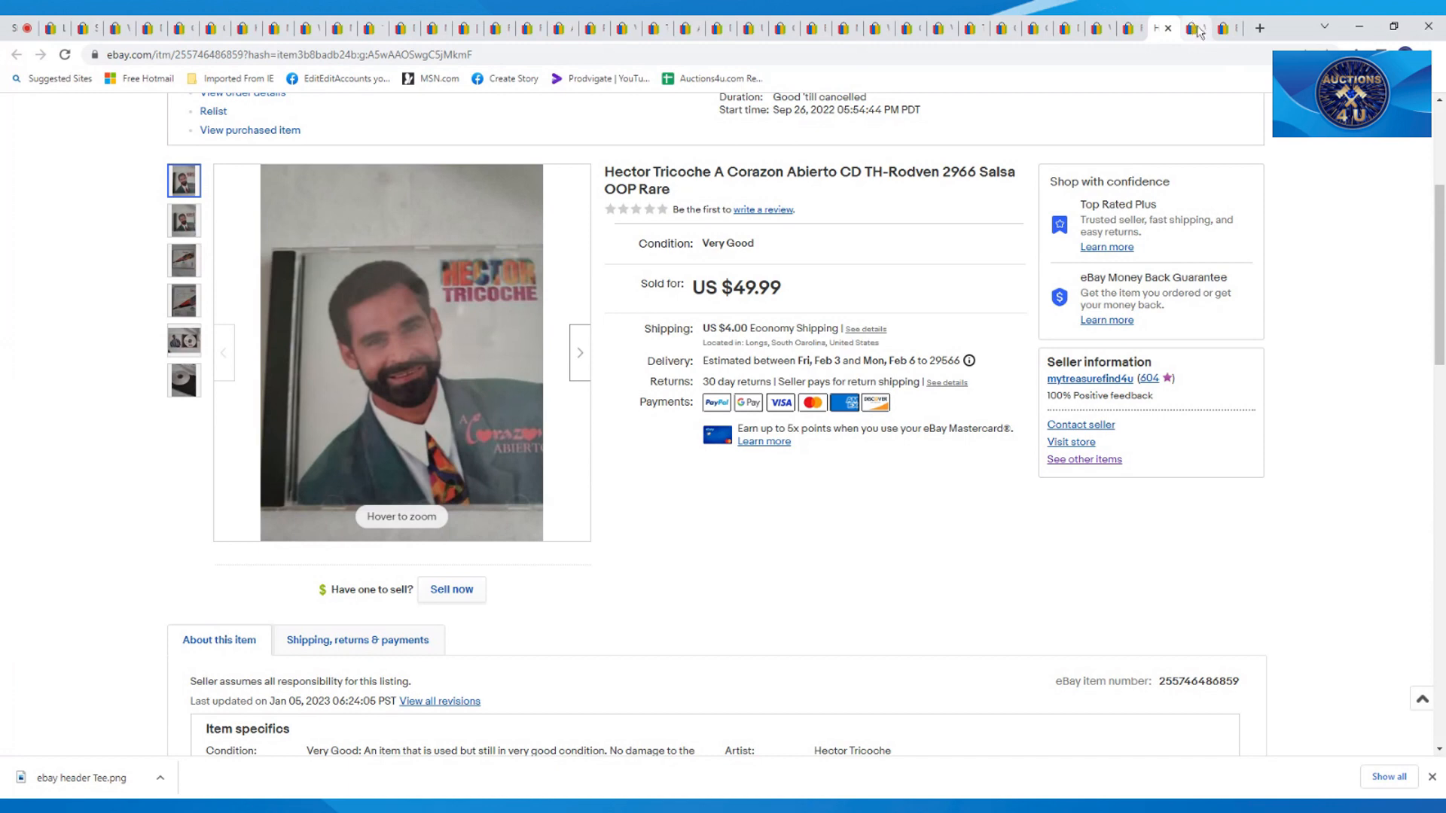
left_click(1192, 28)
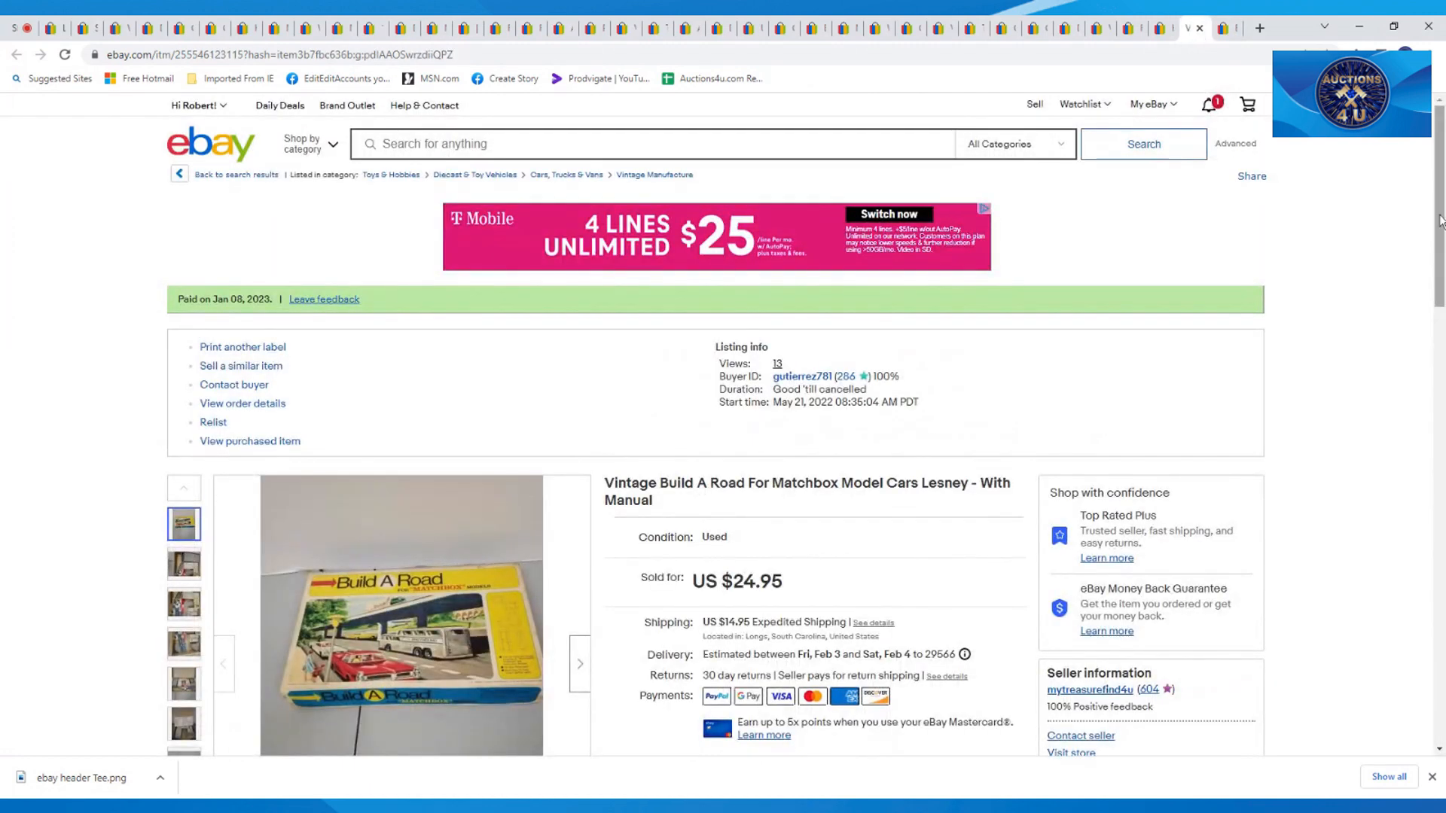
Step: Scroll the Build A Road set, then open and scroll the Blossom By P butterfly tunic ($19.99)
scroll("down", 3)
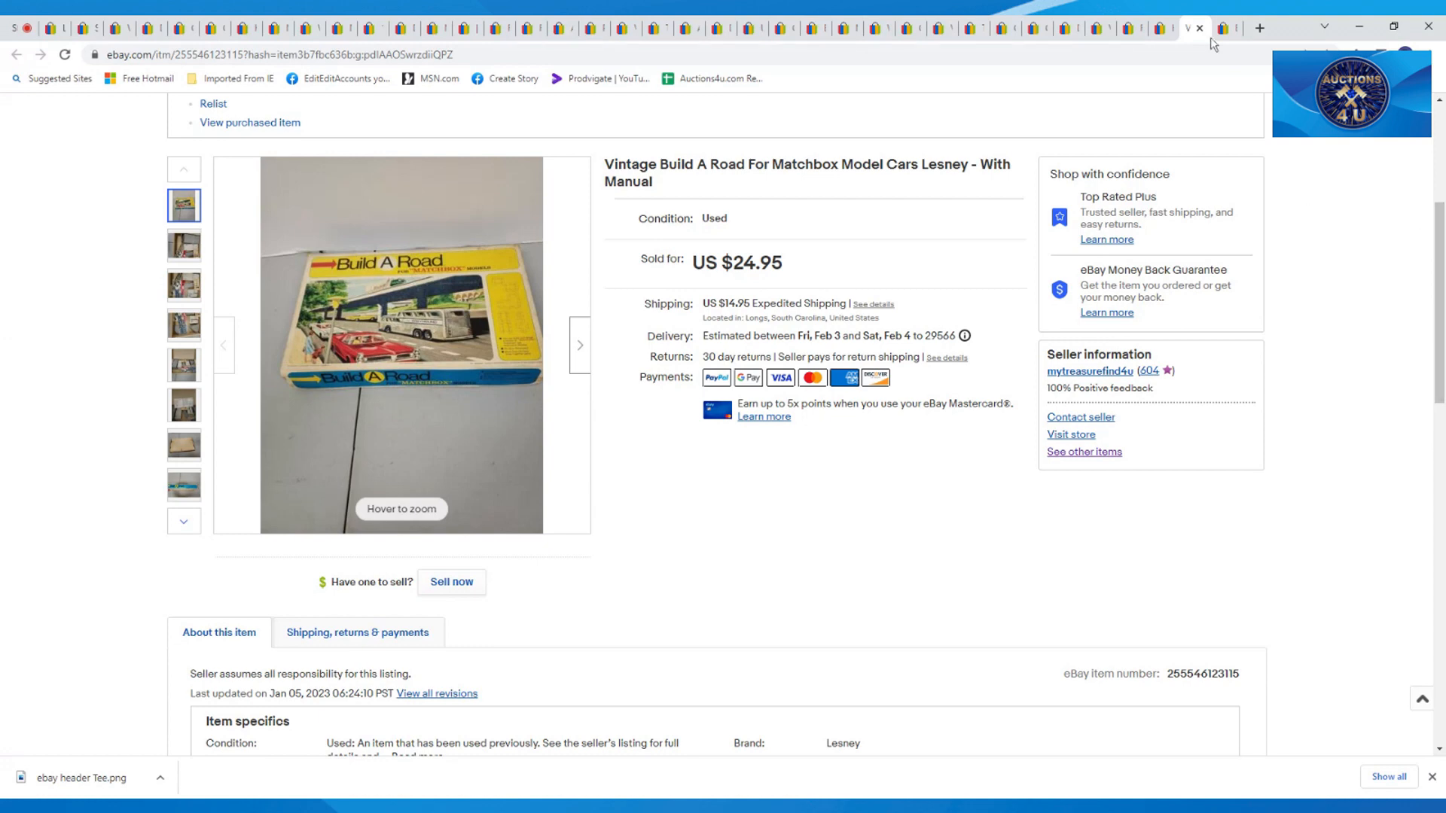
left_click(1198, 28)
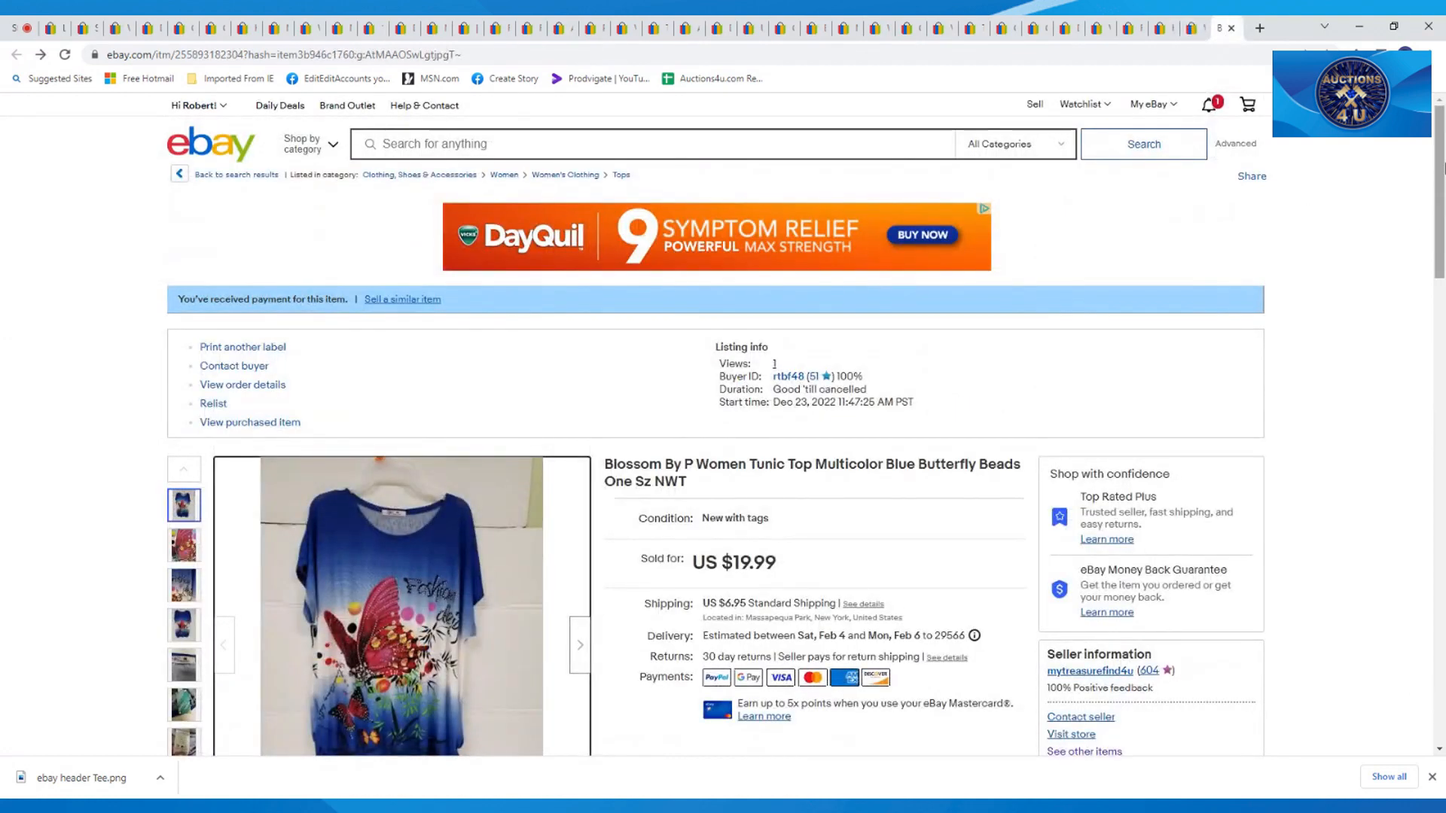
scroll("down", 3)
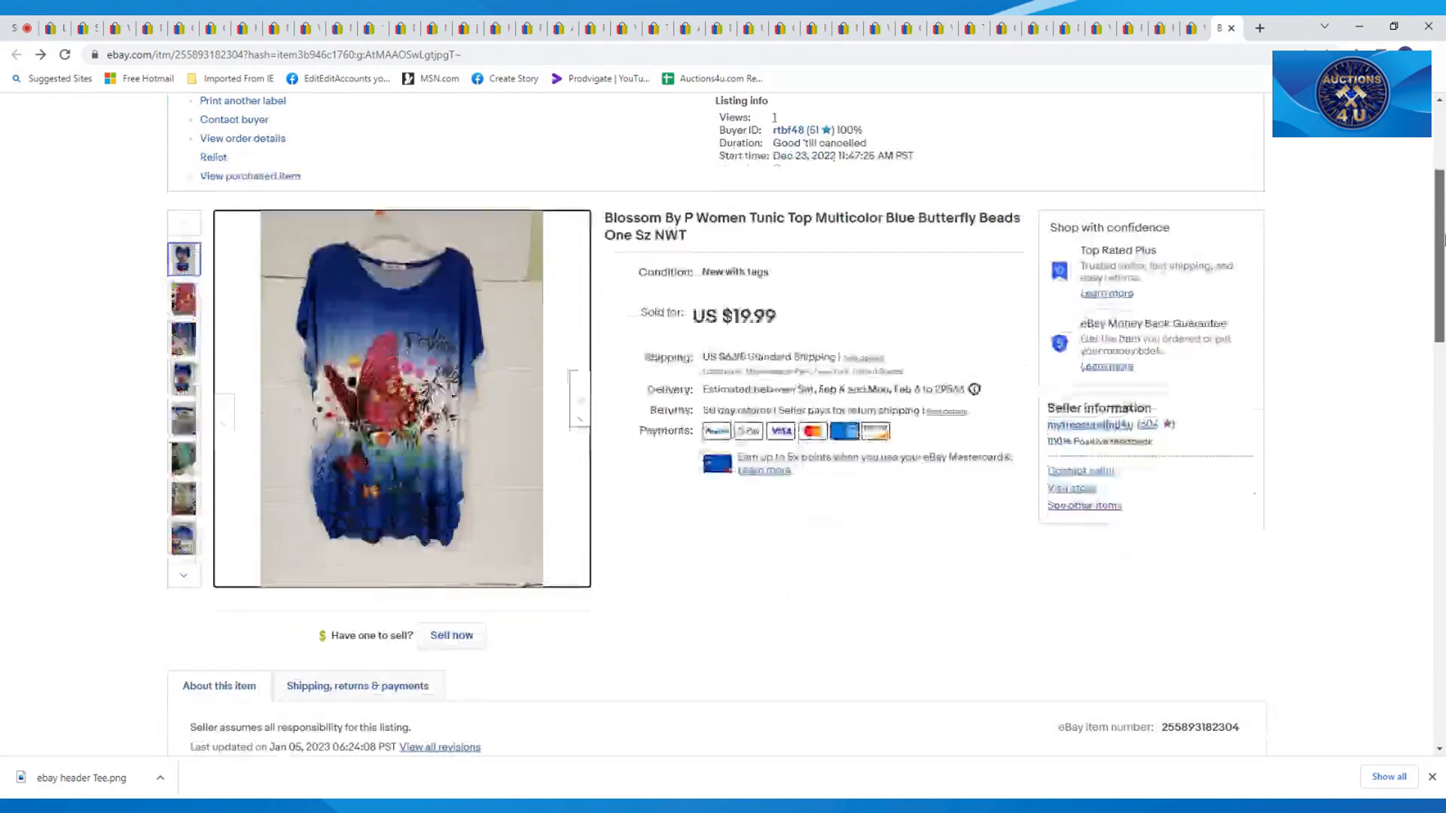